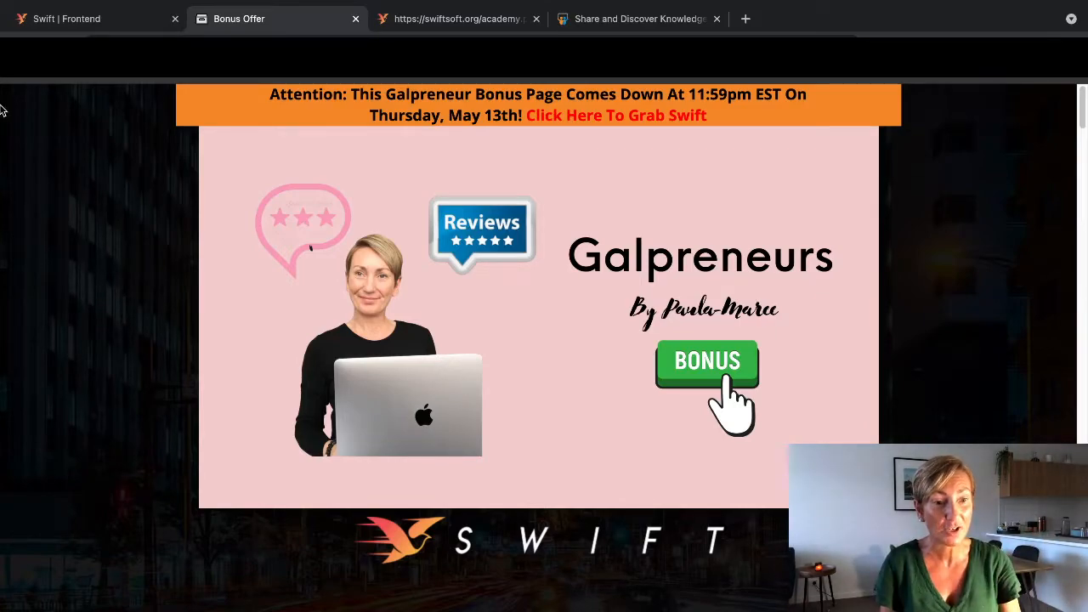
# Step: Flip between the Traffic Academy dashboard, SlideShare page and Galpreneurs bonus offer page
pyautogui.click(457, 19)
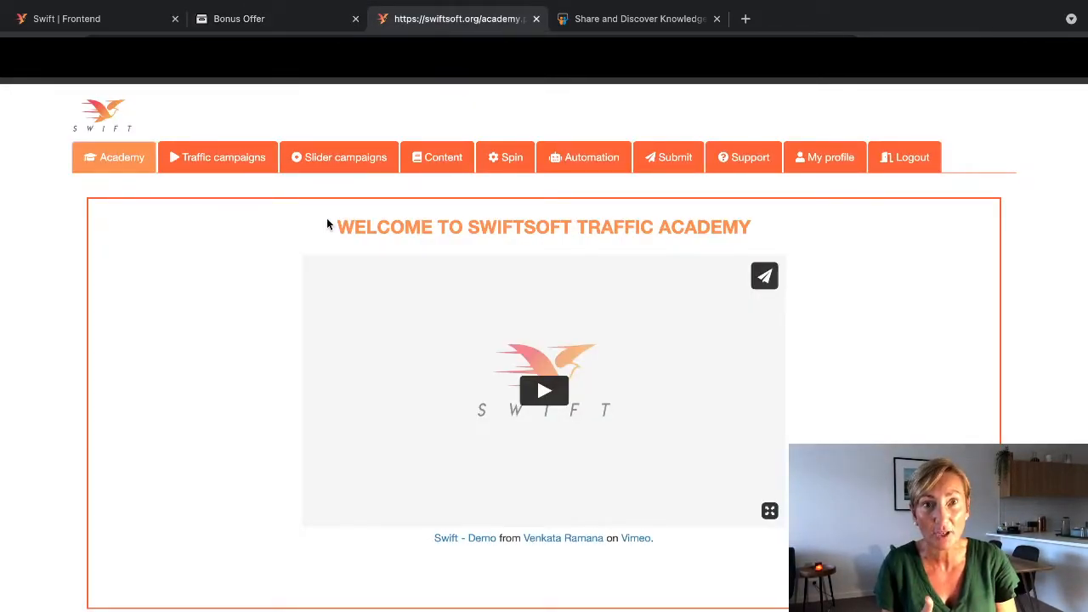
pyautogui.moveTo(638, 100)
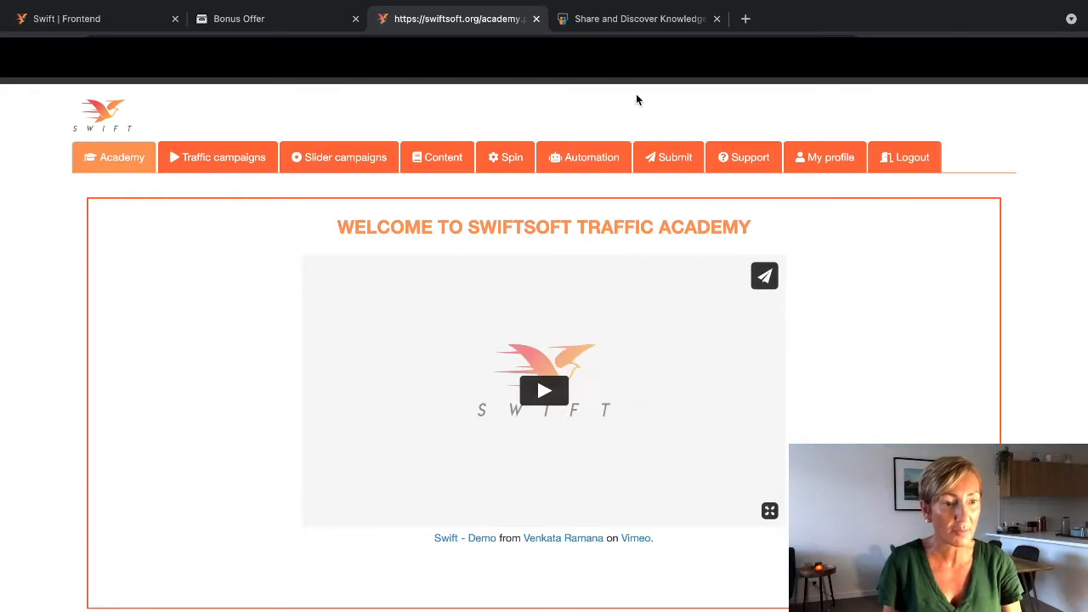
pyautogui.click(638, 18)
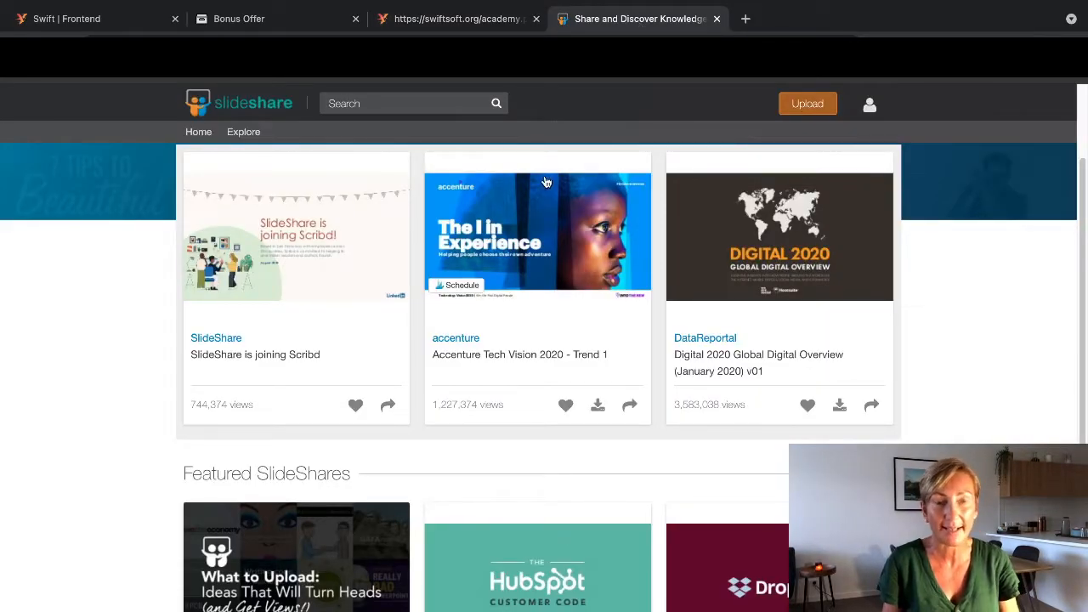
pyautogui.moveTo(547, 180)
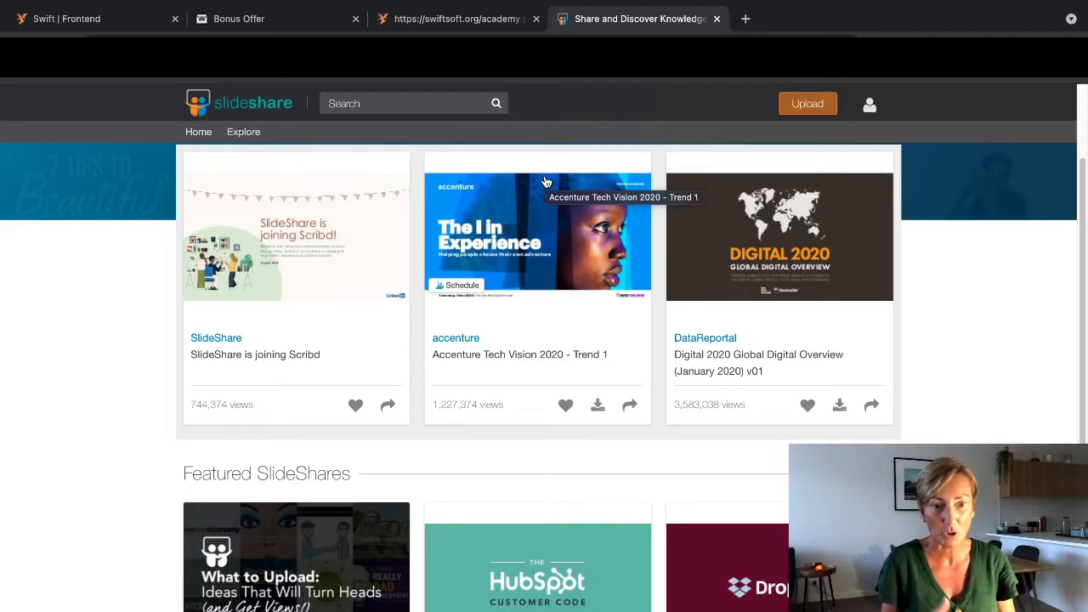
pyautogui.click(238, 19)
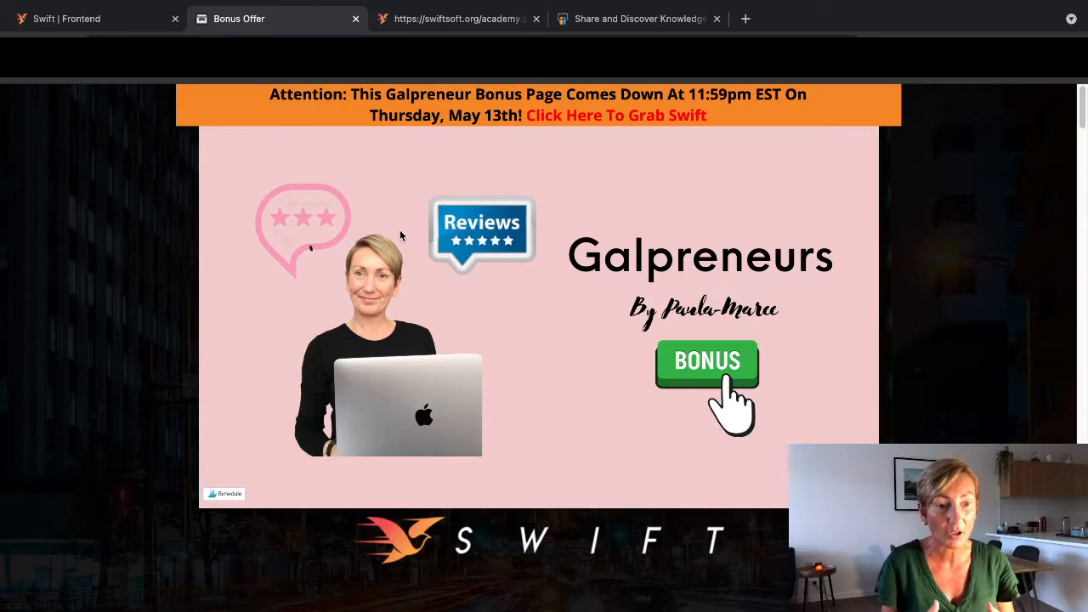
pyautogui.click(458, 19)
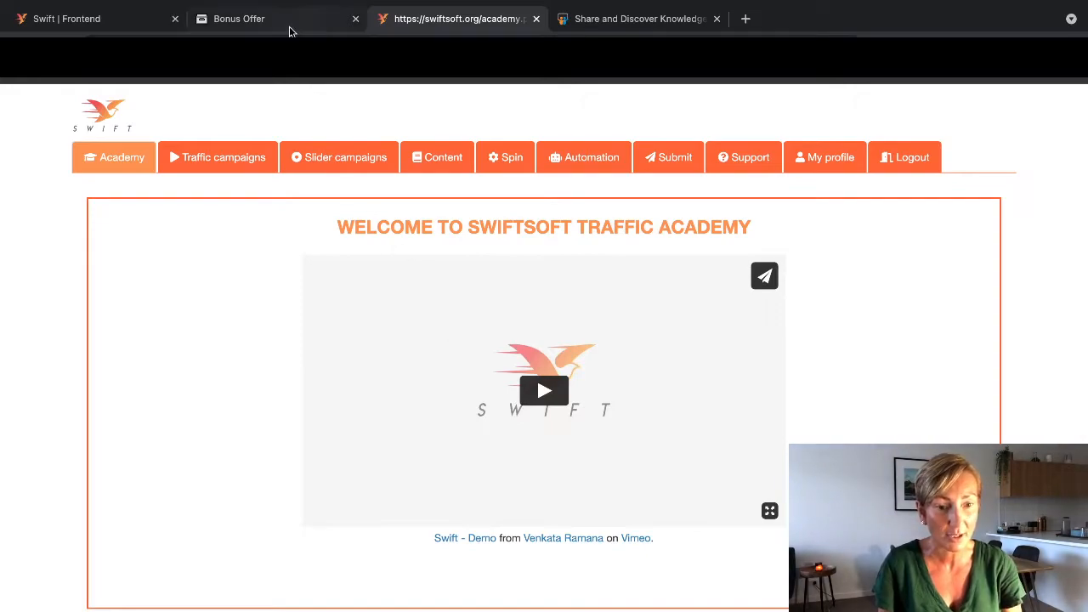
pyautogui.click(238, 17)
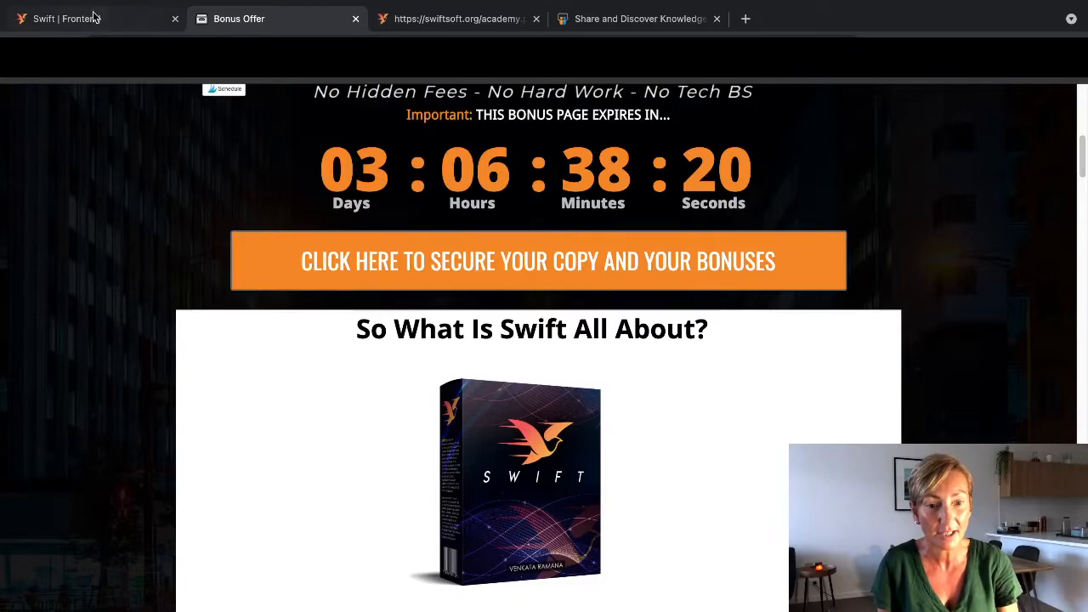
# Step: Scroll through the Swift sales pitch, testimonials and earnings claims, then return to the Academy dashboard
pyautogui.click(65, 17)
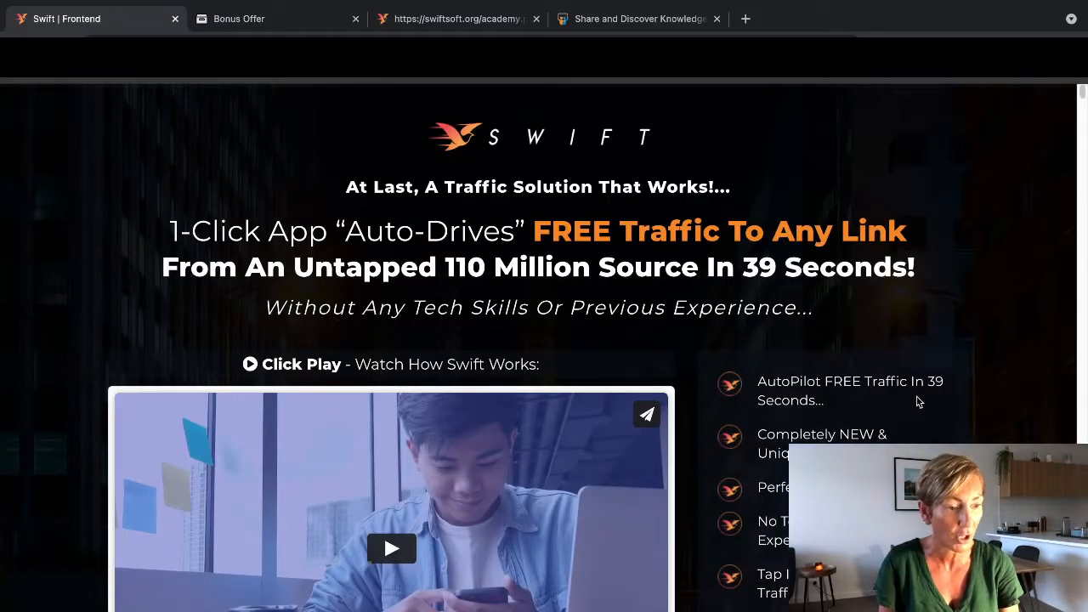
pyautogui.scroll(-3)
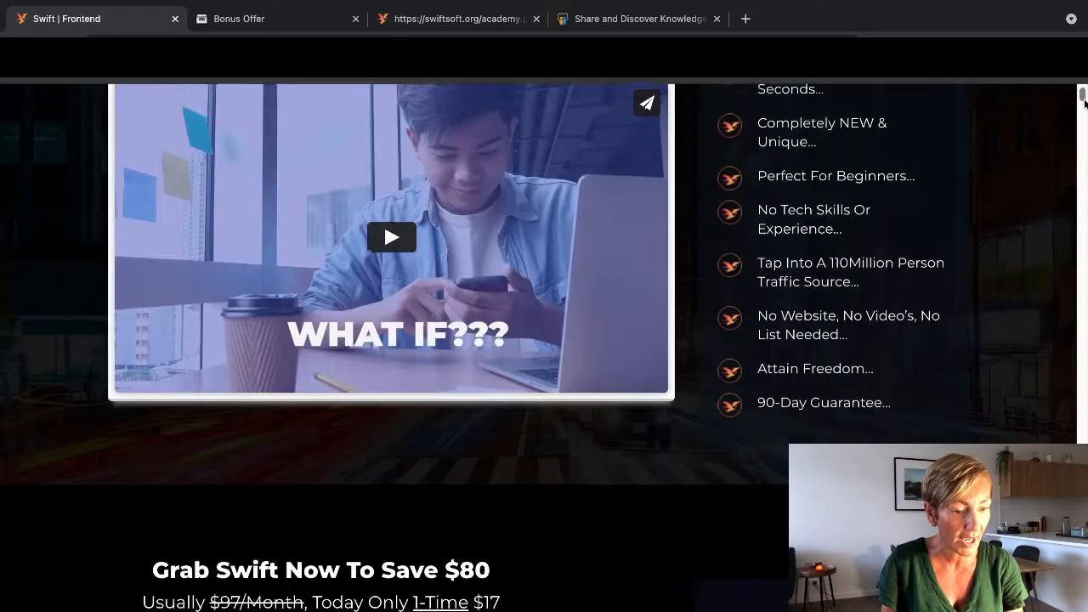
pyautogui.scroll(-3)
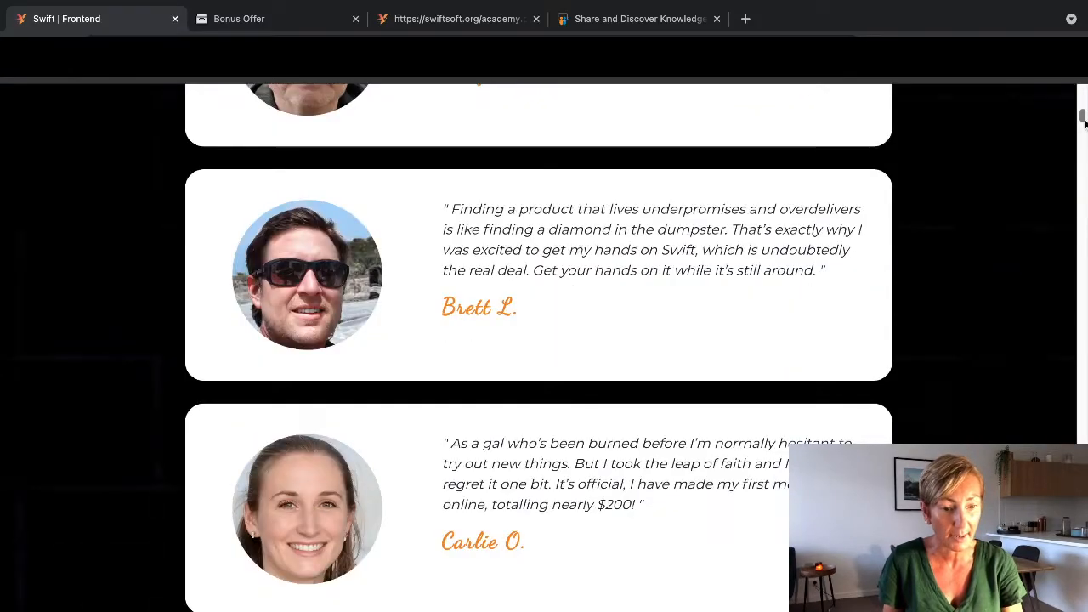
pyautogui.scroll(-3)
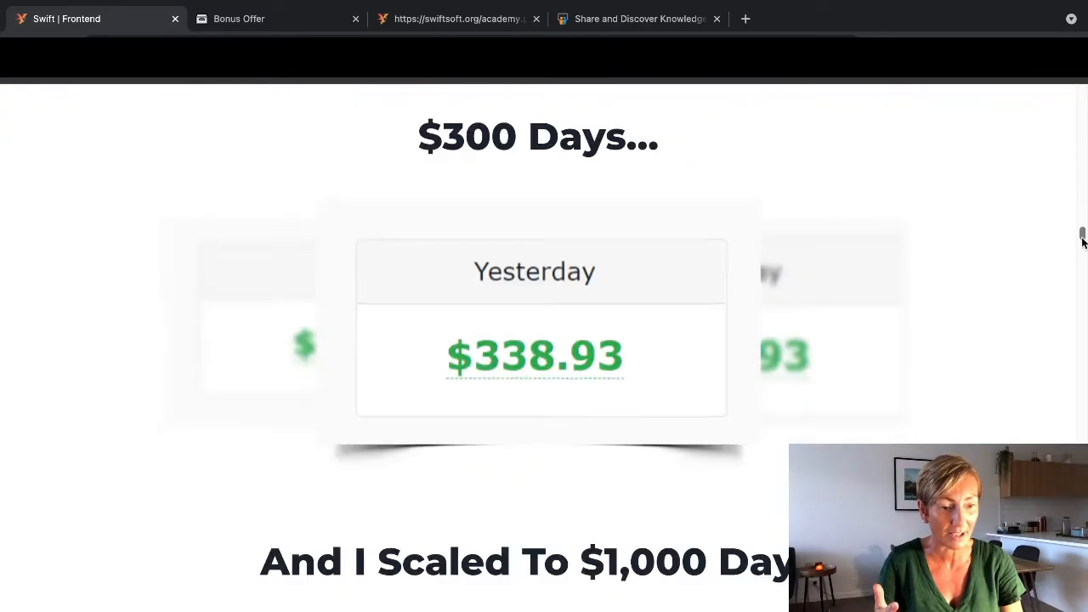
pyautogui.scroll(-3)
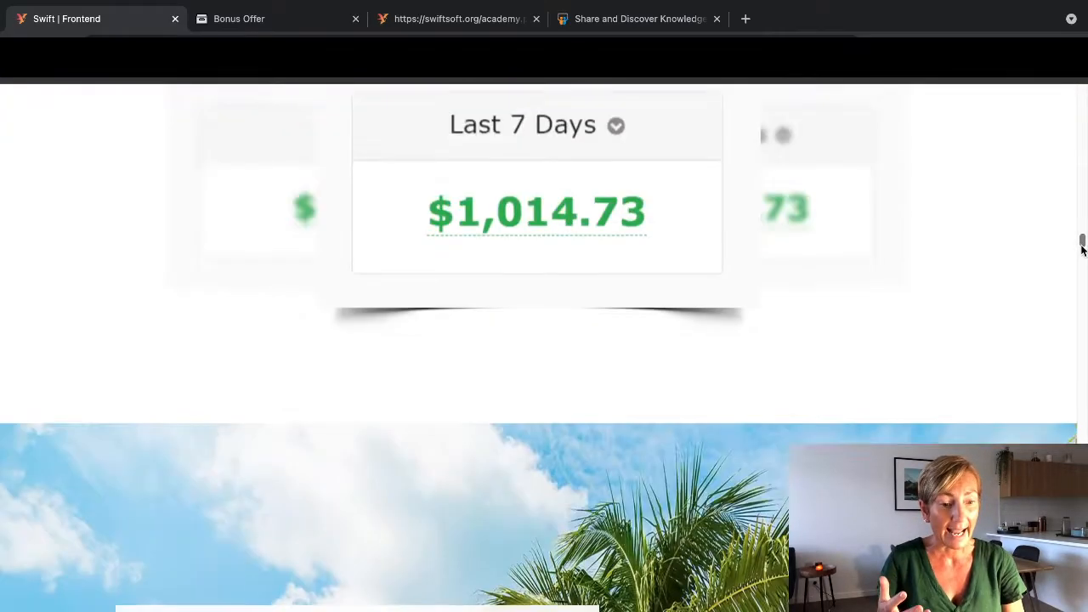
pyautogui.scroll(-3)
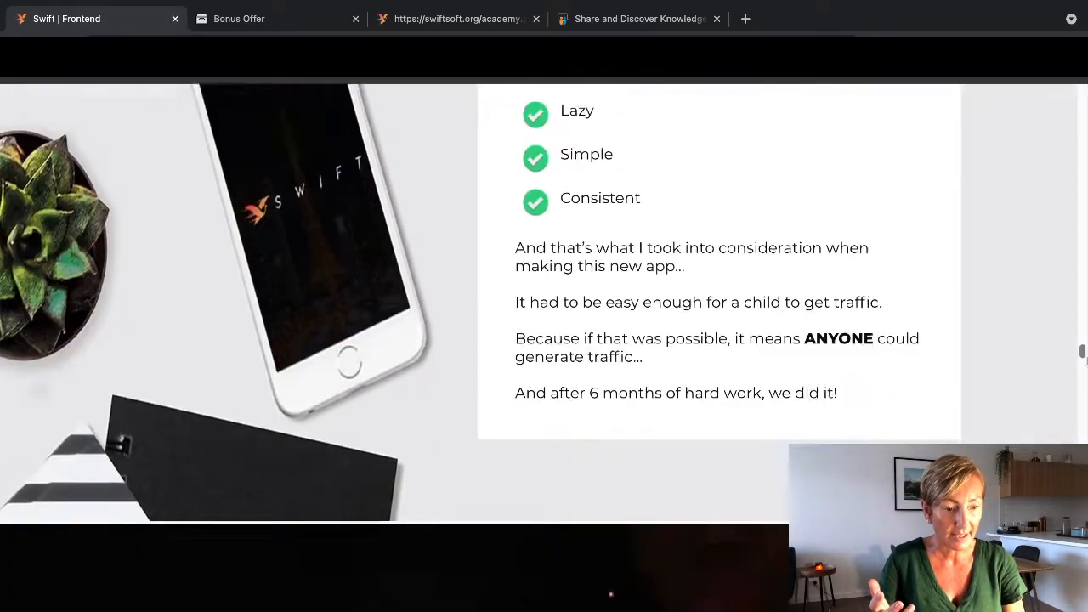
pyautogui.scroll(-3)
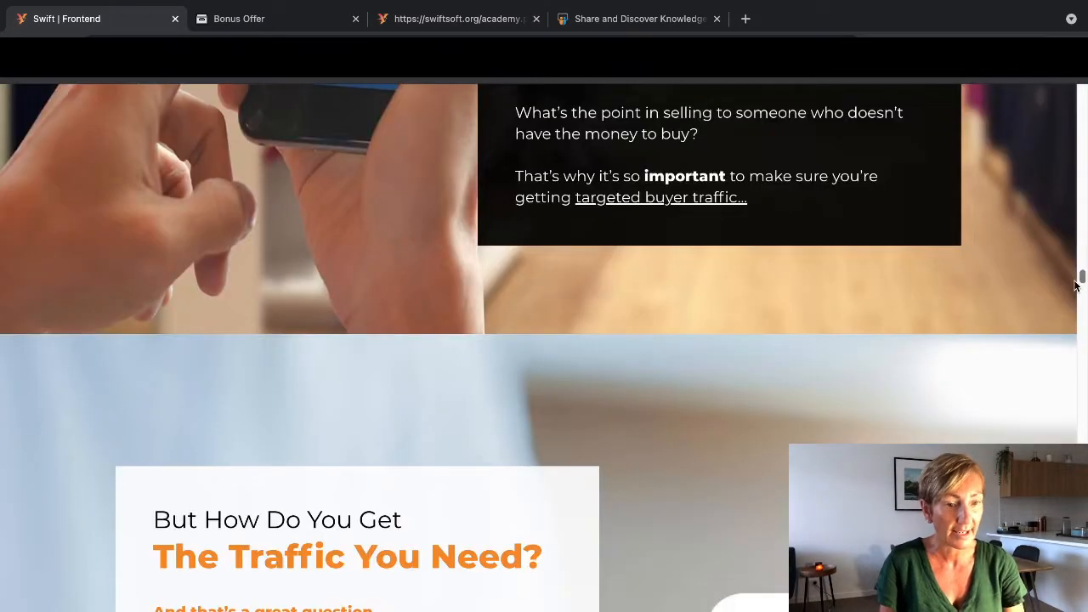
pyautogui.click(458, 19)
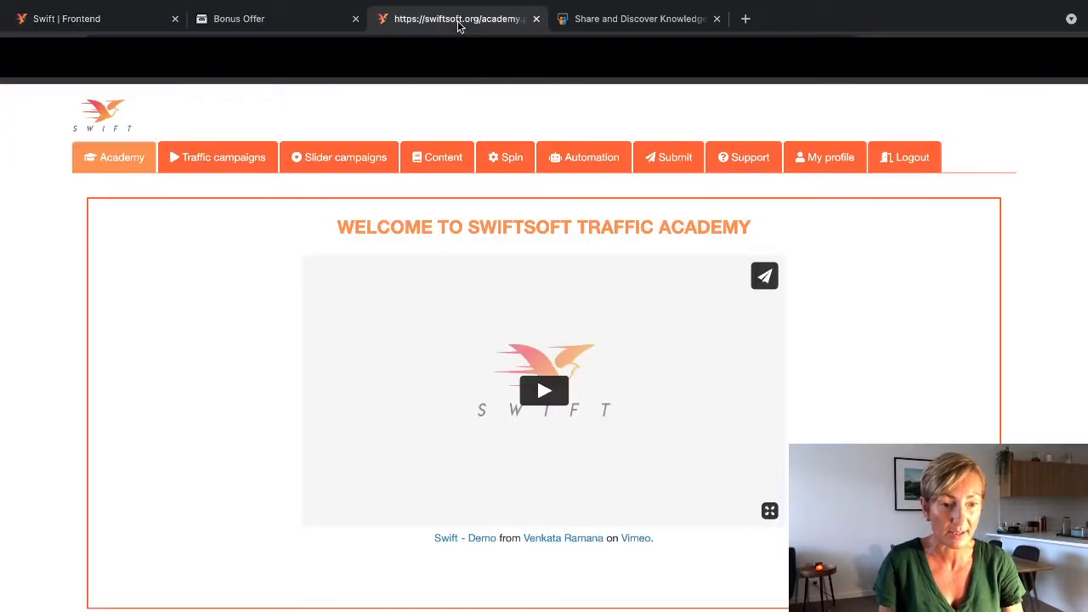
# Step: Scroll the Galpreneurs bonus offer past bonuses #1–#5 to the claim section's countdown timer
pyautogui.click(238, 19)
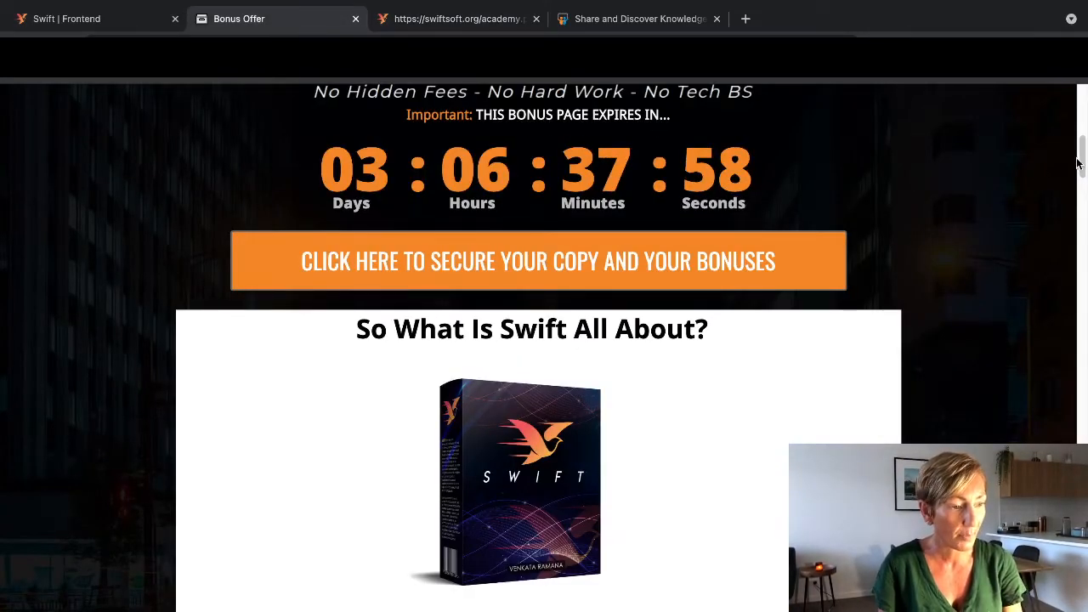
pyautogui.scroll(-3)
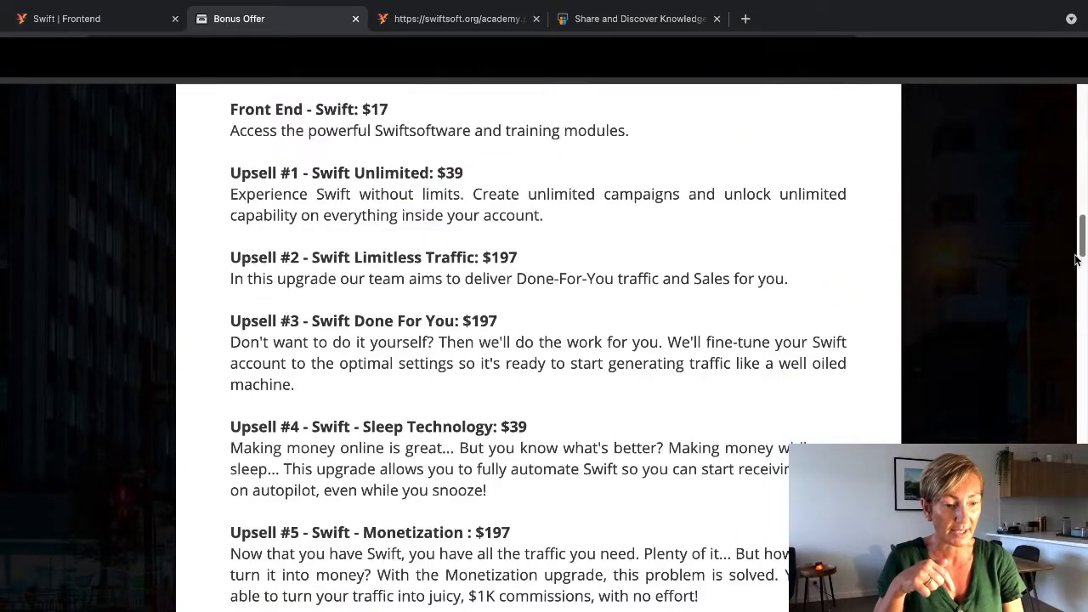
pyautogui.scroll(-3)
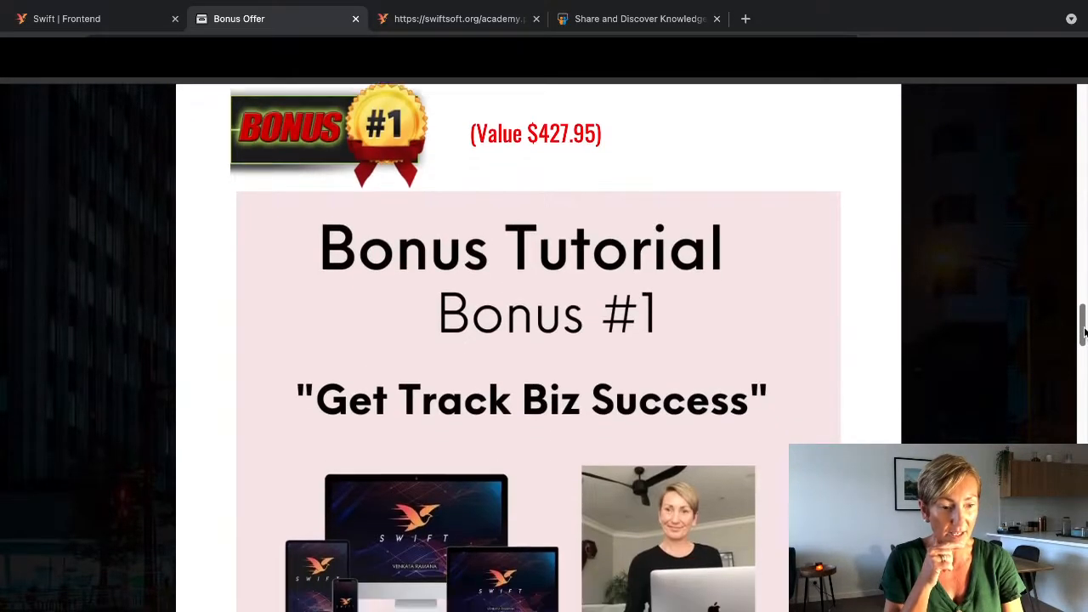
pyautogui.scroll(-3)
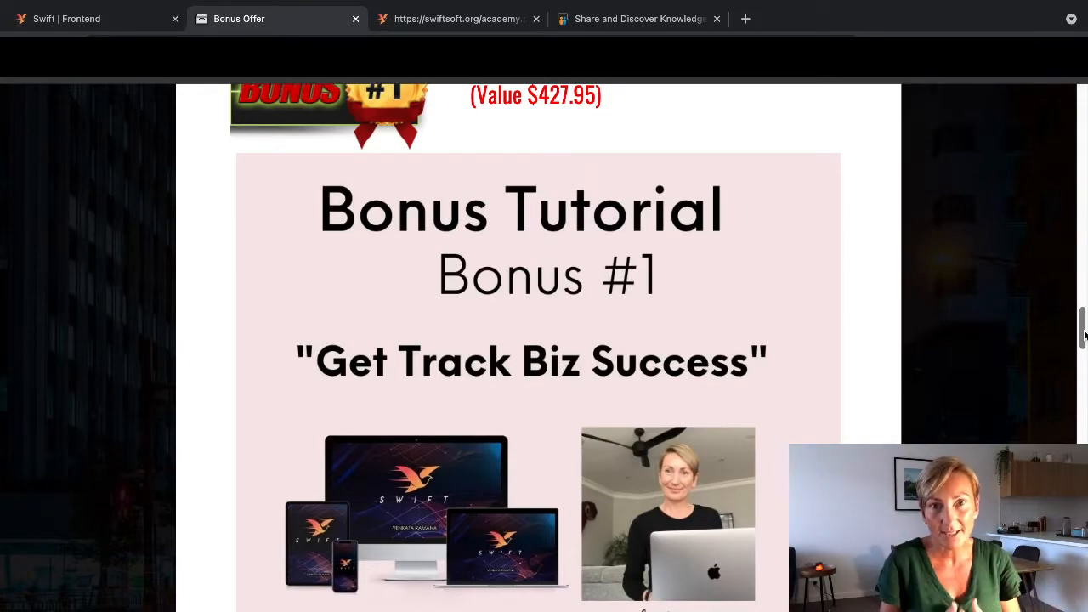
pyautogui.scroll(-3)
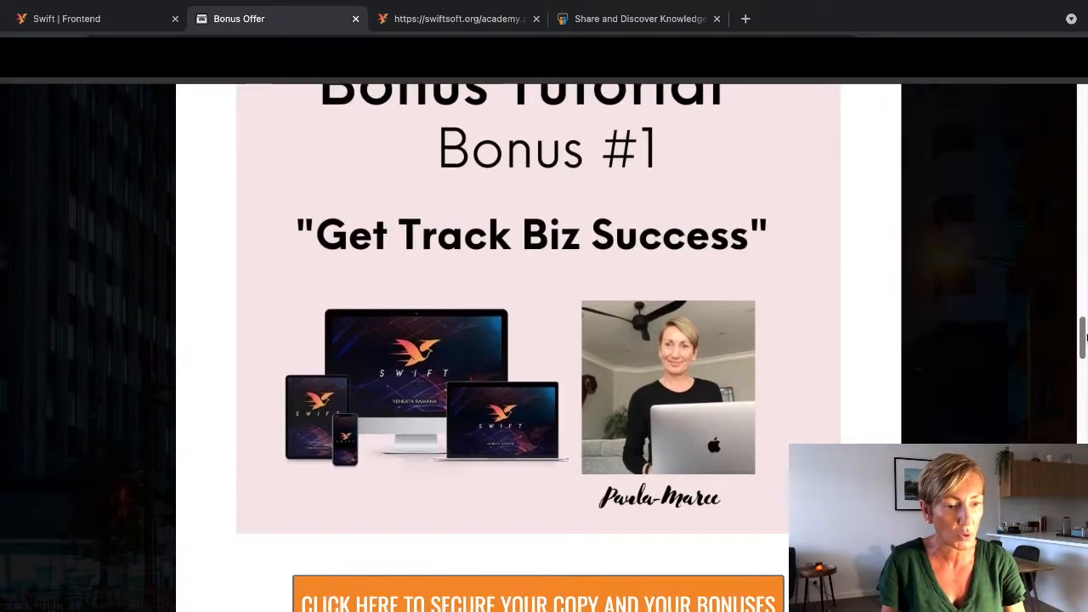
pyautogui.scroll(-3)
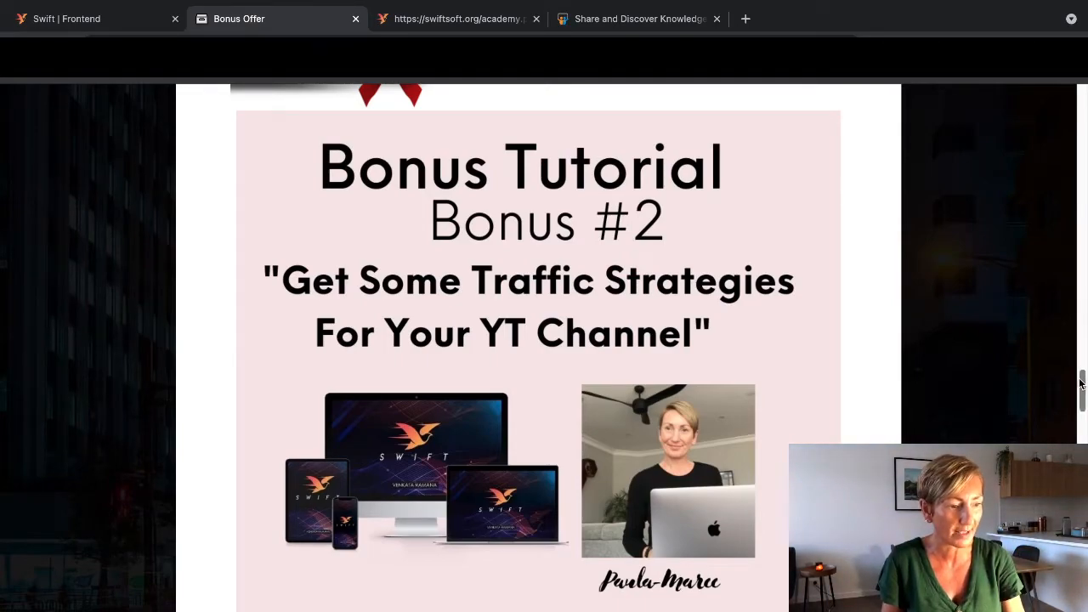
pyautogui.scroll(-3)
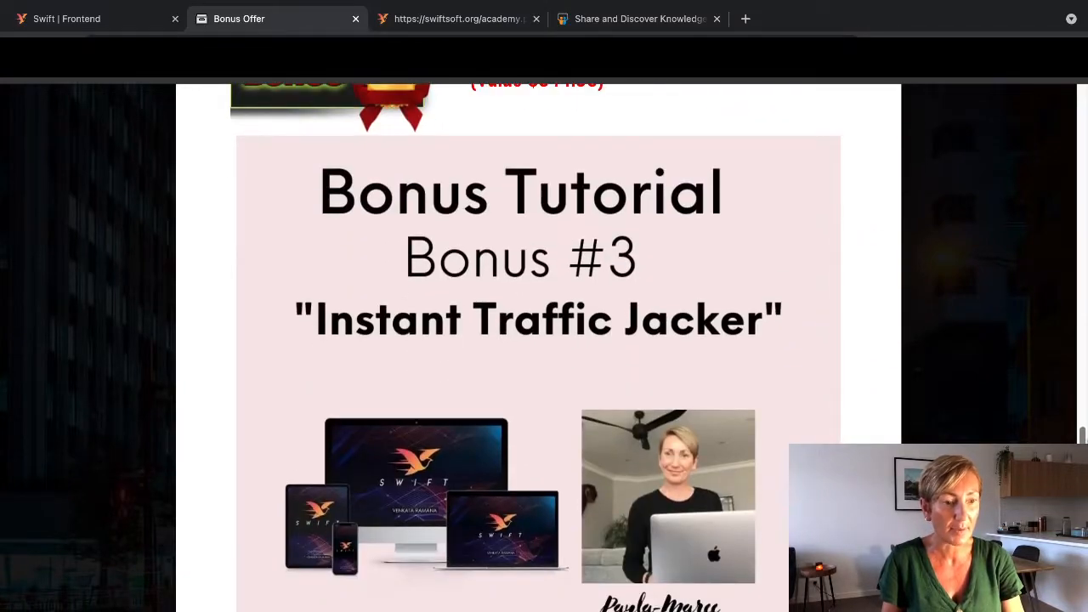
pyautogui.scroll(-3)
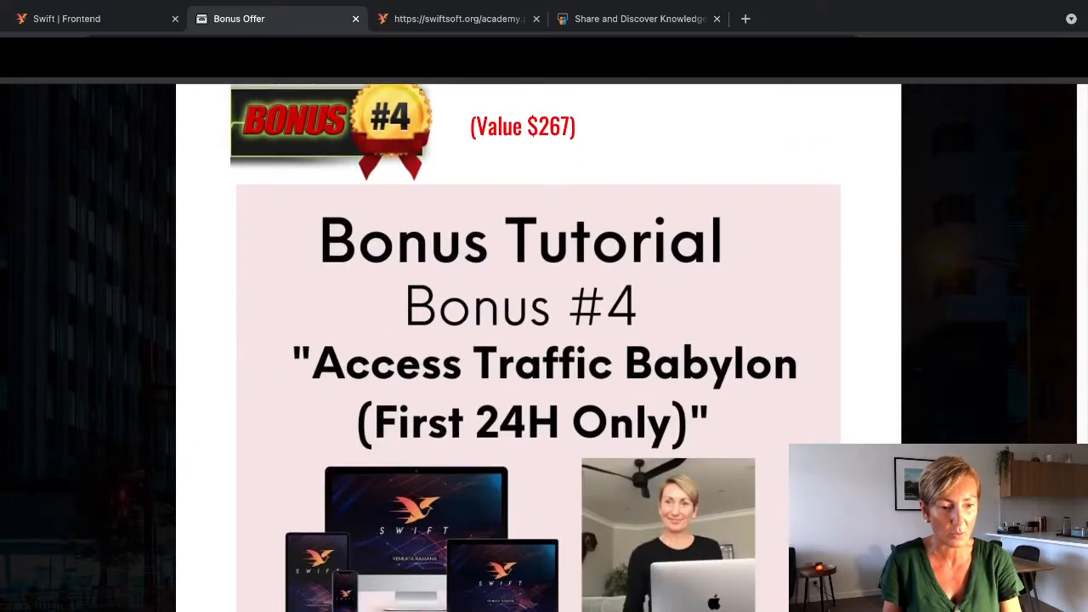
pyautogui.scroll(-3)
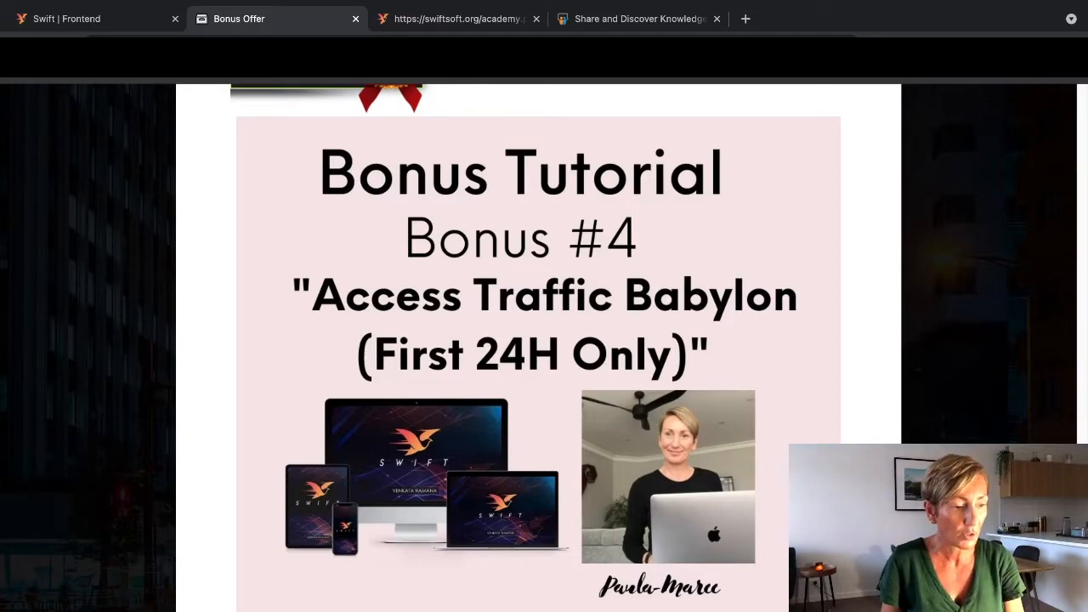
pyautogui.scroll(-3)
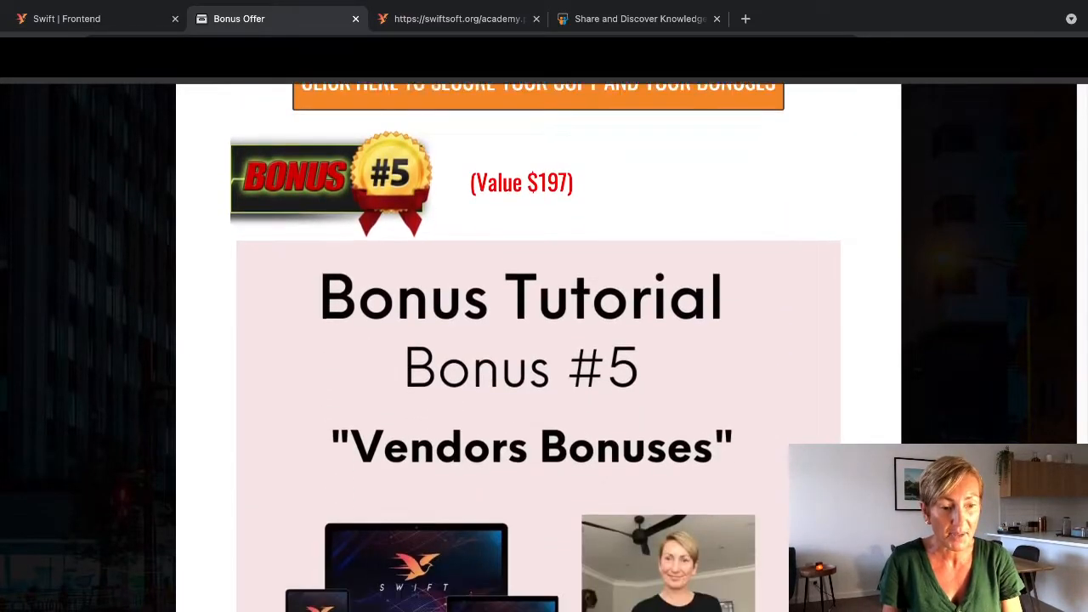
pyautogui.scroll(-3)
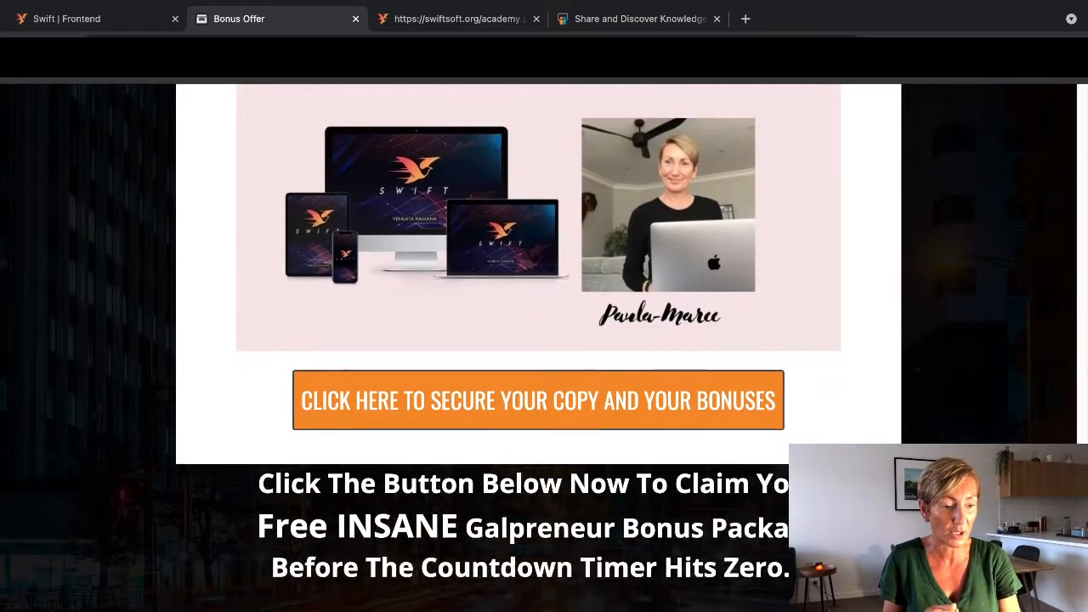
pyautogui.scroll(-3)
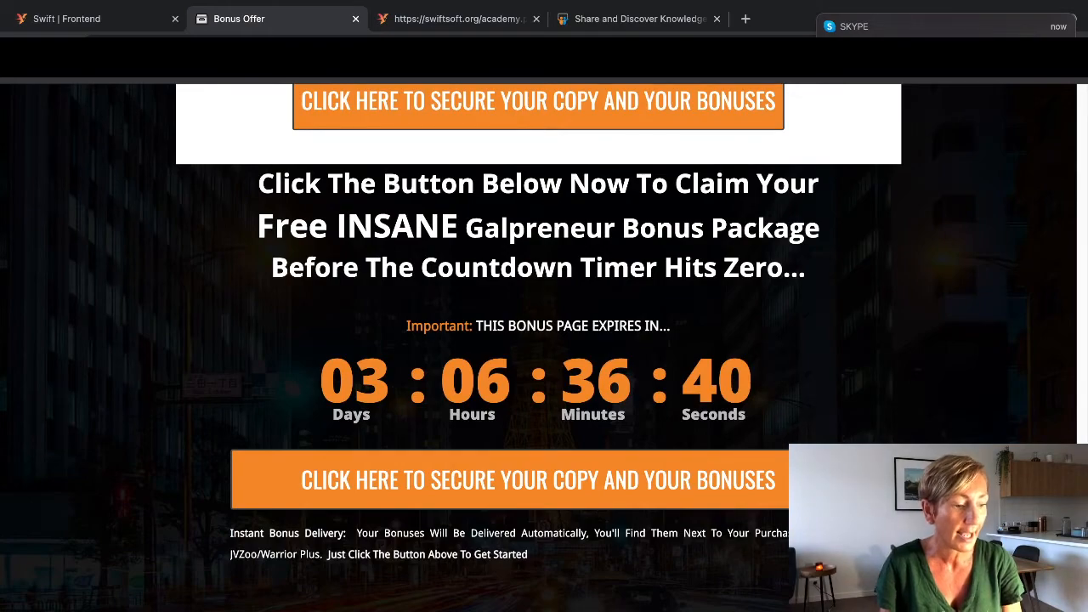
# Step: Scroll past the claim section into the Swift product review and back up slightly
pyautogui.scroll(-3)
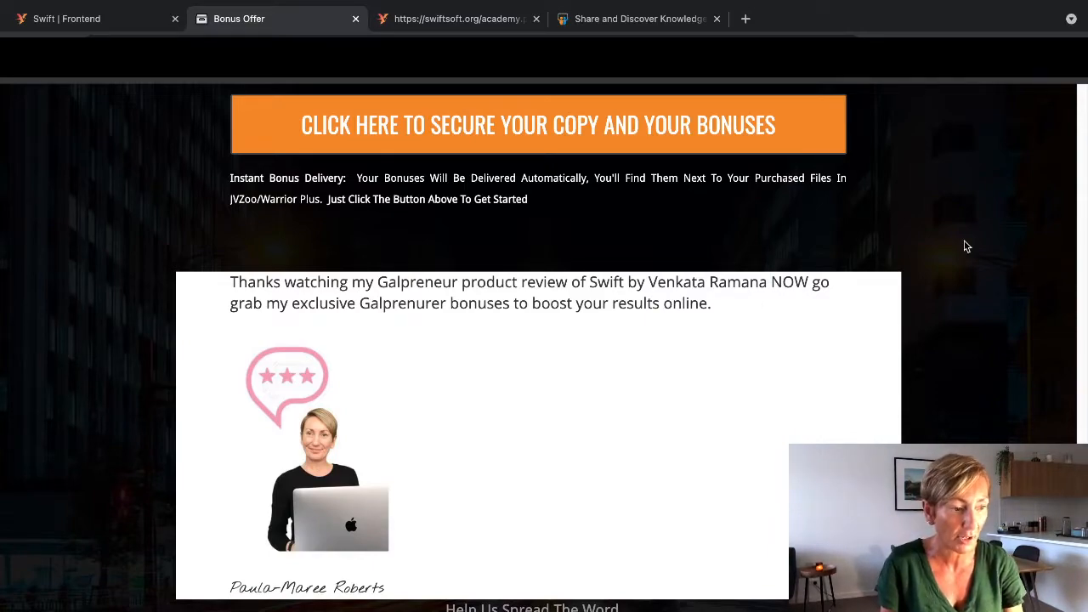
pyautogui.scroll(-3)
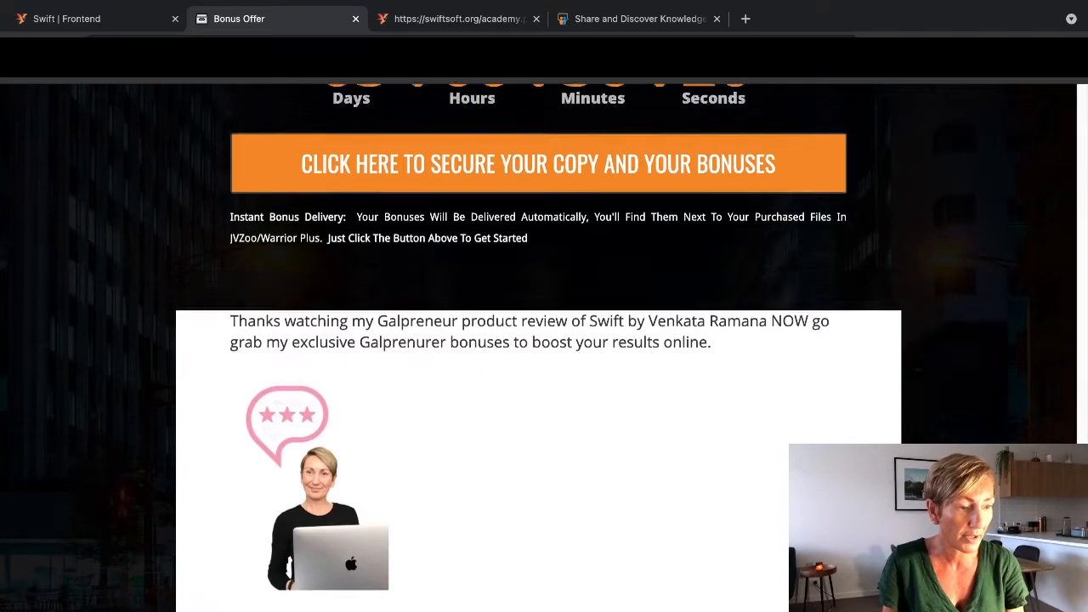
pyautogui.scroll(-3)
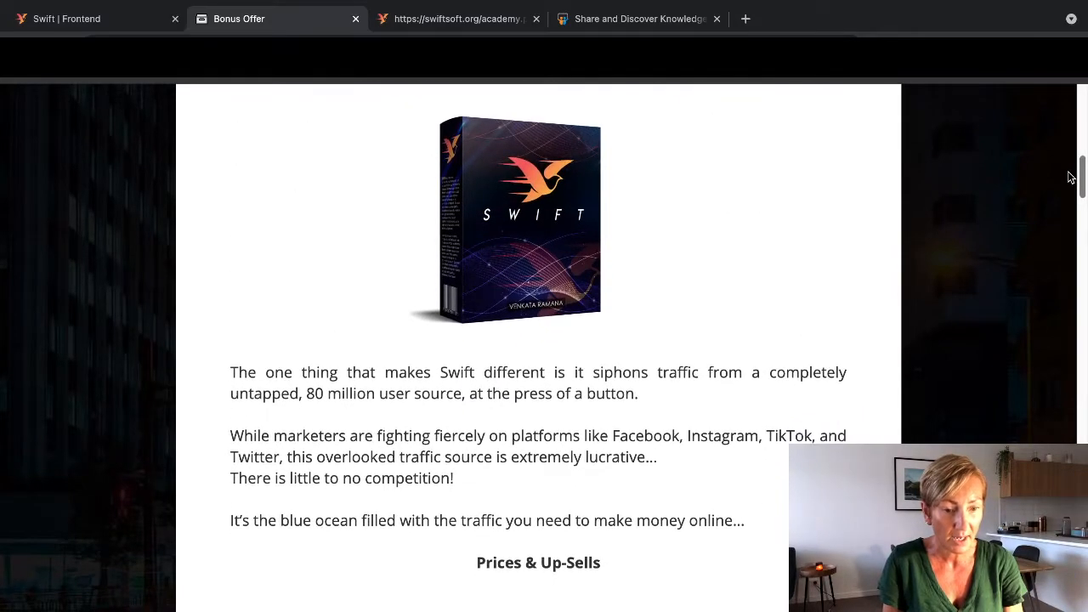
pyautogui.scroll(3)
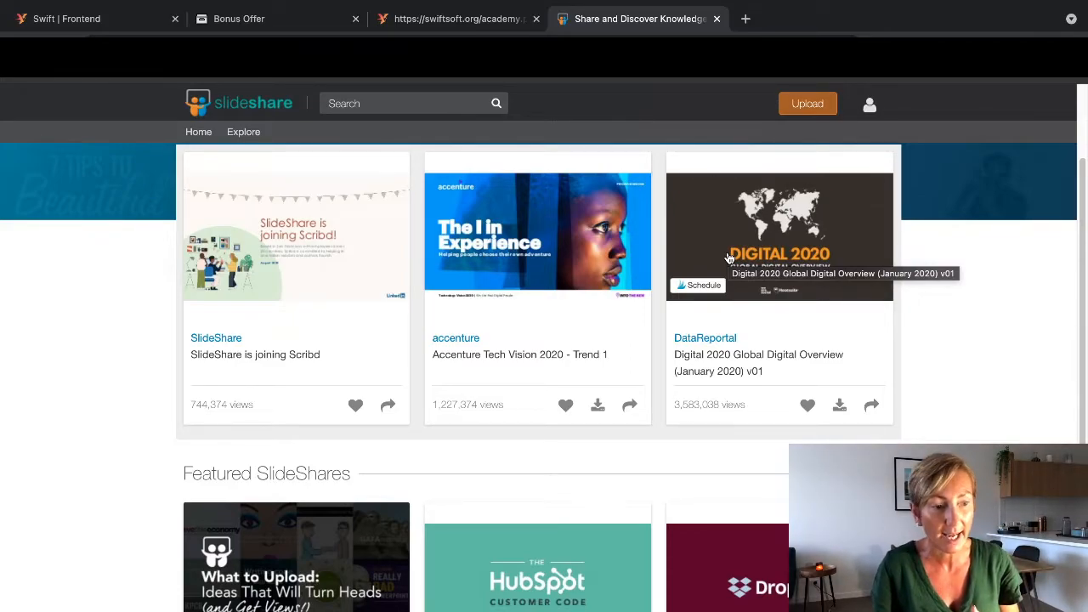
# Step: Peek at the SlideShare account options and scroll the home page
pyautogui.click(869, 104)
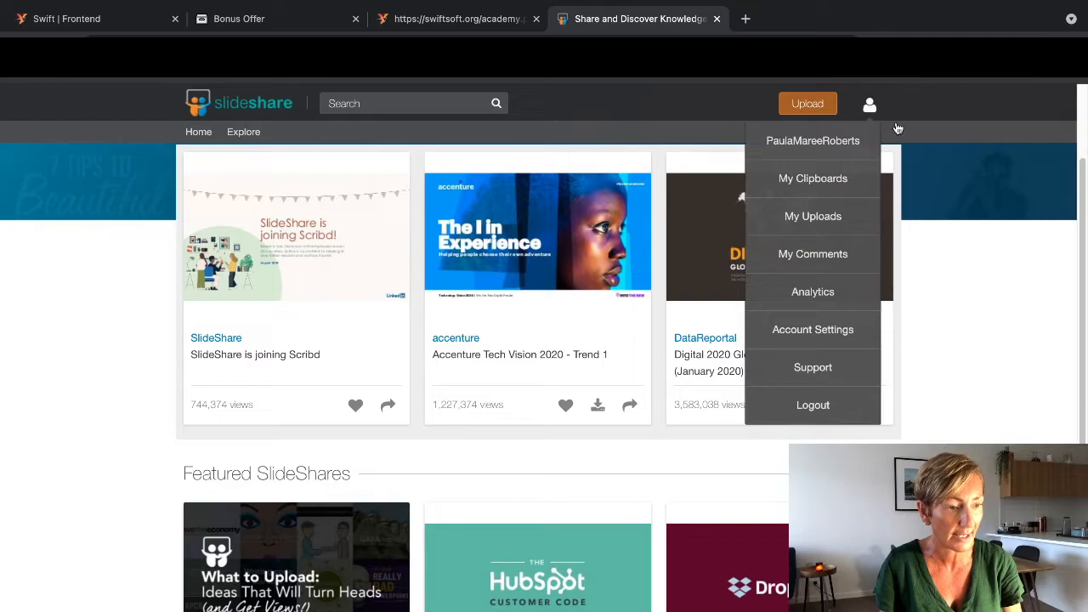
pyautogui.click(871, 103)
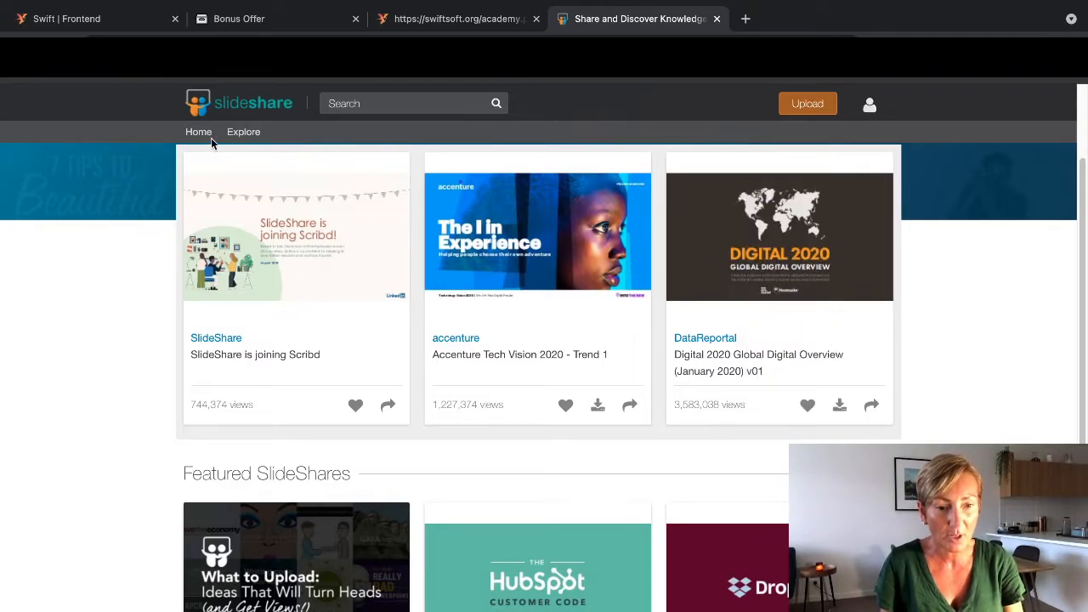
pyautogui.moveTo(1068, 185)
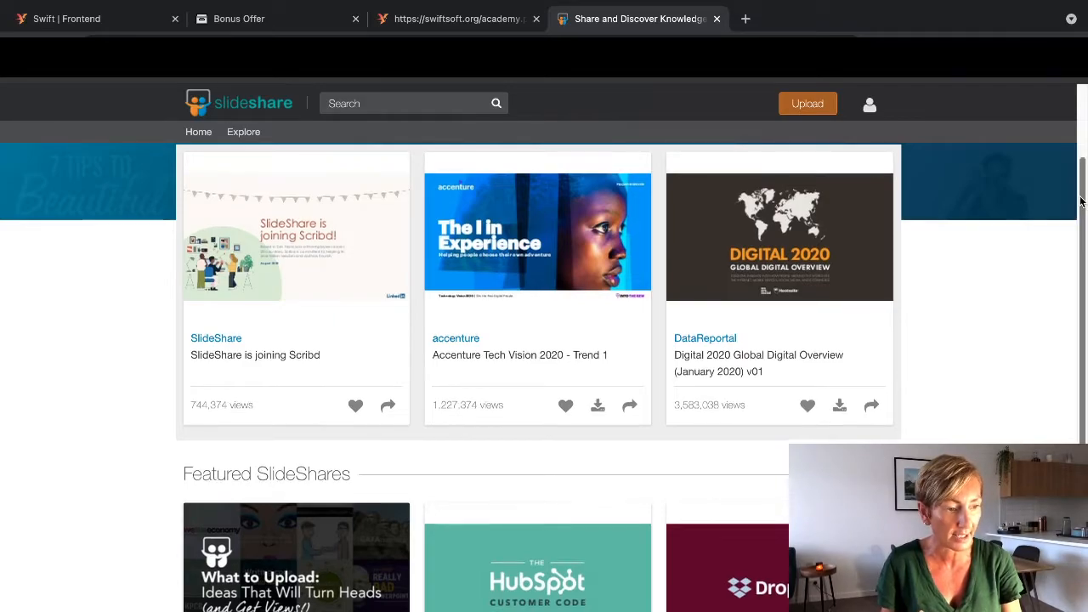
pyautogui.scroll(-3)
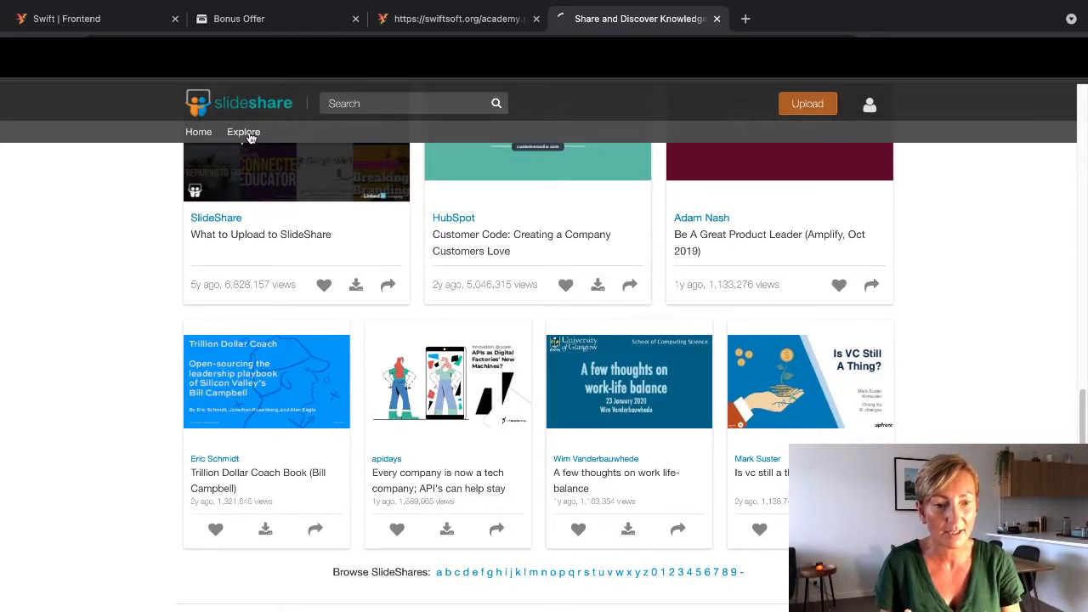
# Step: Browse the Explore page's topic categories down to the Small Business & Entrepreneurship row
pyautogui.click(244, 133)
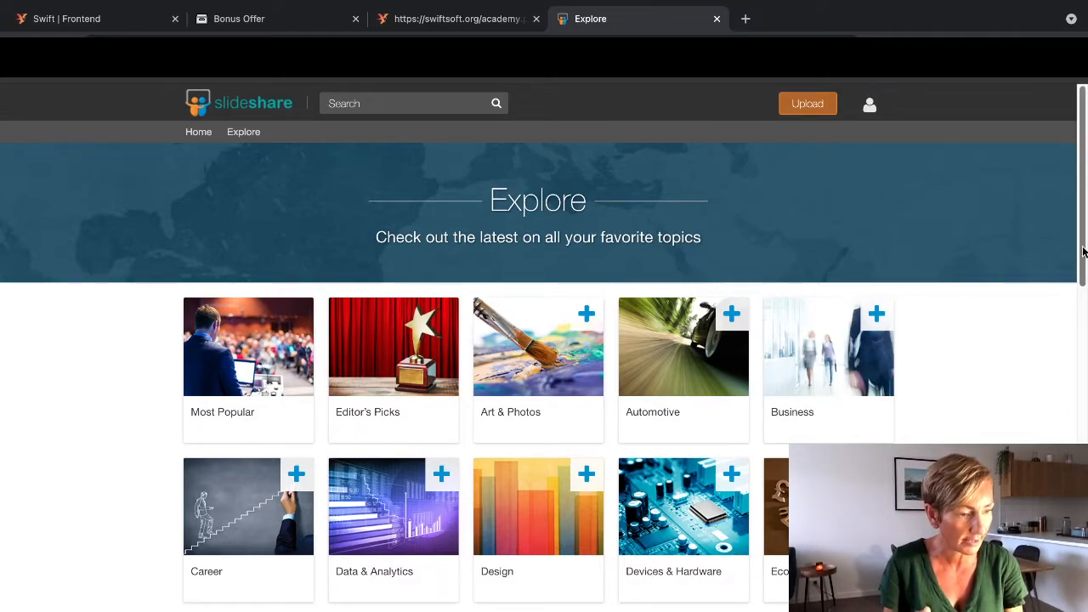
pyautogui.scroll(-3)
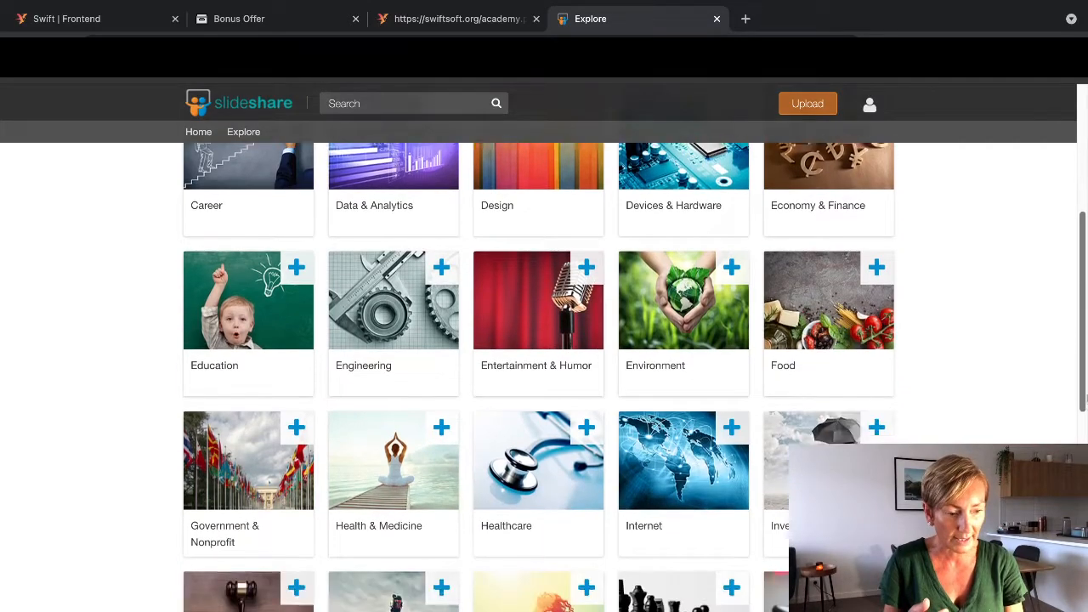
pyautogui.scroll(-3)
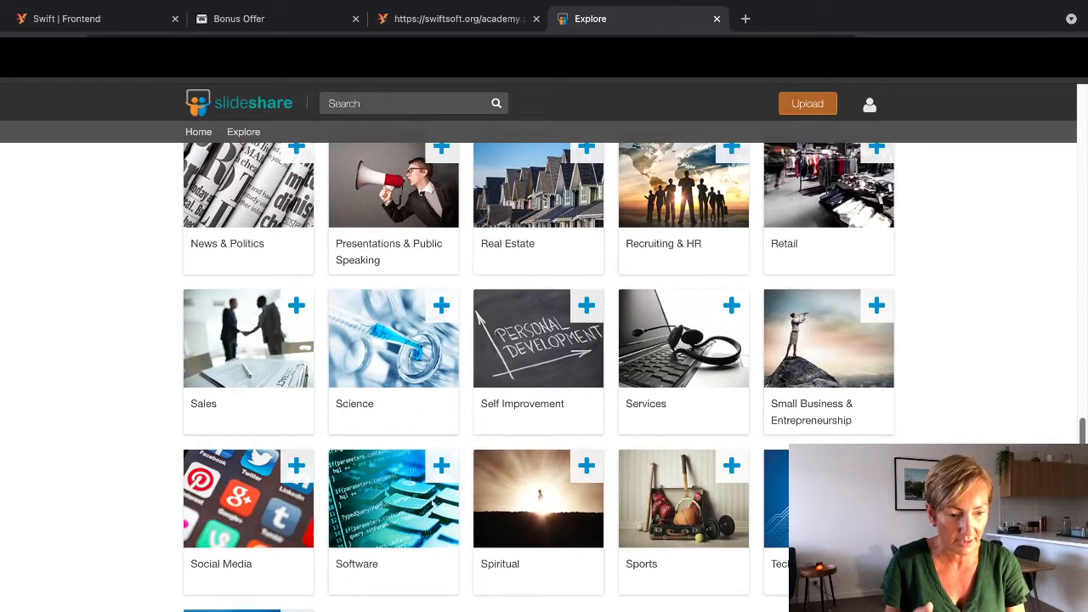
pyautogui.scroll(-3)
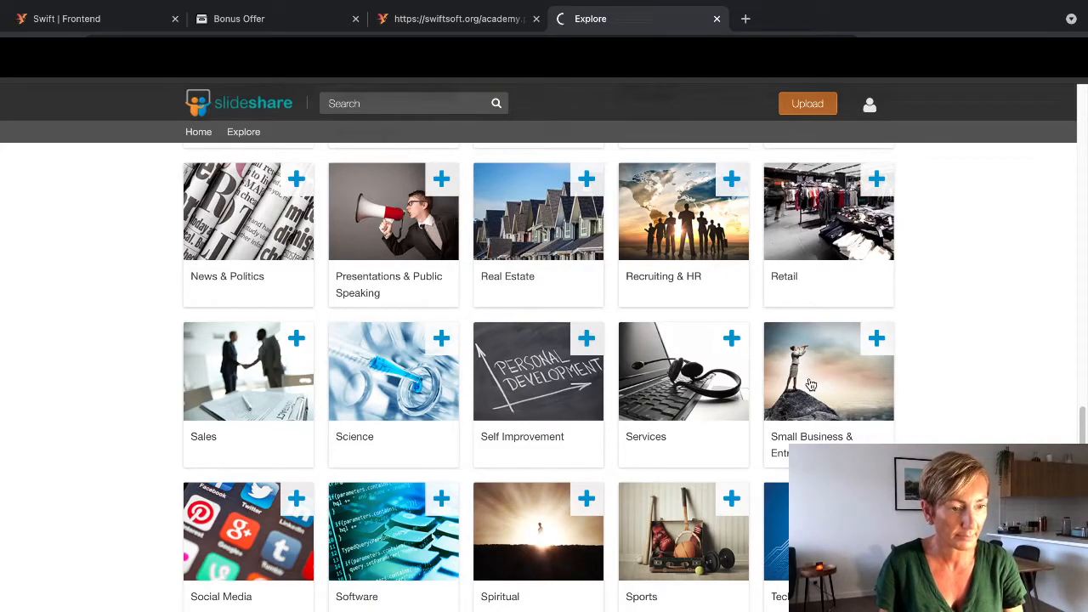
# Step: Look through the Small Business & Entrepreneurship topic's presentations
pyautogui.click(828, 371)
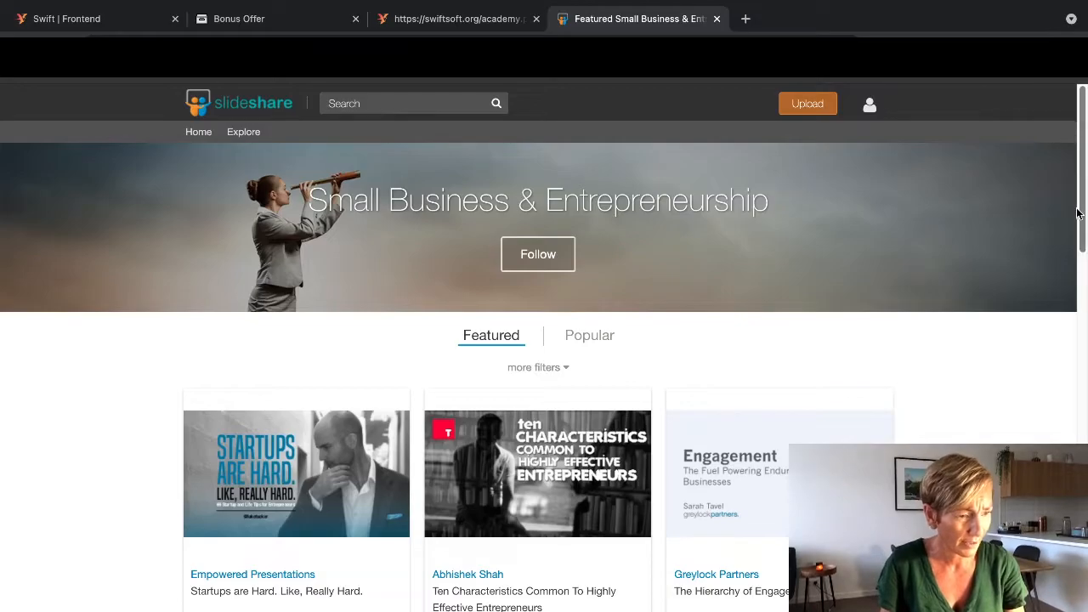
pyautogui.scroll(-3)
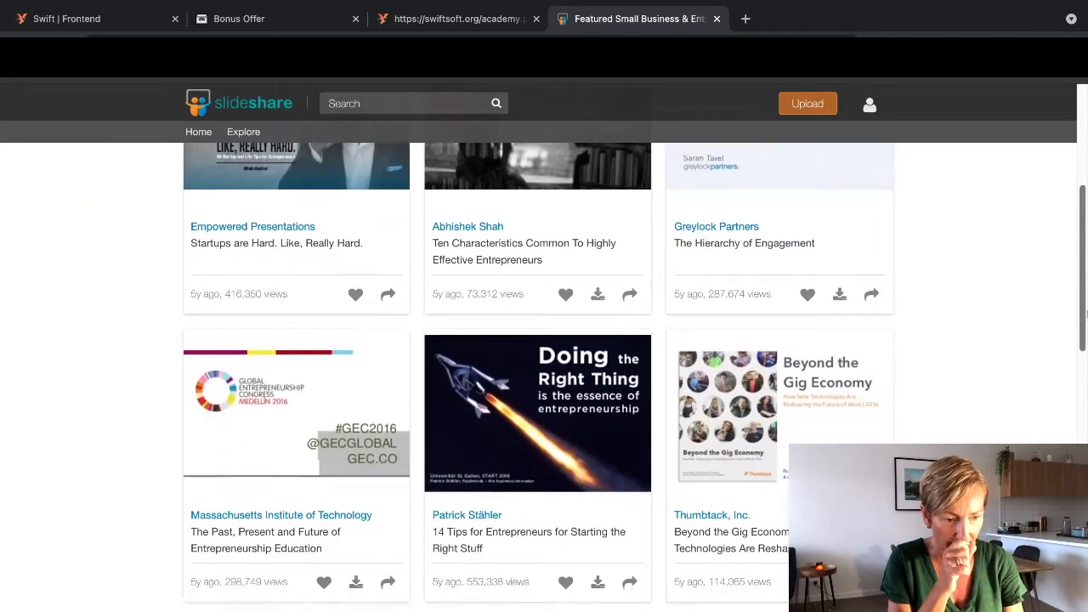
pyautogui.scroll(-3)
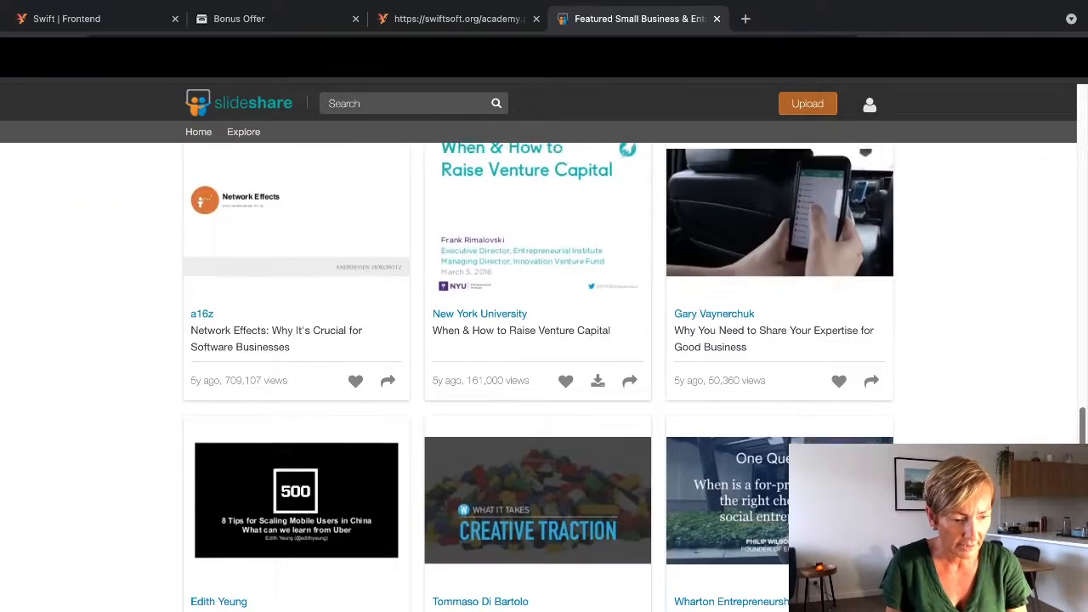
pyautogui.scroll(-3)
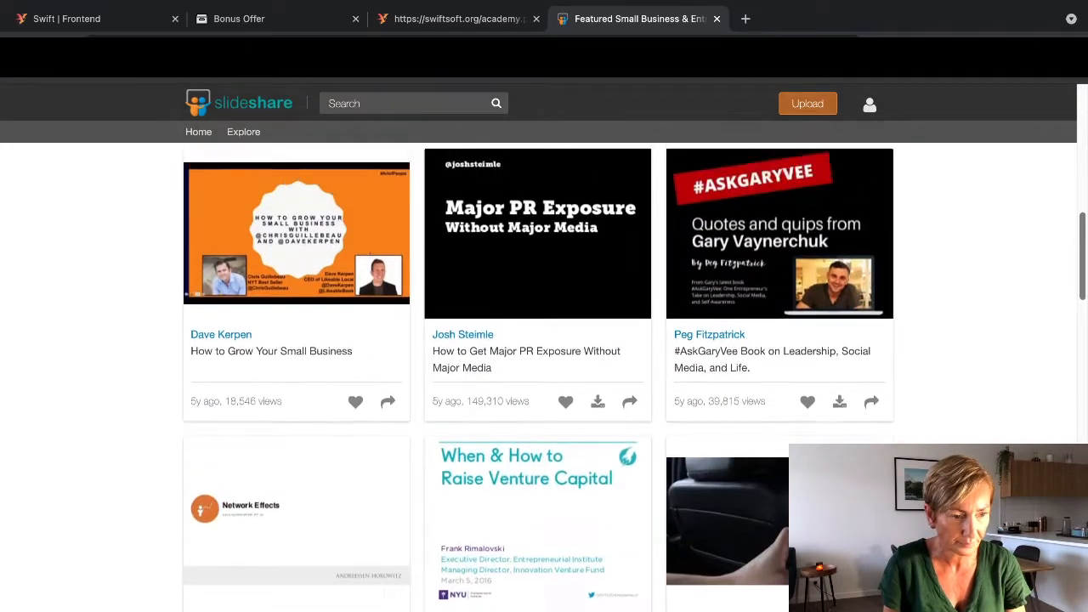
pyautogui.scroll(3)
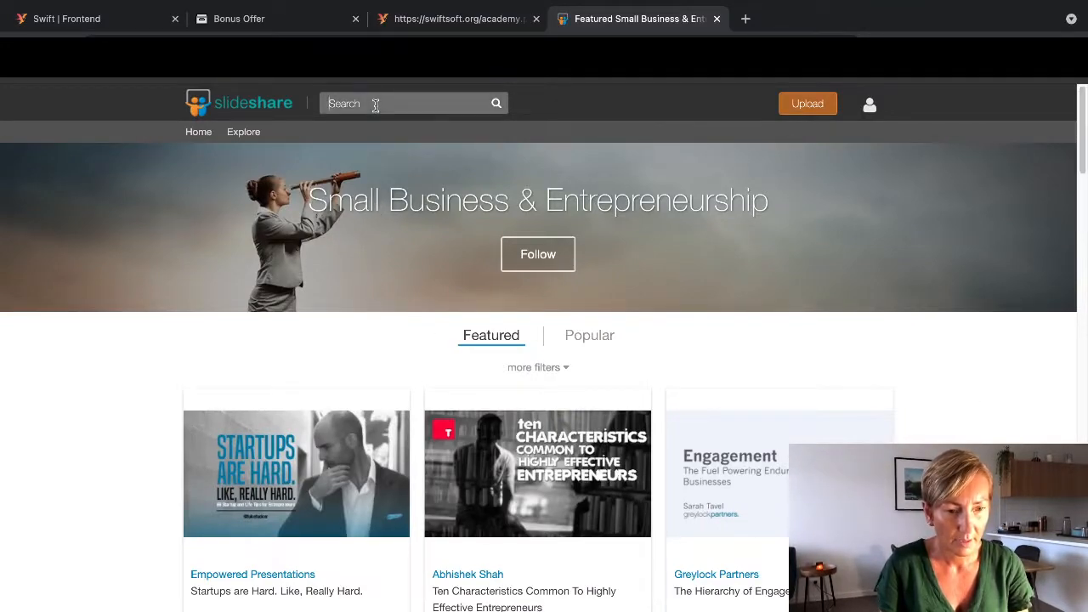
# Step: Search 'make money online', open a Make Money Online presentation and advance to slide 2 of 6
pyautogui.write('make money online')
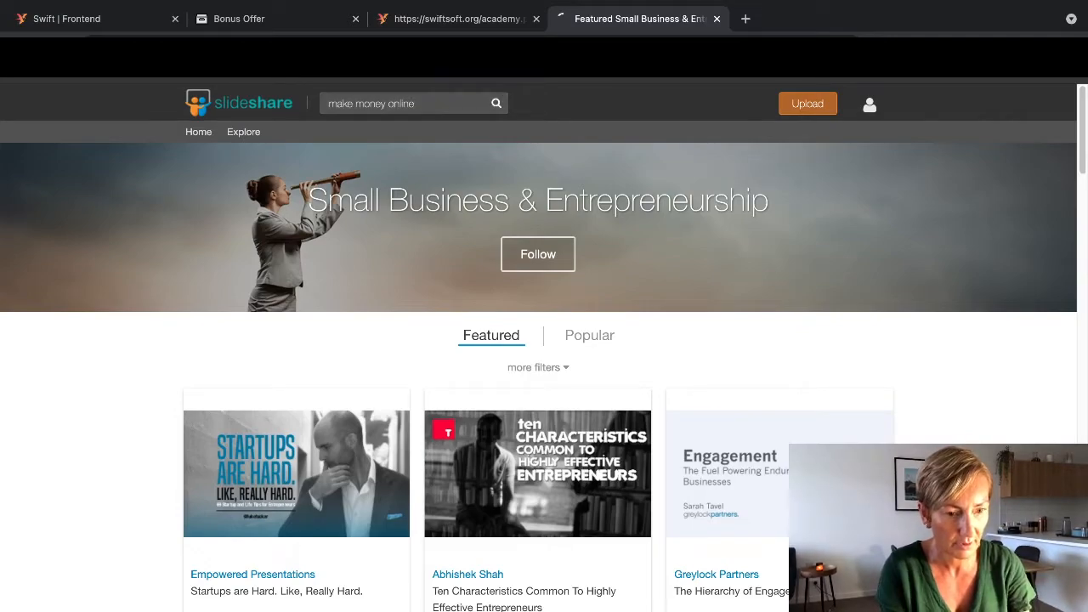
pyautogui.click(496, 104)
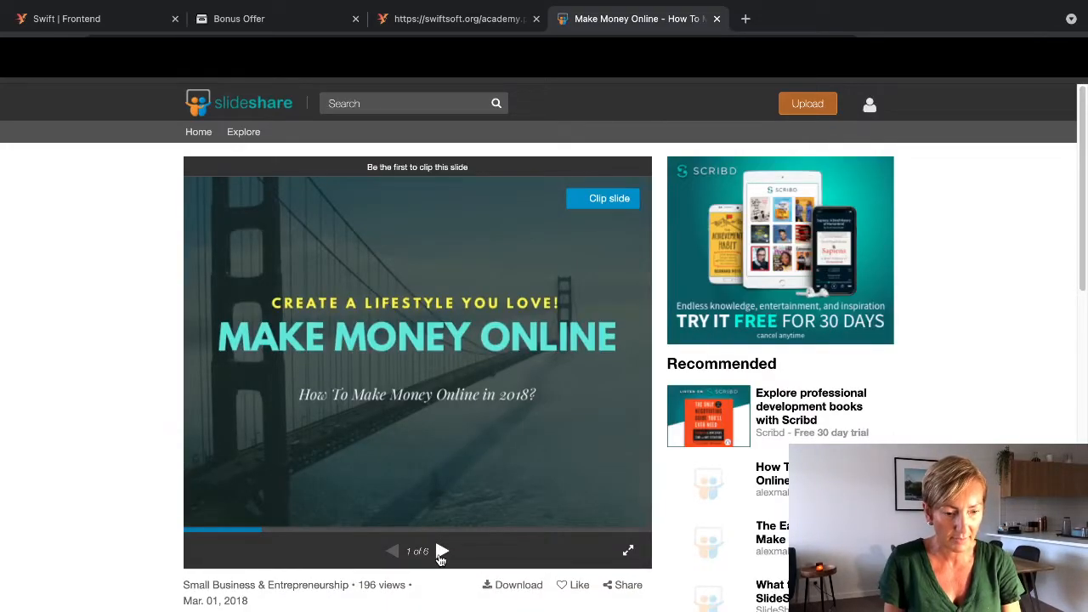
pyautogui.click(442, 551)
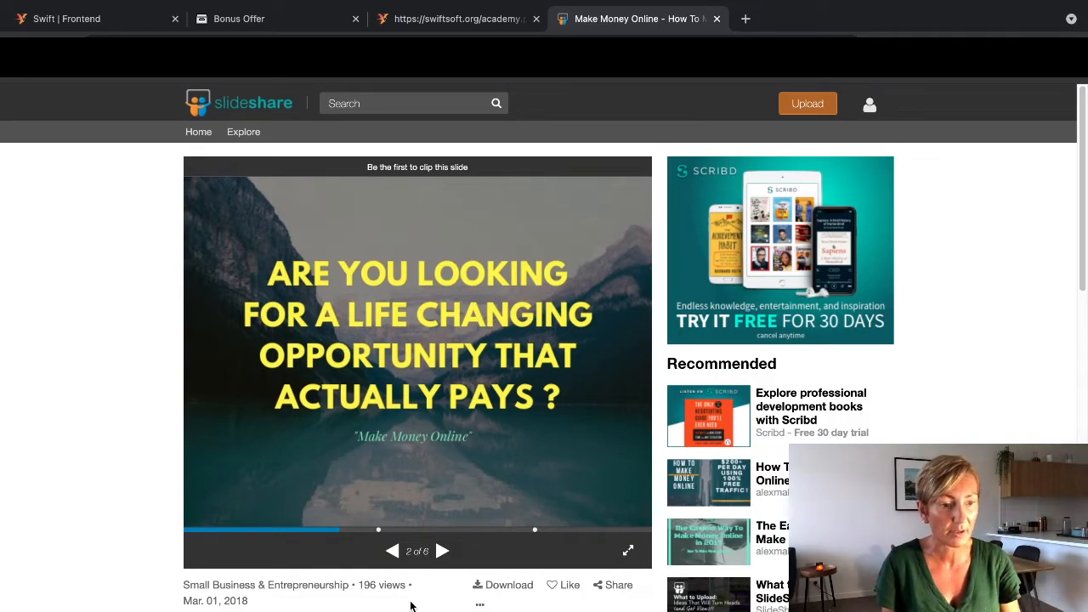
pyautogui.moveTo(375, 93)
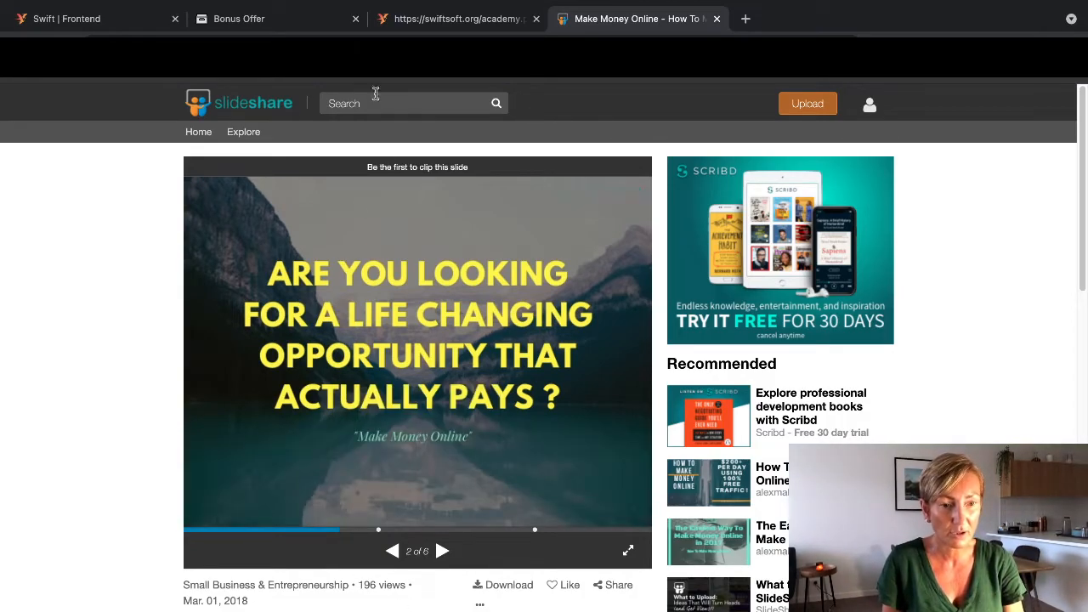
# Step: Play the Swift demo video on the Traffic Academy dashboard and head to Traffic campaigns
pyautogui.click(456, 17)
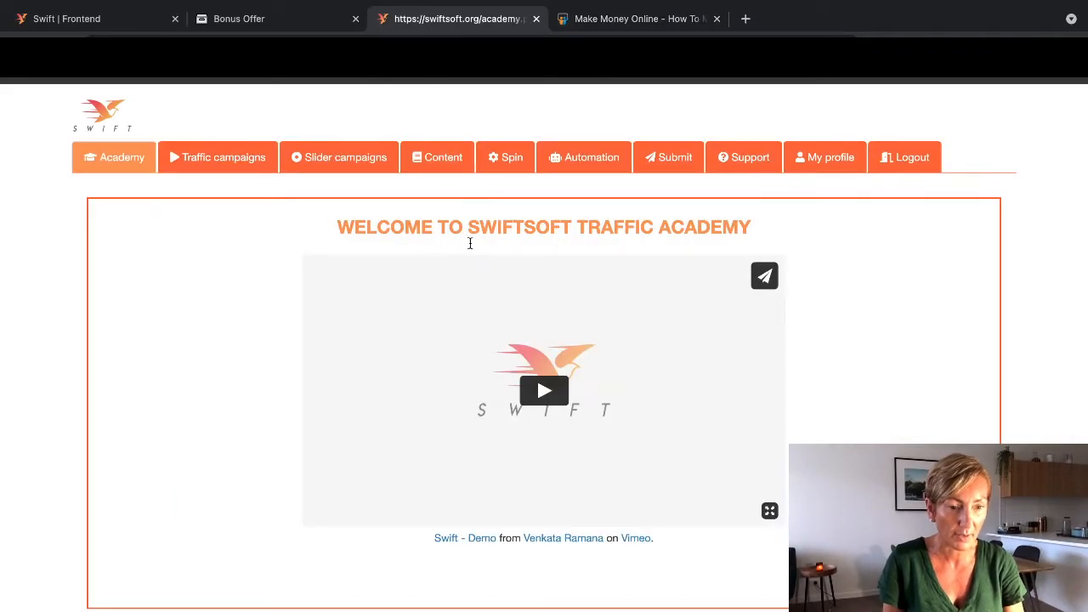
pyautogui.moveTo(435, 402)
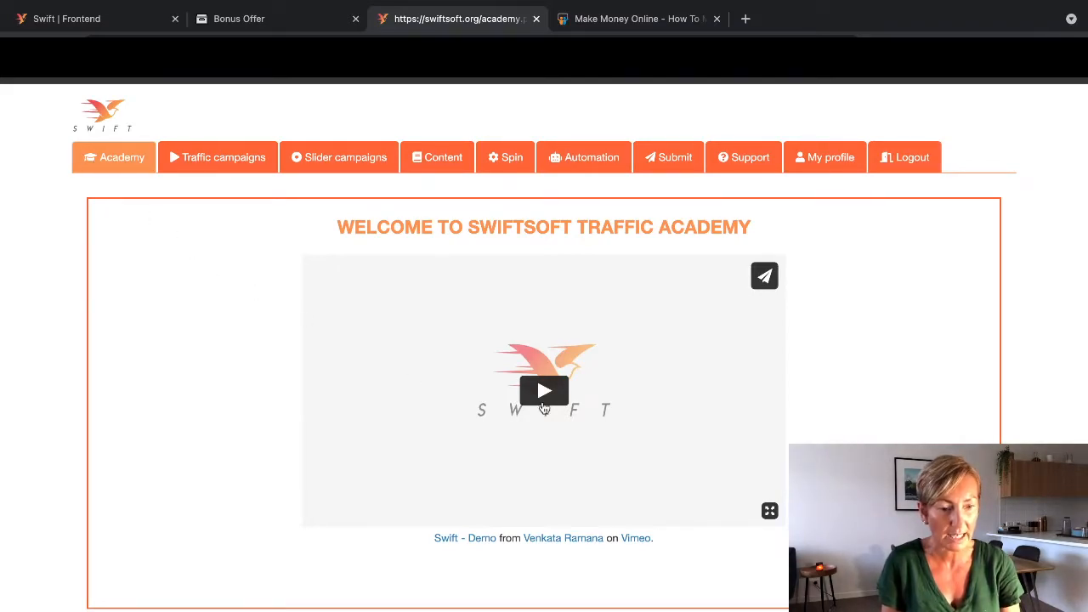
pyautogui.click(544, 389)
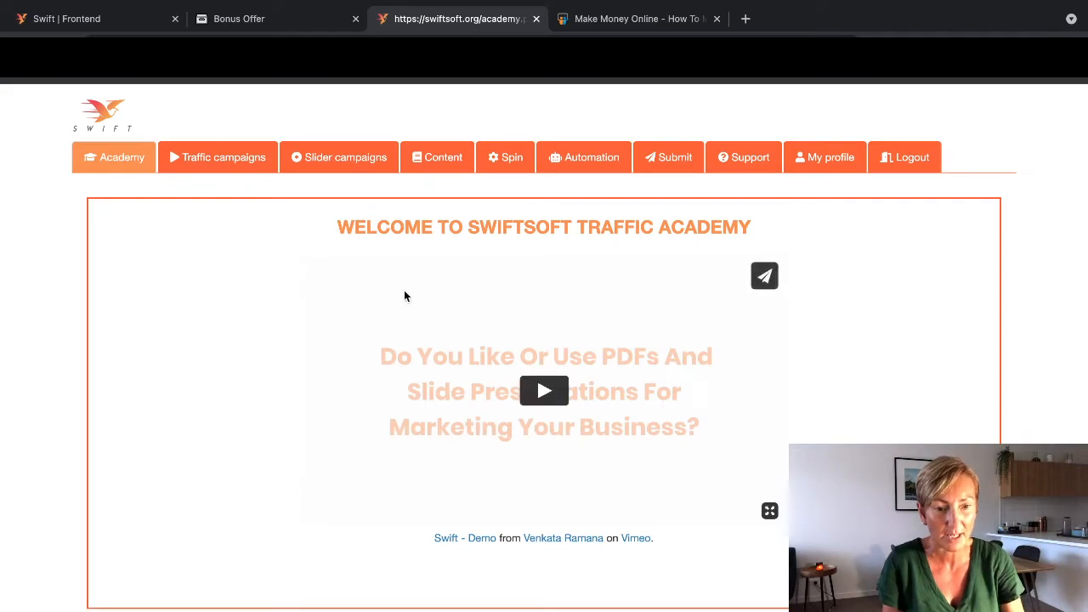
pyautogui.click(217, 156)
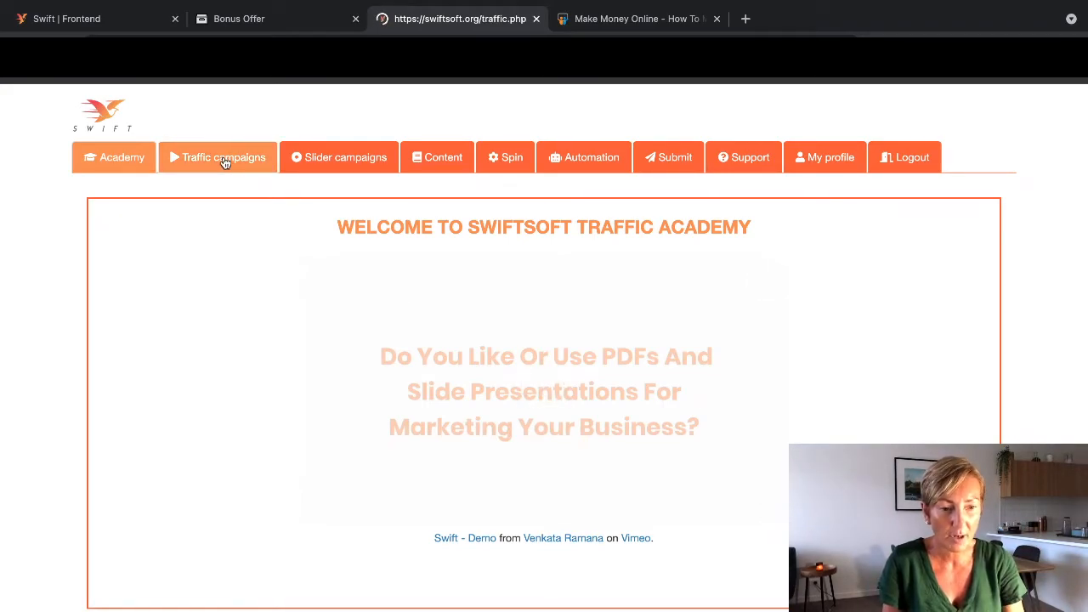
# Step: Create a new campaign cloned from the ministryoffreedomcoaching.com blog page URL
pyautogui.click(218, 156)
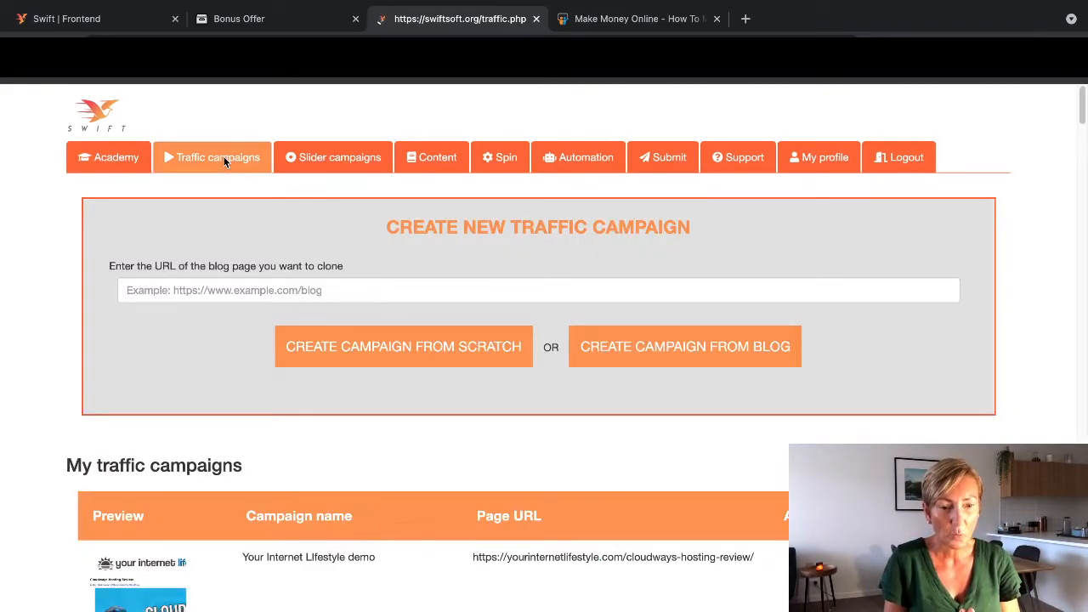
pyautogui.click(537, 289)
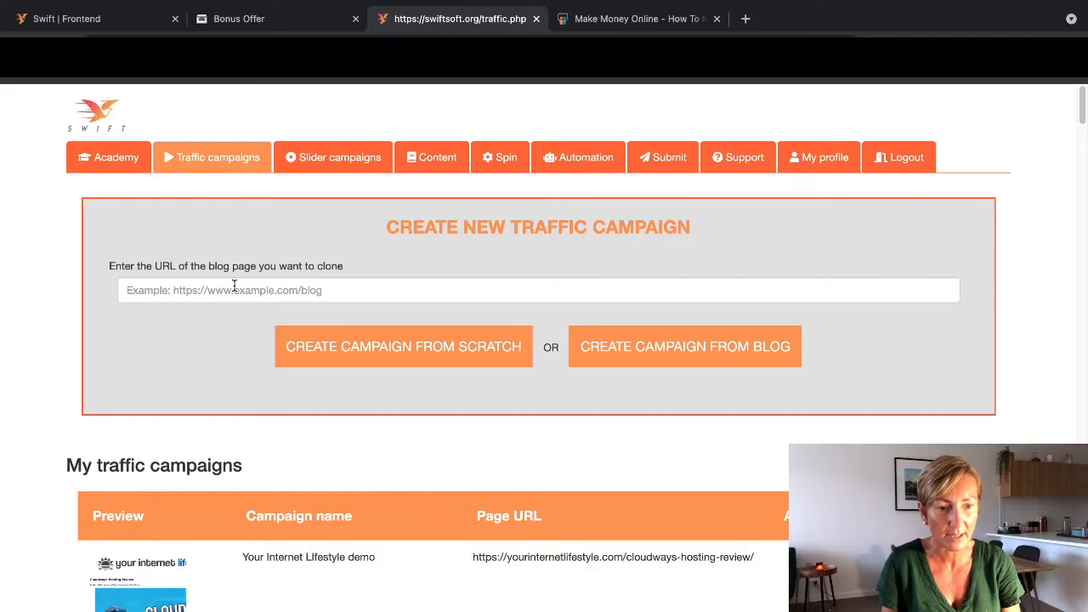
pyautogui.click(684, 347)
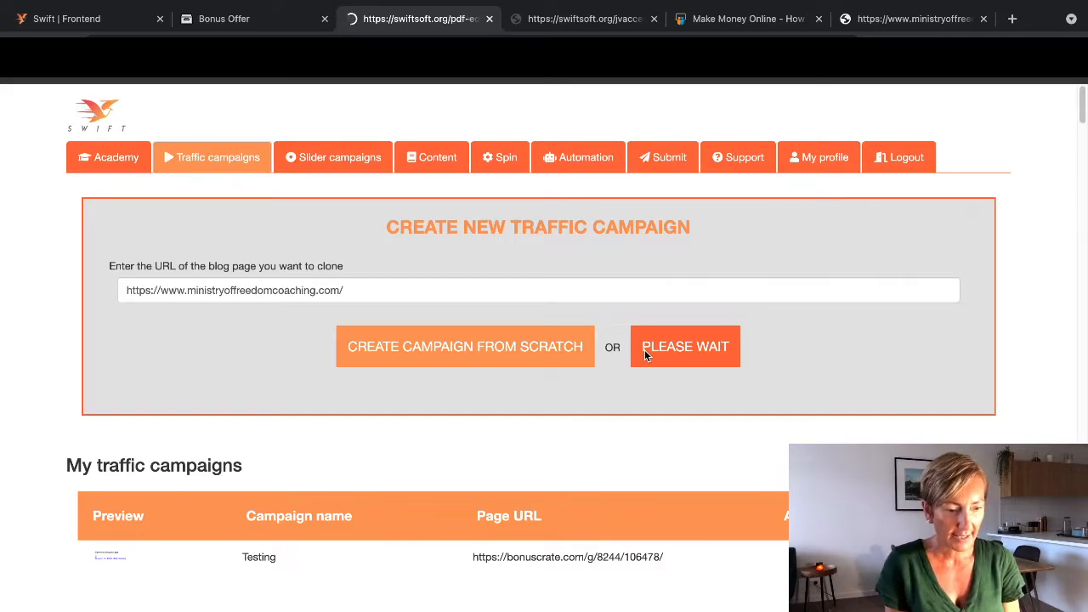
pyautogui.click(683, 347)
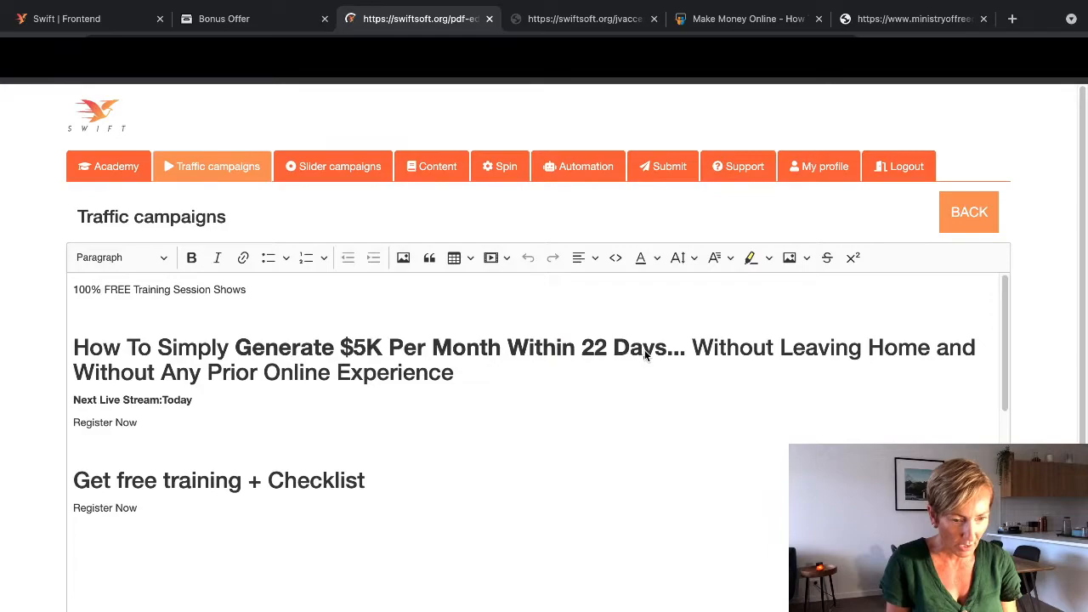
pyautogui.moveTo(1037, 364)
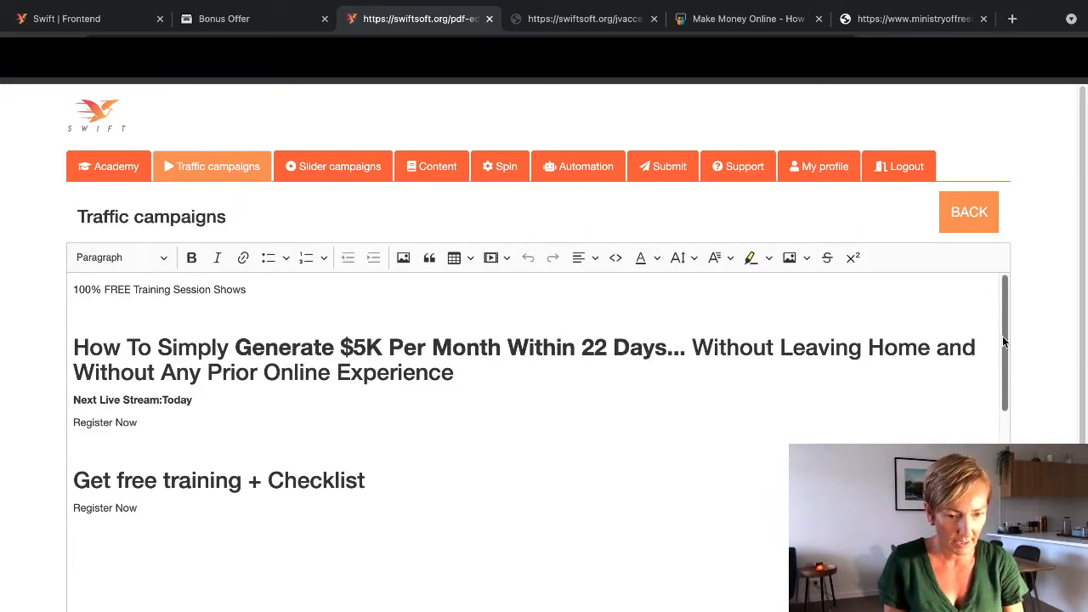
# Step: Link the Register Now text to the ministryoffreedomcoaching.com /thankyou page and move to the emptied line
pyautogui.scroll(-3)
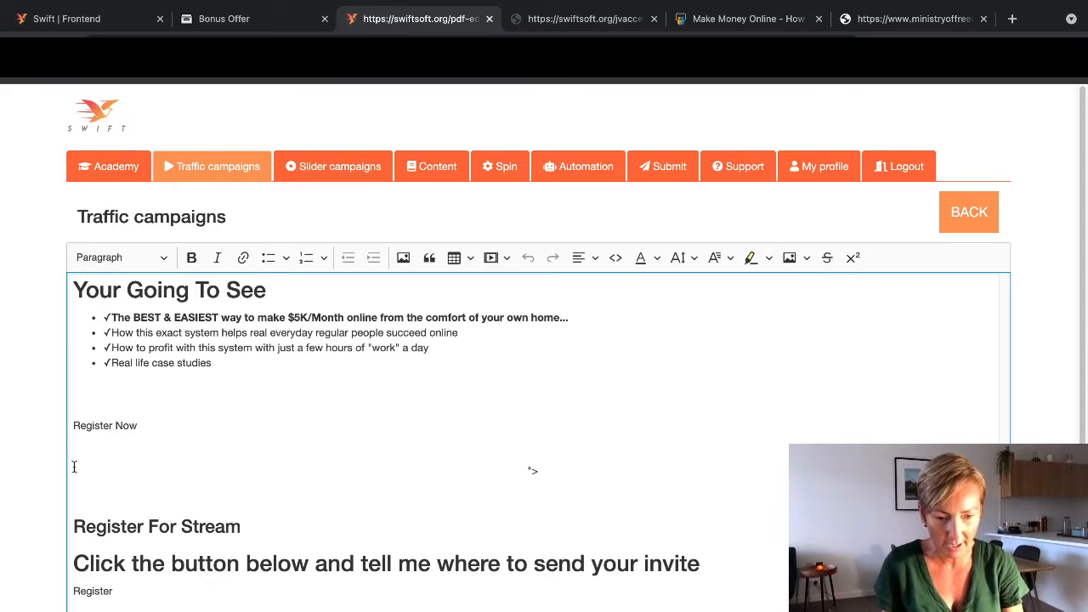
pyautogui.doubleClick(105, 425)
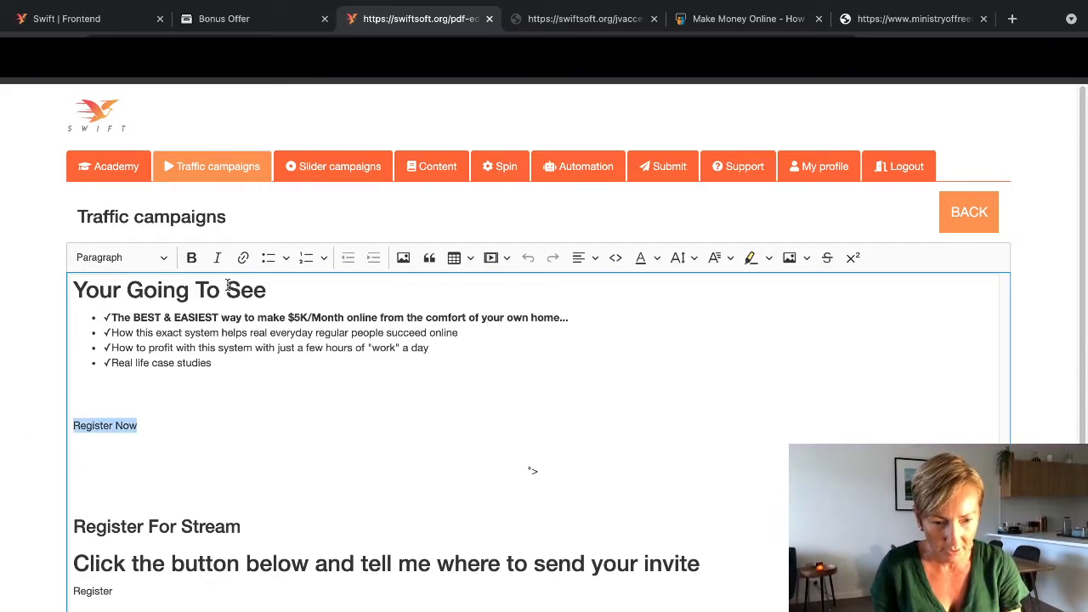
pyautogui.click(243, 259)
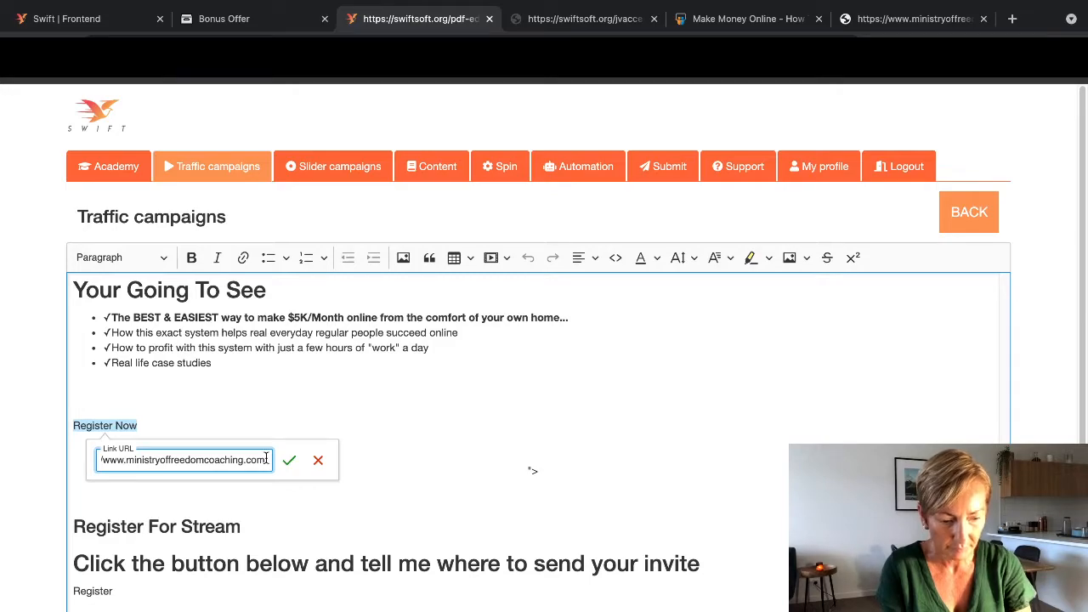
pyautogui.write('/thankyou')
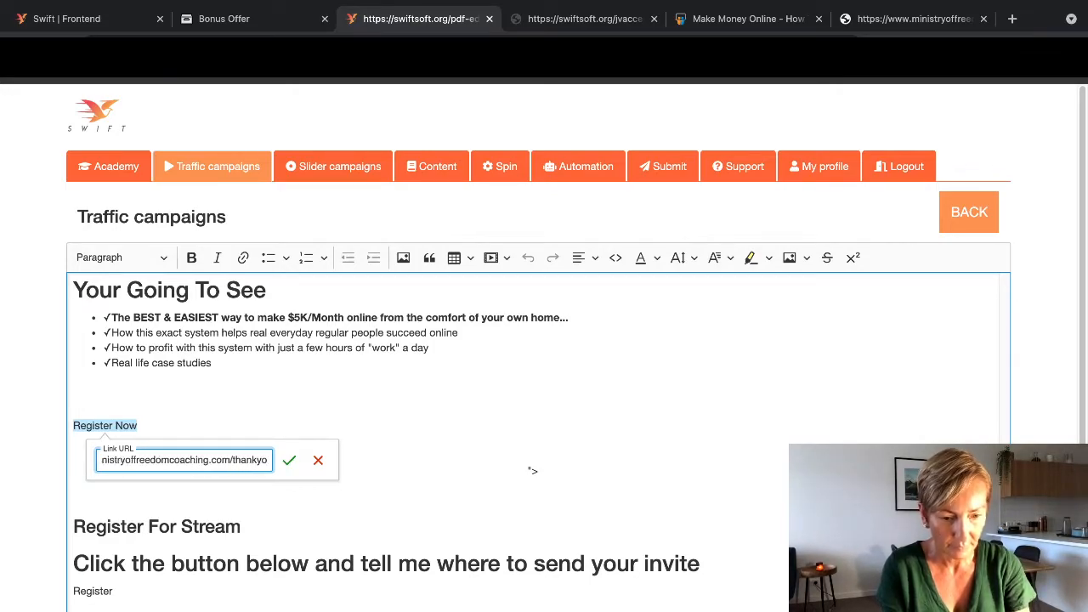
pyautogui.click(290, 459)
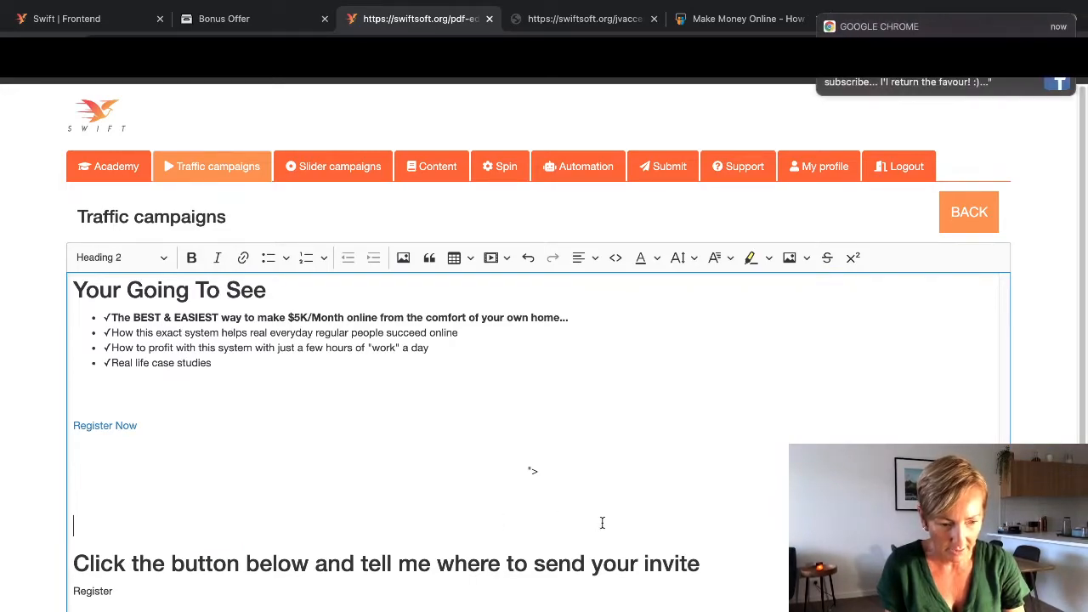
pyautogui.click(93, 592)
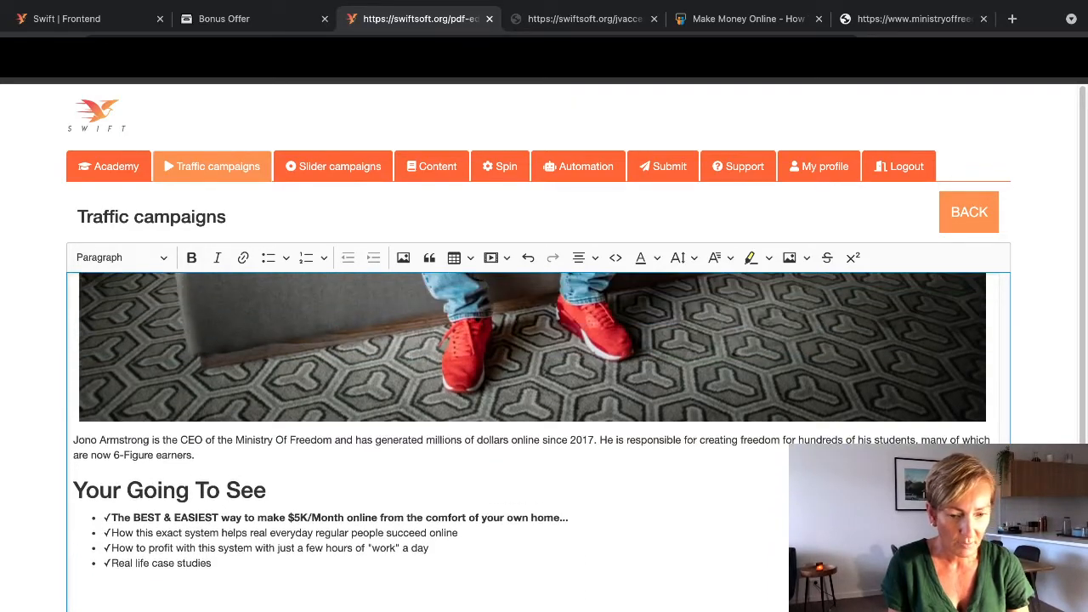
# Step: Split the headline after '22 Days...' and italicize its second line
pyautogui.scroll(-3)
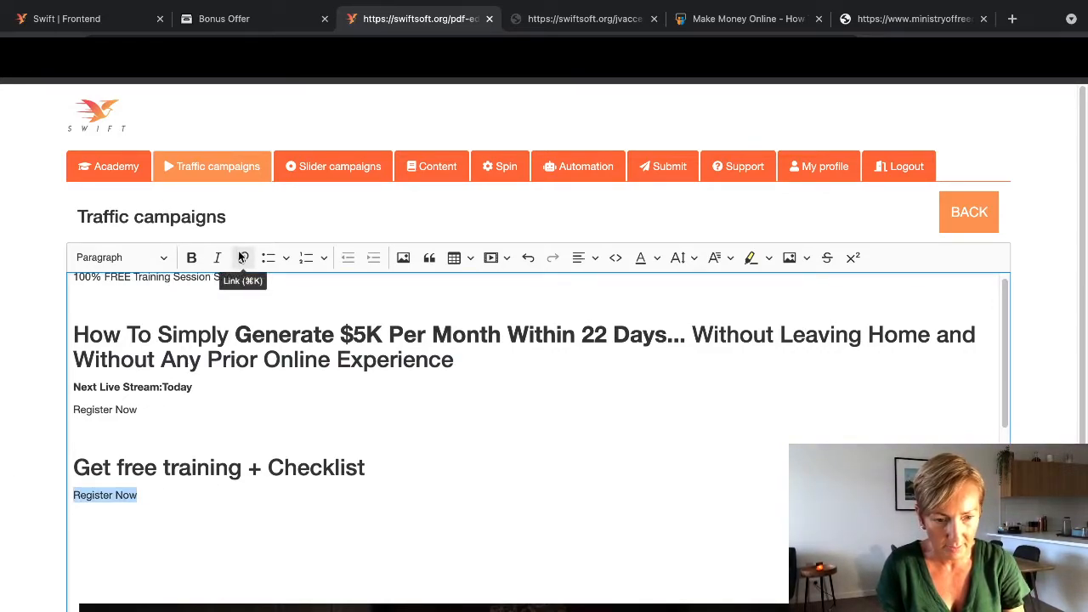
pyautogui.click(243, 259)
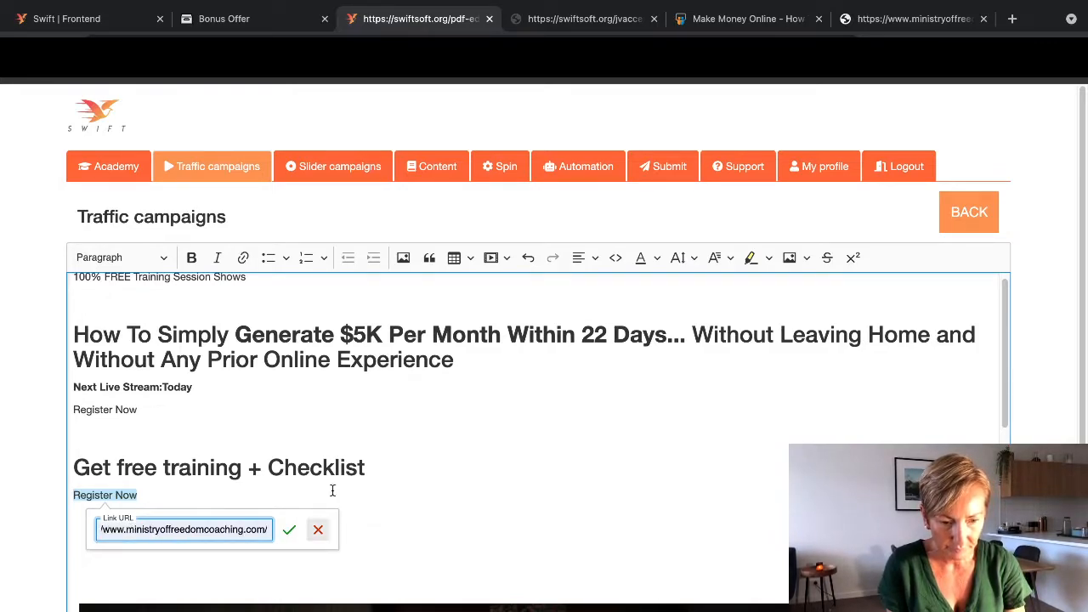
pyautogui.moveTo(99, 391)
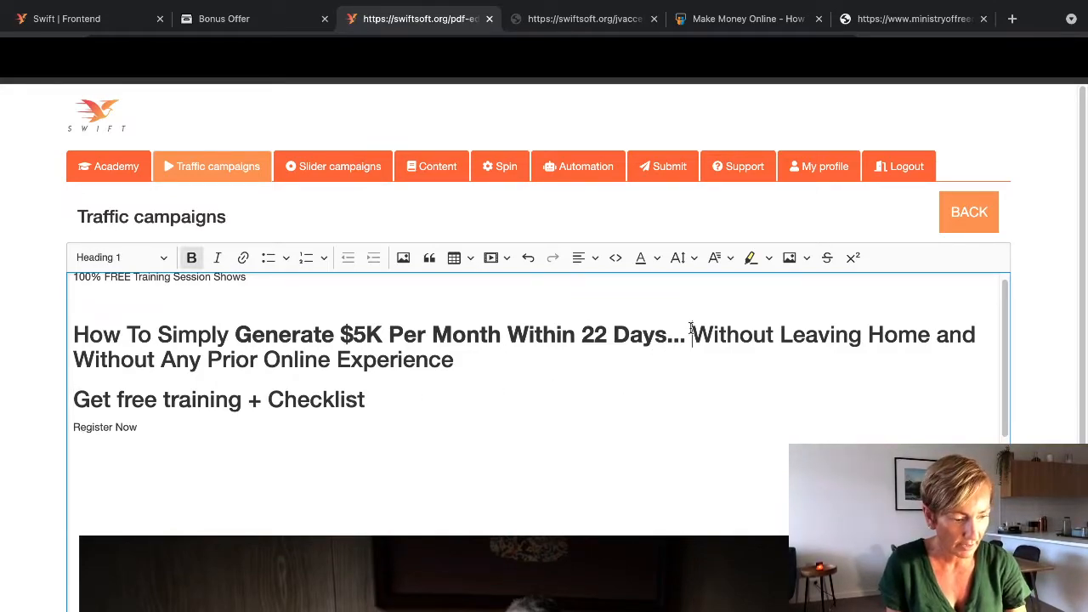
pyautogui.press('Enter')
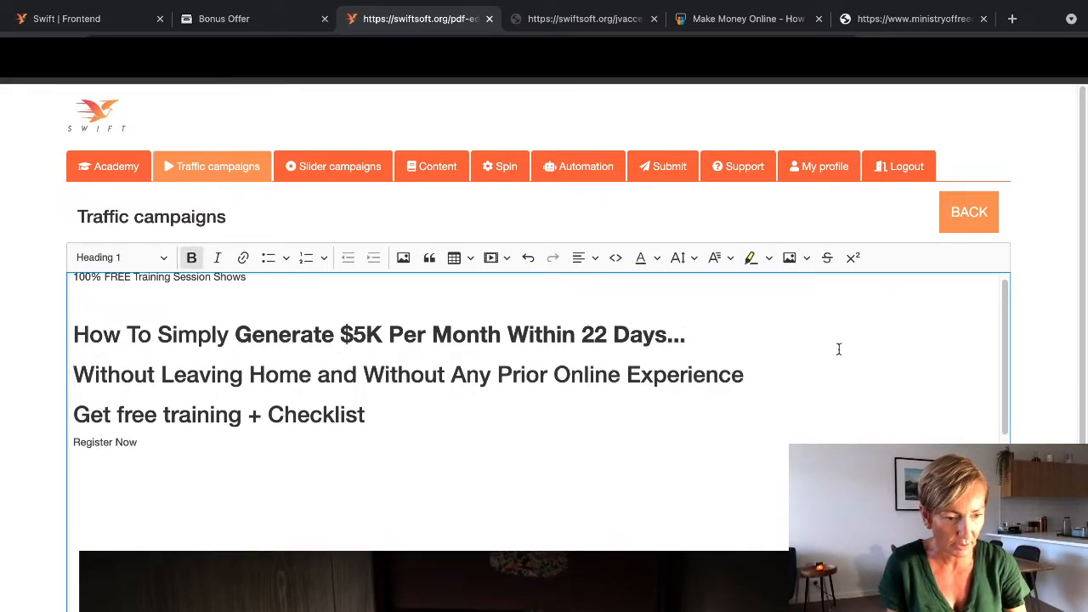
pyautogui.moveTo(120, 375); pyautogui.dragTo(742, 376)
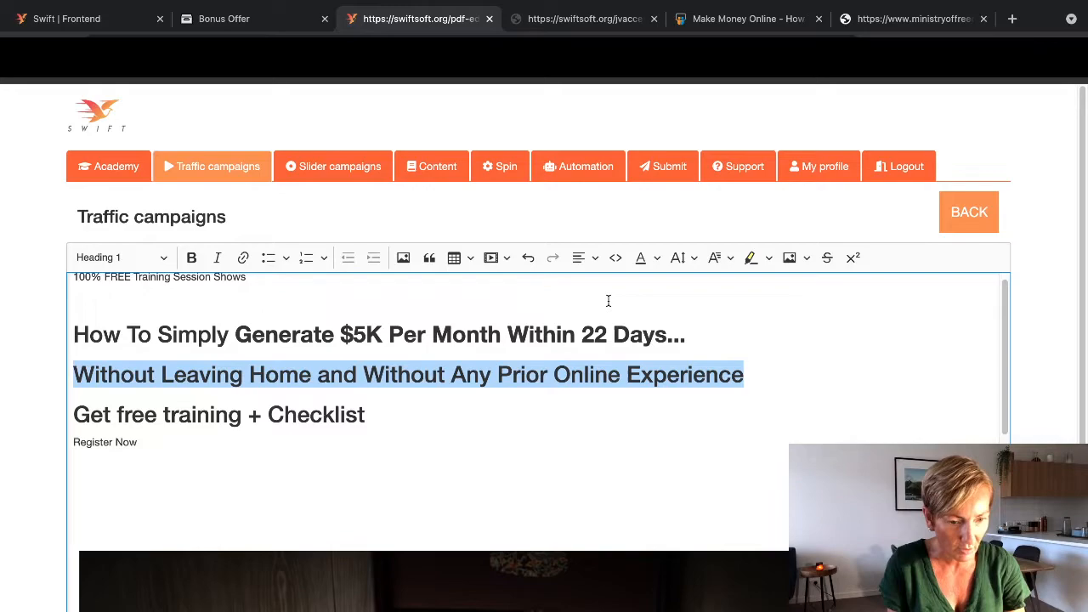
pyautogui.click(218, 258)
pyautogui.write('FREE')
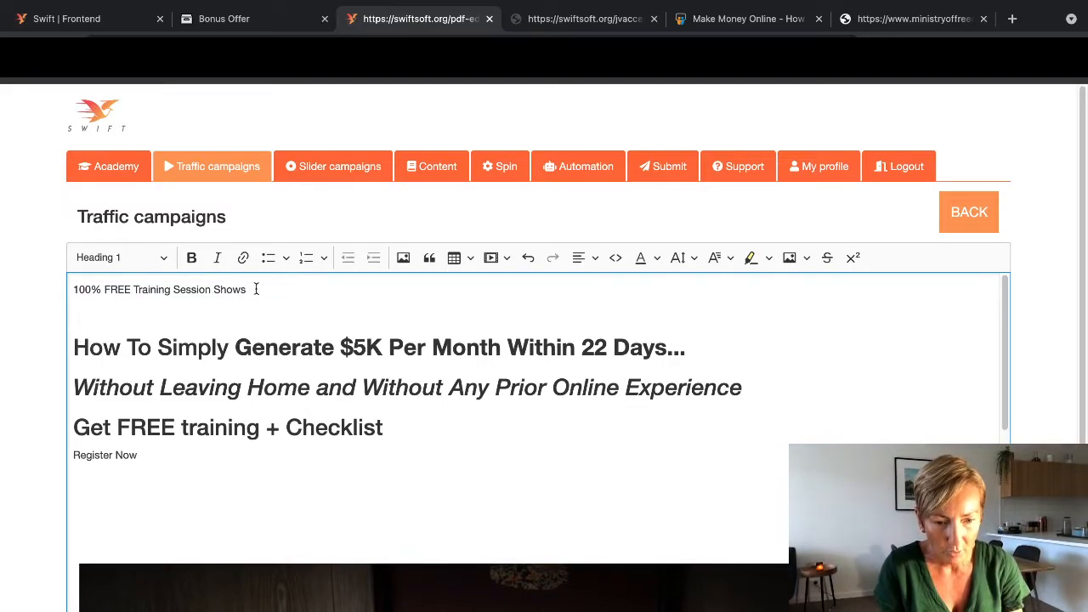
# Step: Delete the '100% FREE Training Session Shows' top line
pyautogui.tripleClick(160, 289)
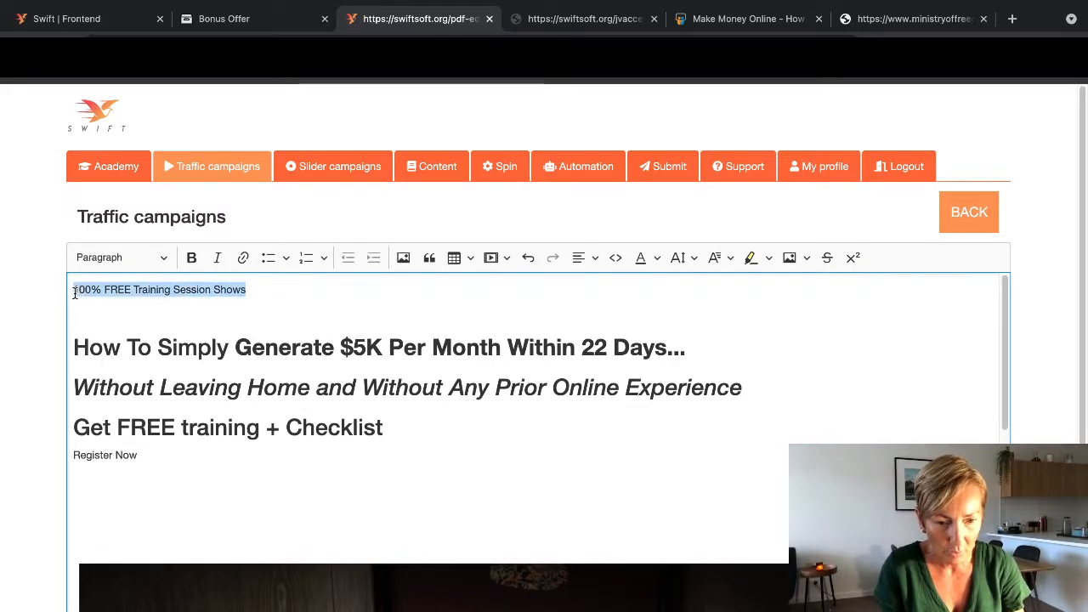
pyautogui.press('Delete')
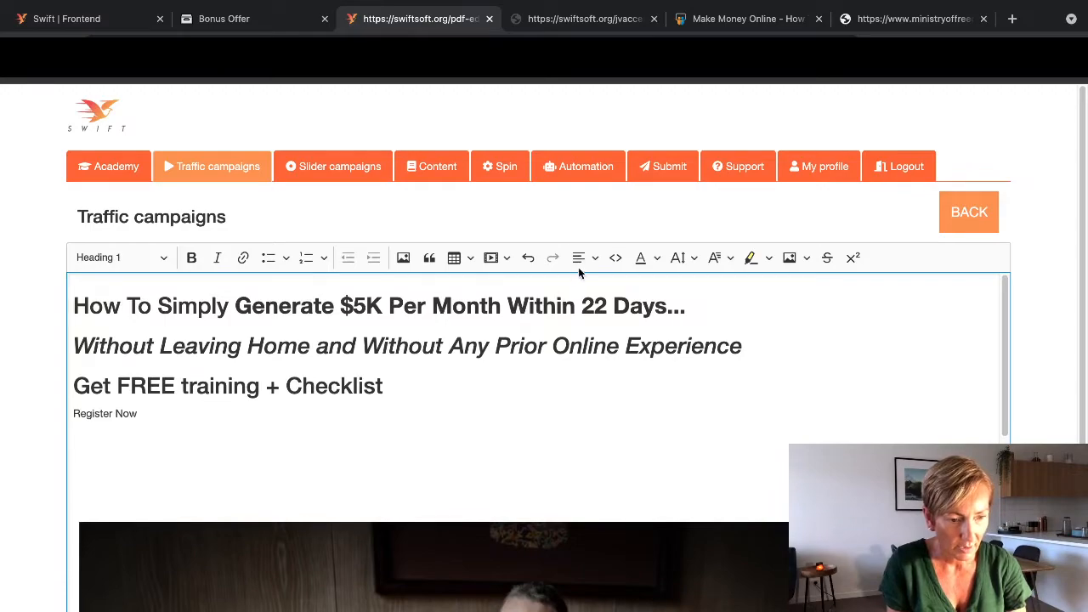
# Step: Center the main headline and the remaining headings with the link
pyautogui.click(578, 258)
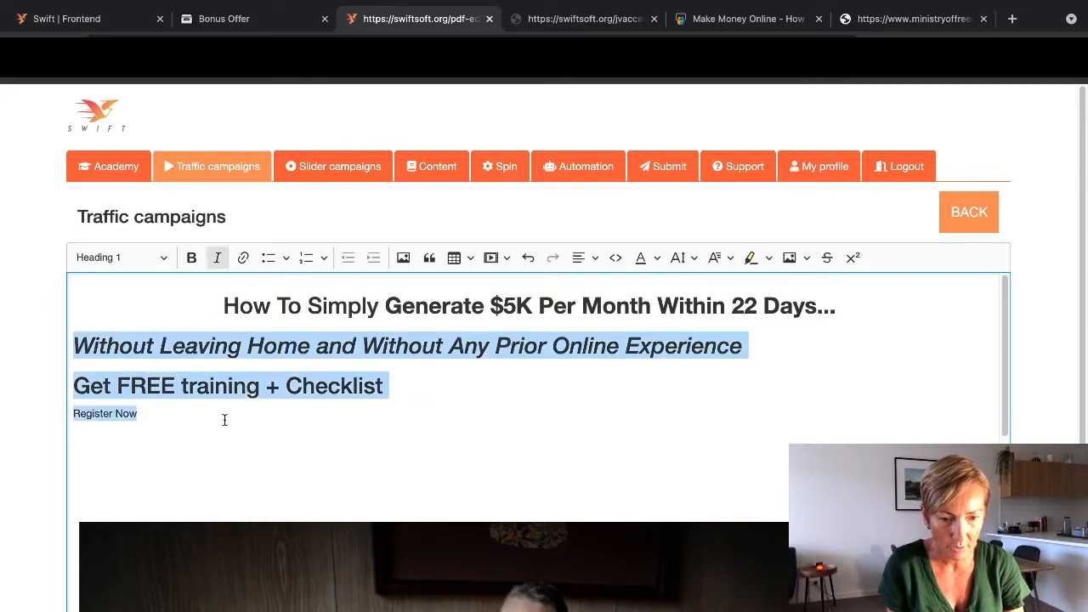
pyautogui.moveTo(578, 259)
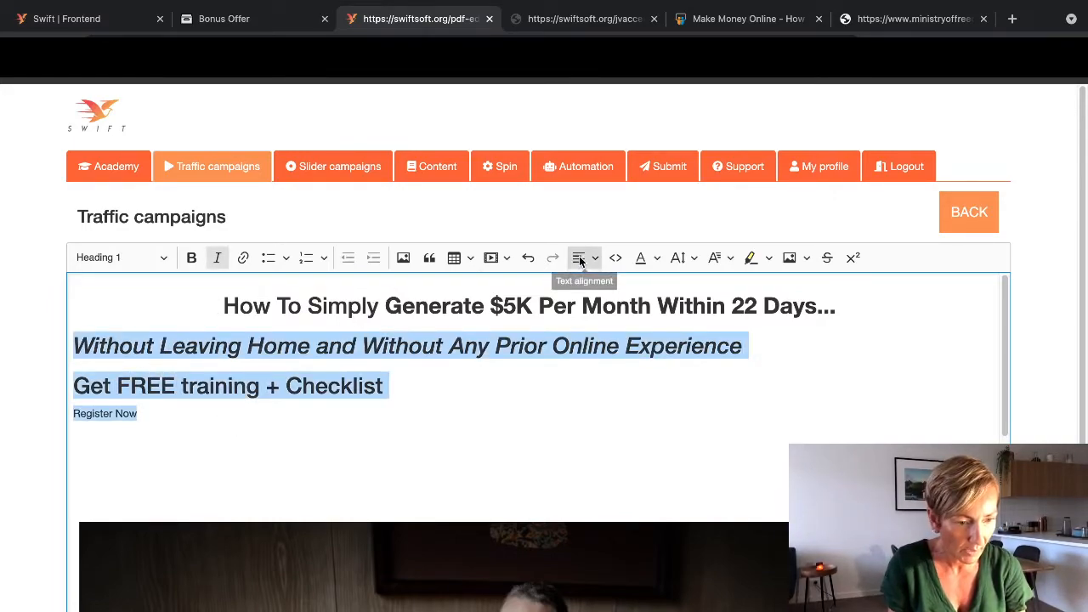
pyautogui.click(580, 259)
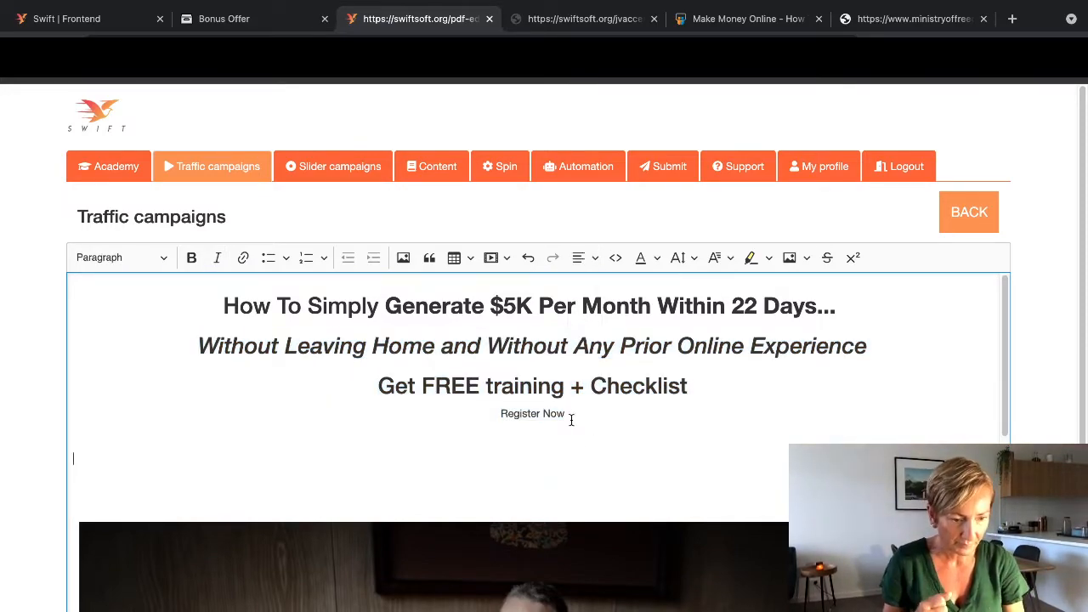
pyautogui.doubleClick(532, 413)
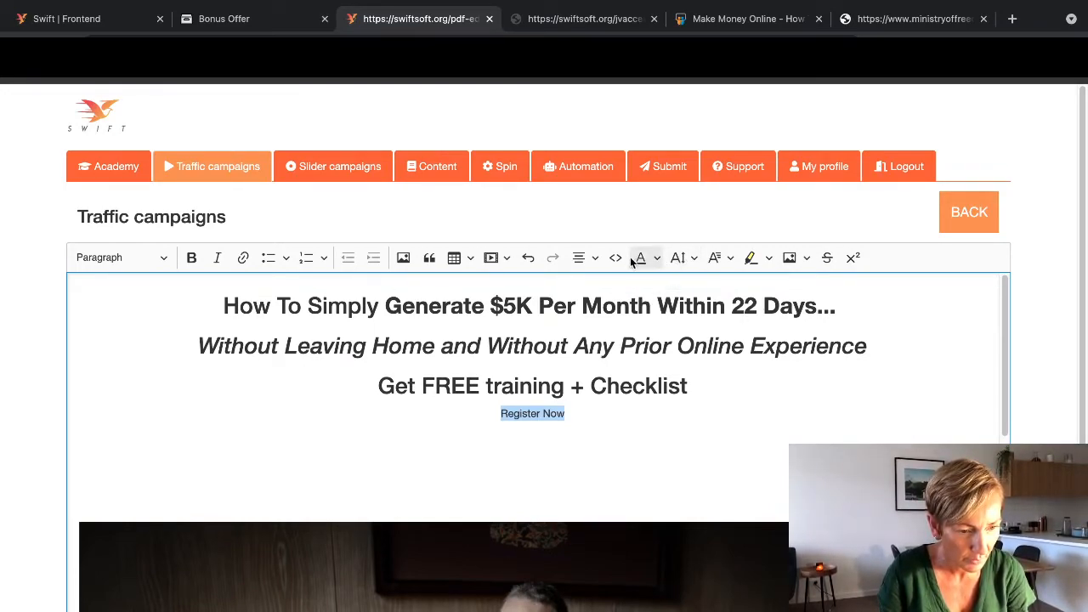
pyautogui.moveTo(191, 258)
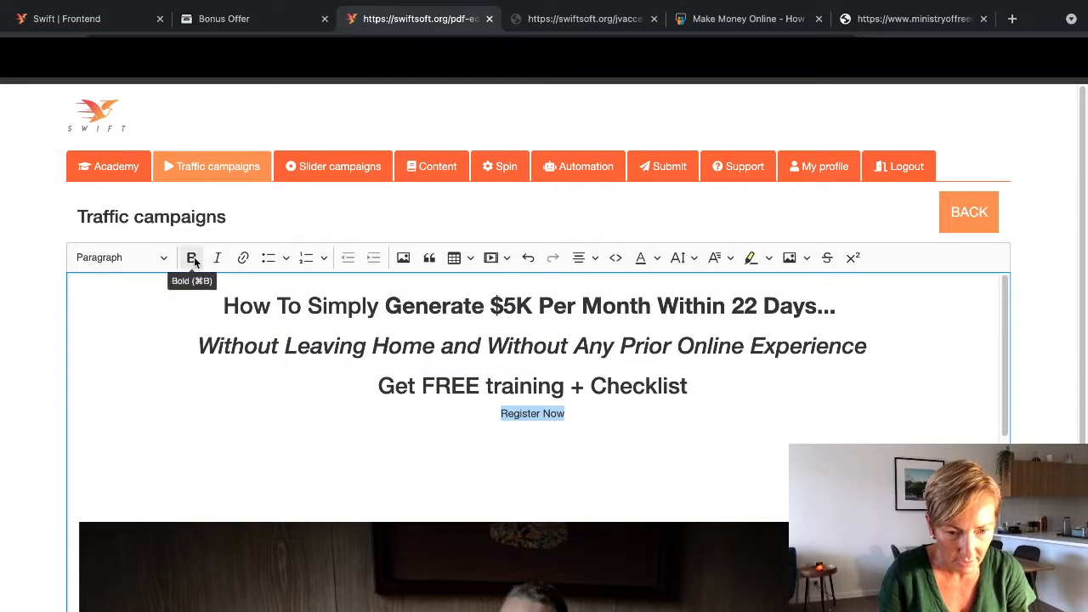
pyautogui.moveTo(306, 258)
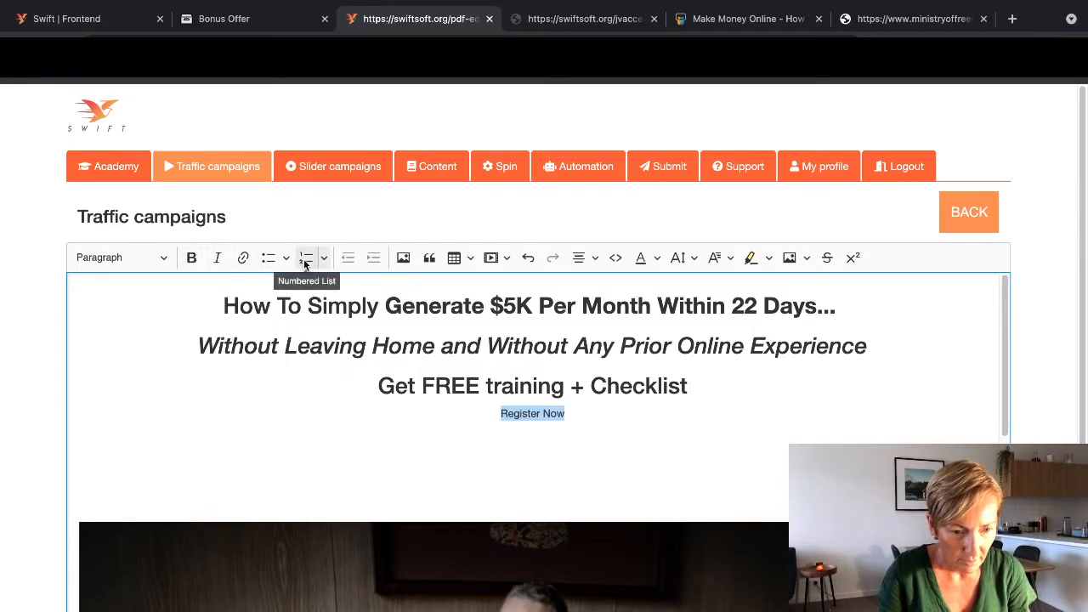
pyautogui.moveTo(730, 272)
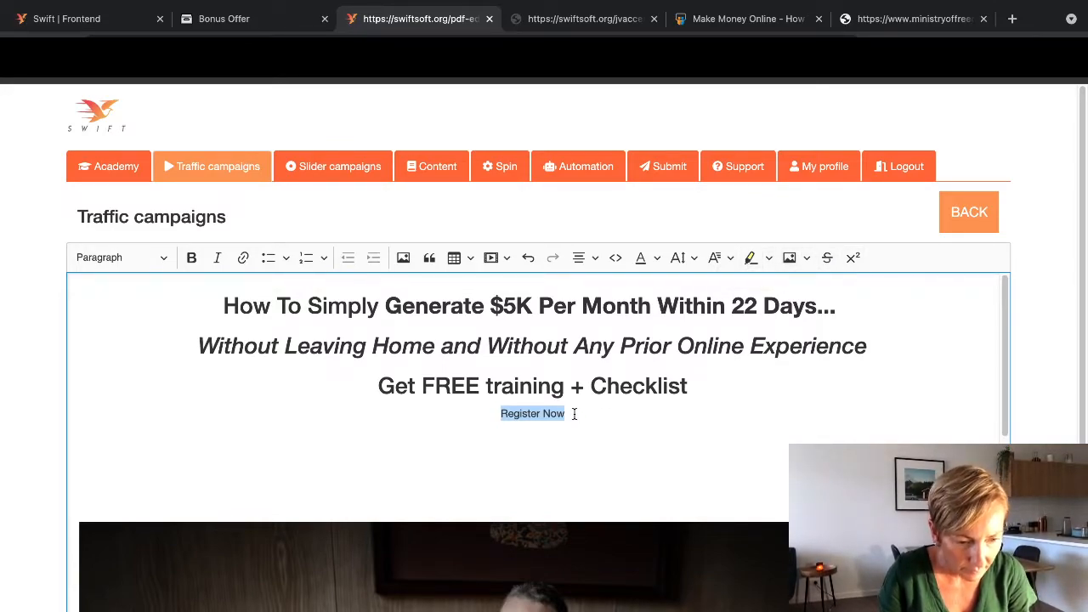
pyautogui.click(242, 258)
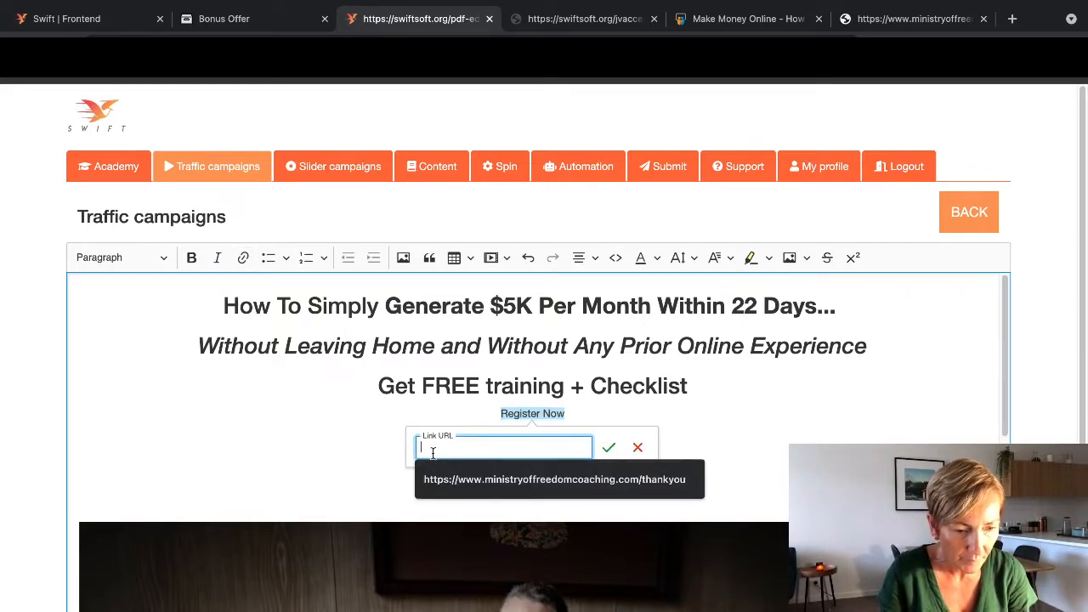
pyautogui.write('https://www.ministryoffreedomcoaching.com/thankyou')
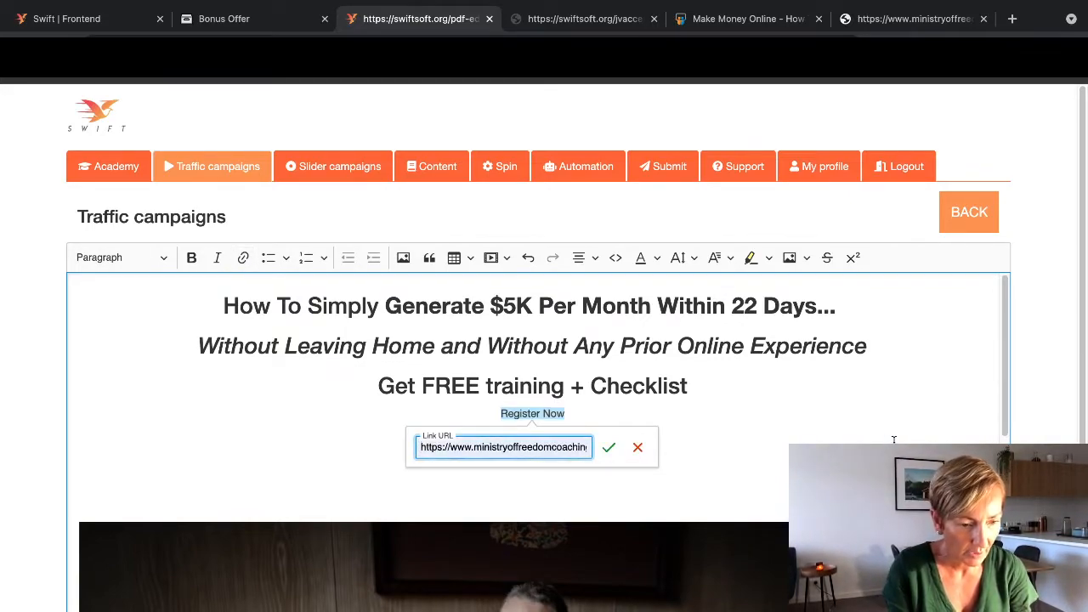
pyautogui.click(609, 447)
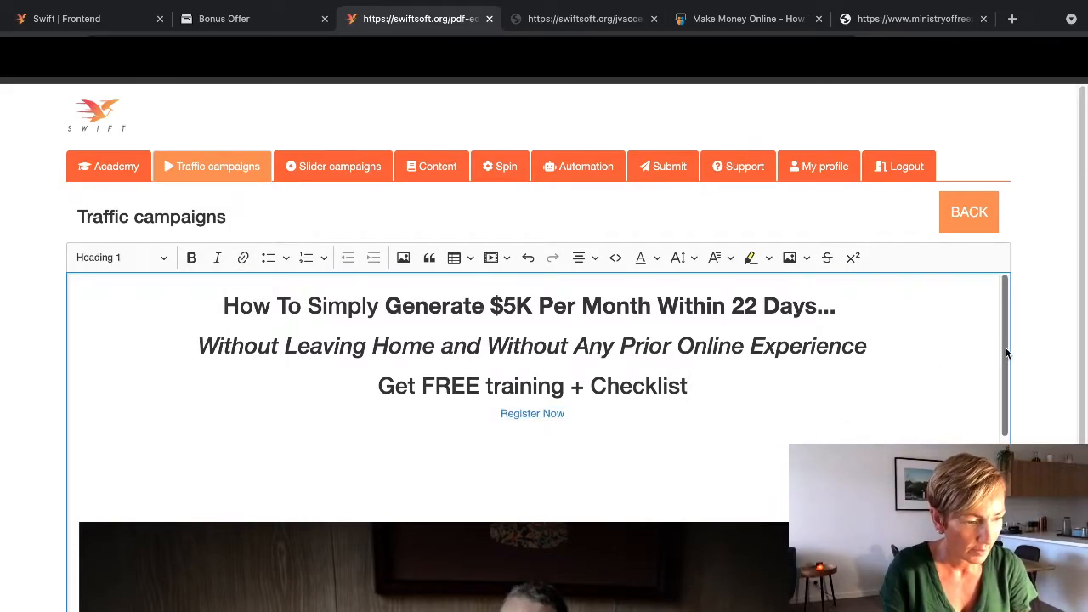
# Step: Delete the blank lines so Register Now sits right under the Your Going To See bullets
pyautogui.scroll(-3)
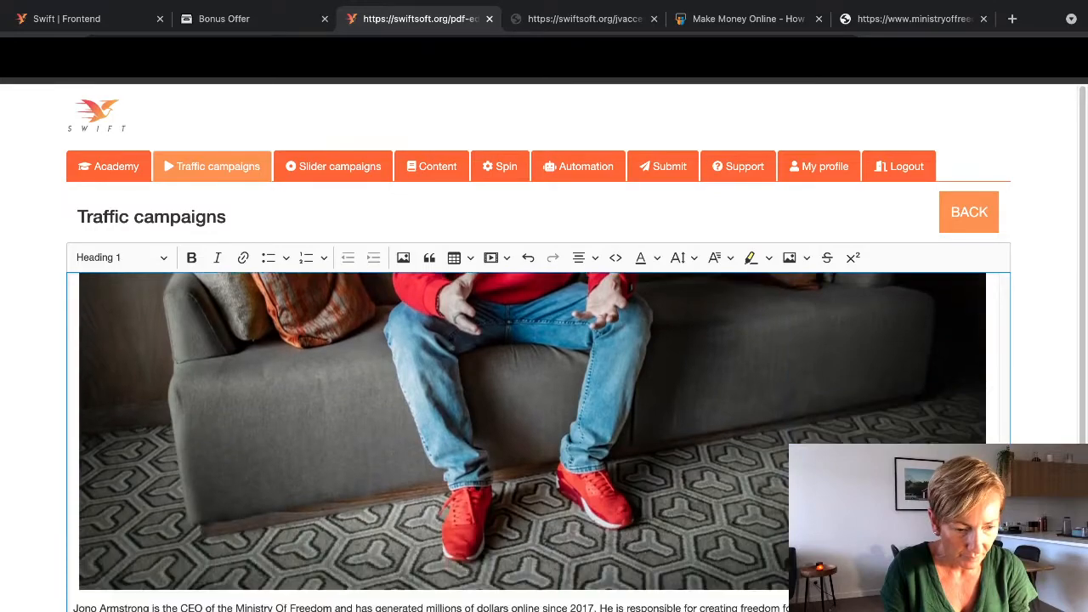
pyautogui.scroll(-3)
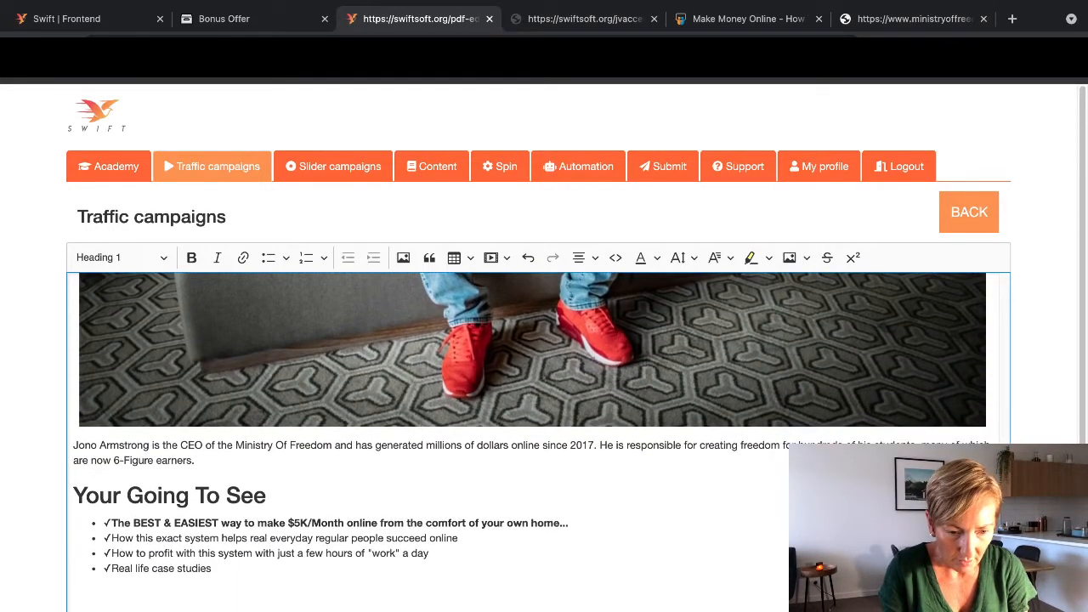
pyautogui.scroll(-3)
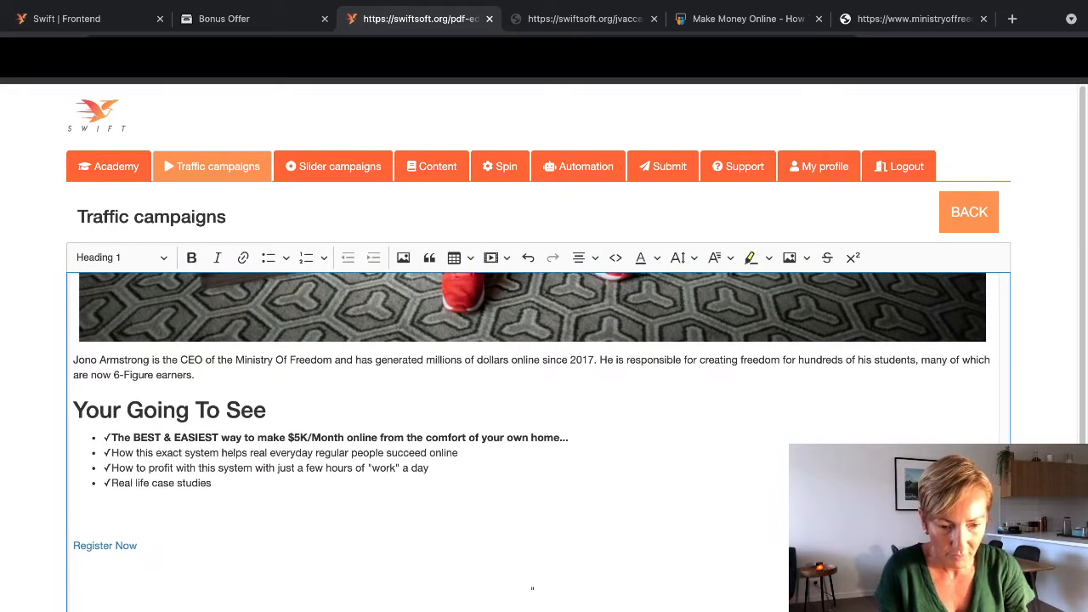
pyautogui.click(106, 544)
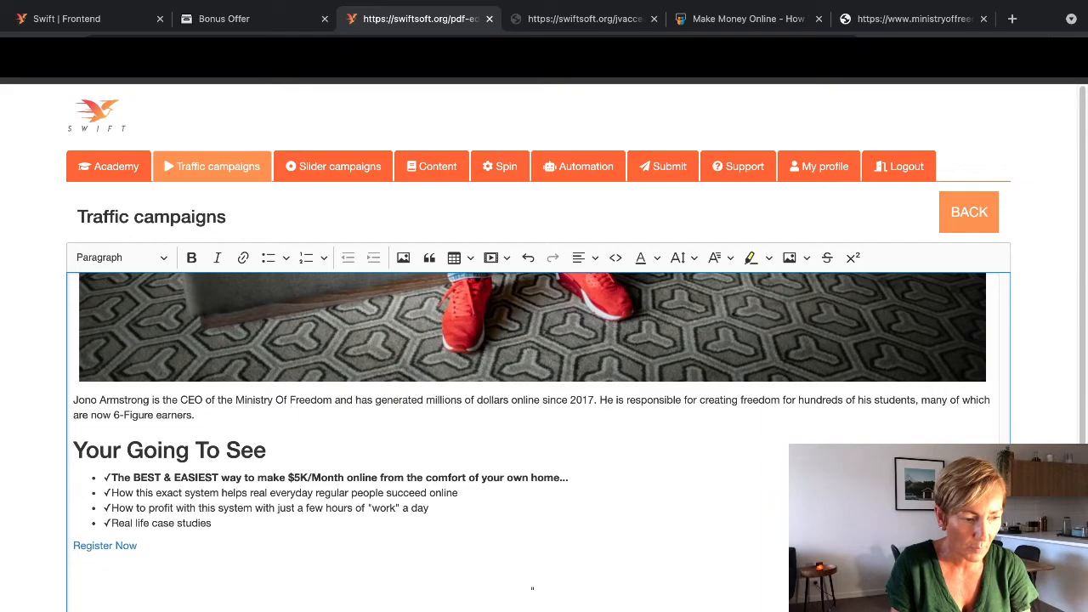
pyautogui.scroll(-3)
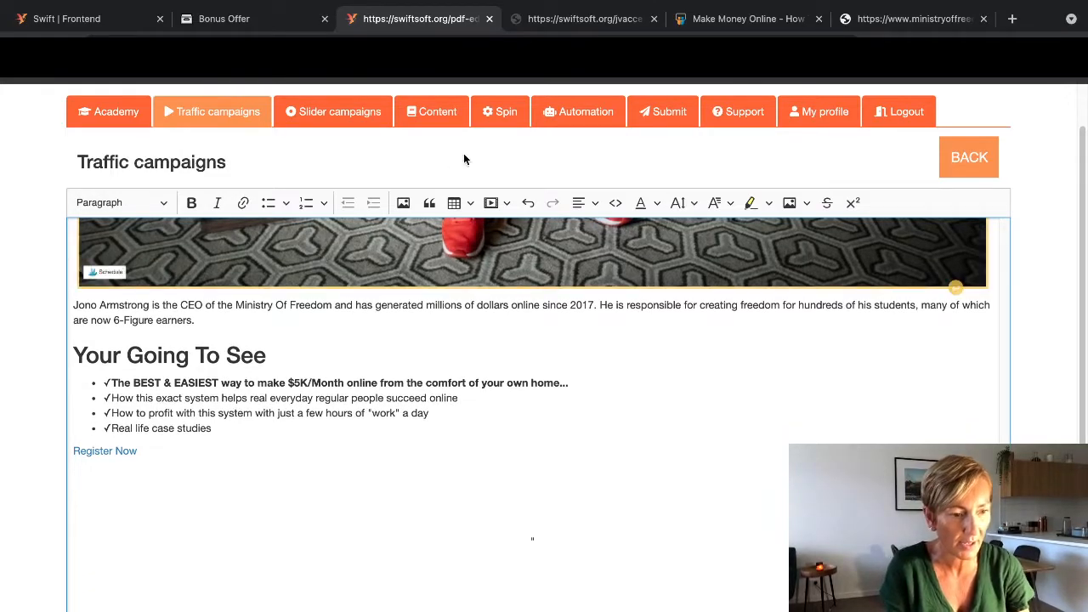
pyautogui.moveTo(403, 202)
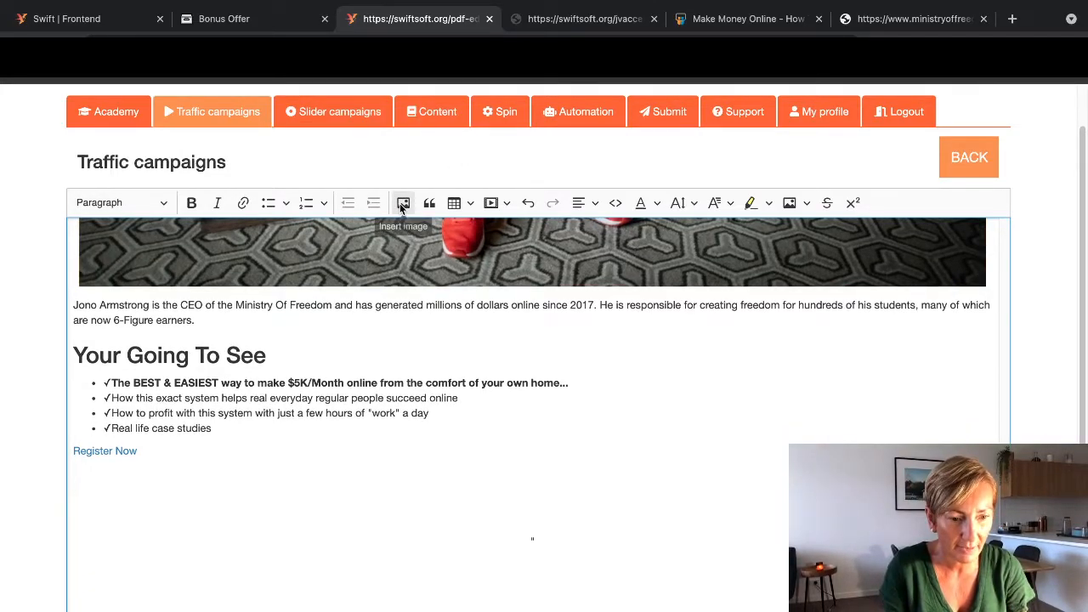
pyautogui.click(403, 202)
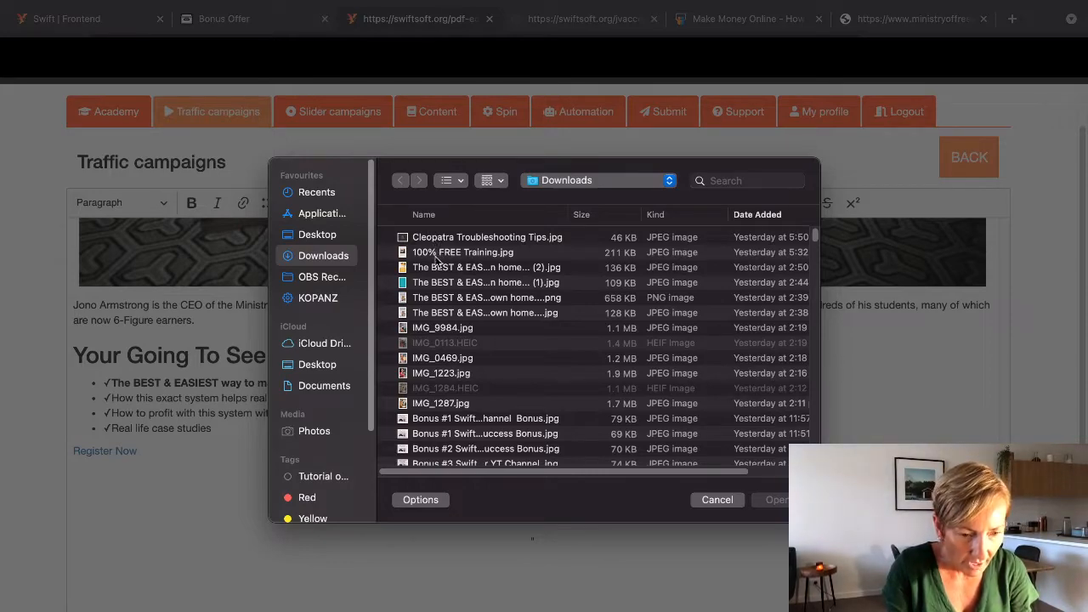
pyautogui.moveTo(428, 377)
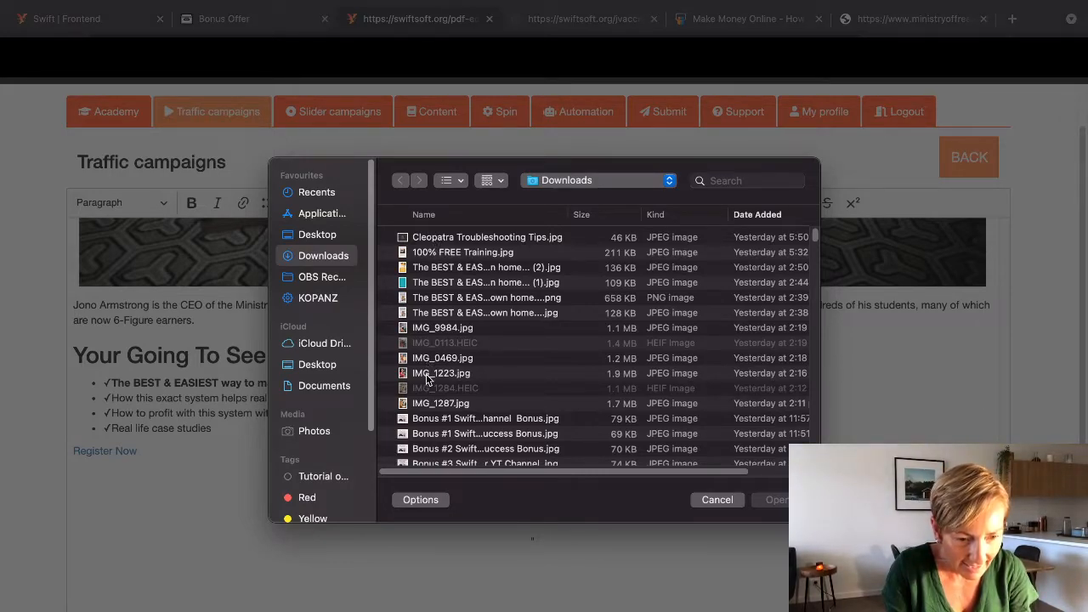
# Step: Insert the woman's photo from Downloads below the Register Now link
pyautogui.click(442, 357)
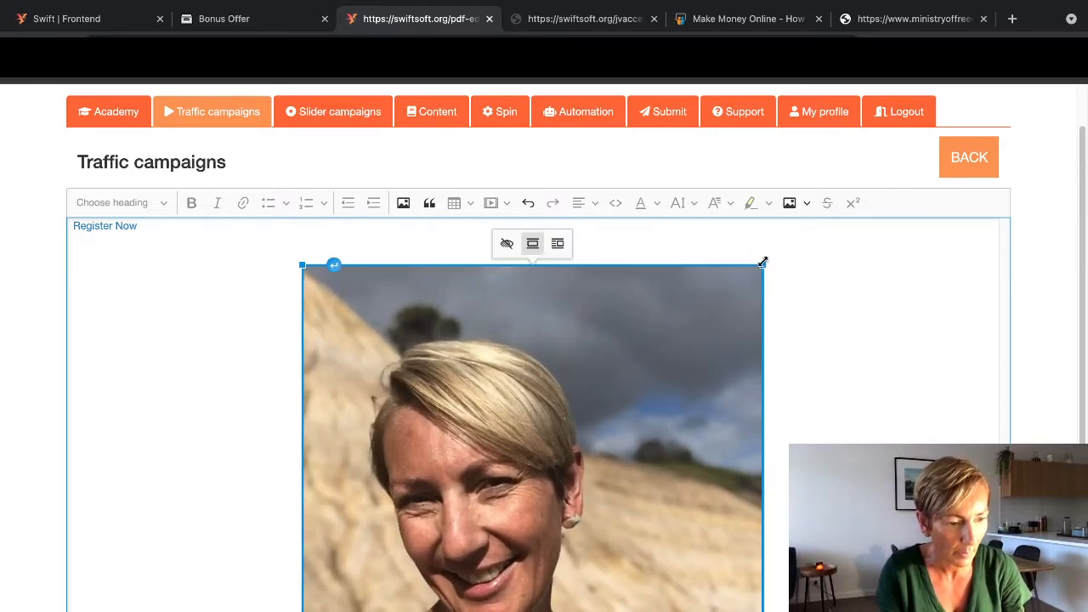
# Step: Shrink the woman's photo with its corner handle and start its caption, checking the source page
pyautogui.moveTo(762, 262); pyautogui.dragTo(663, 262)
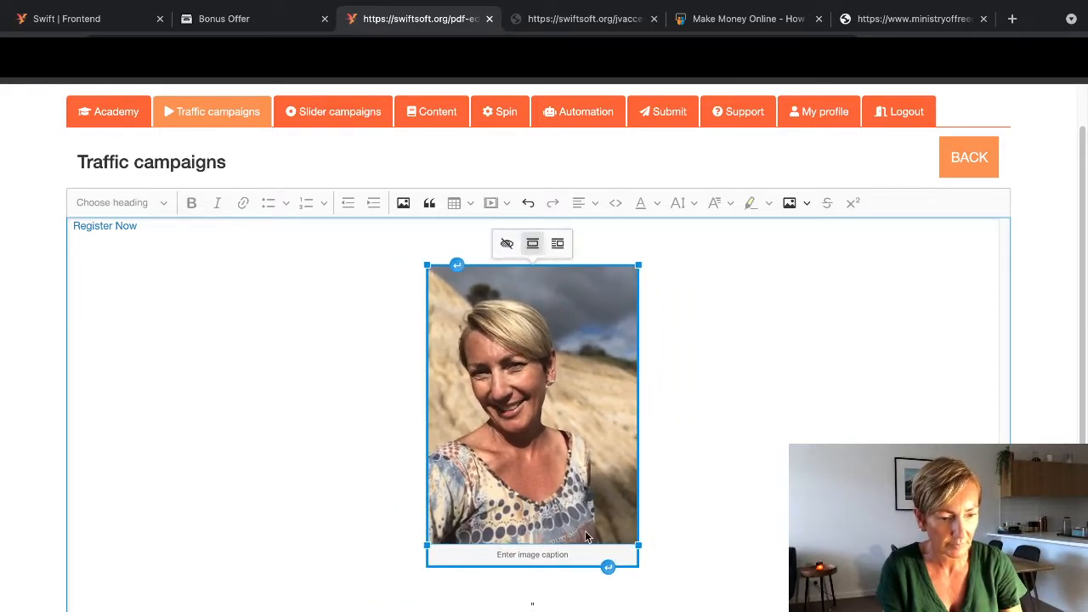
pyautogui.click(532, 555)
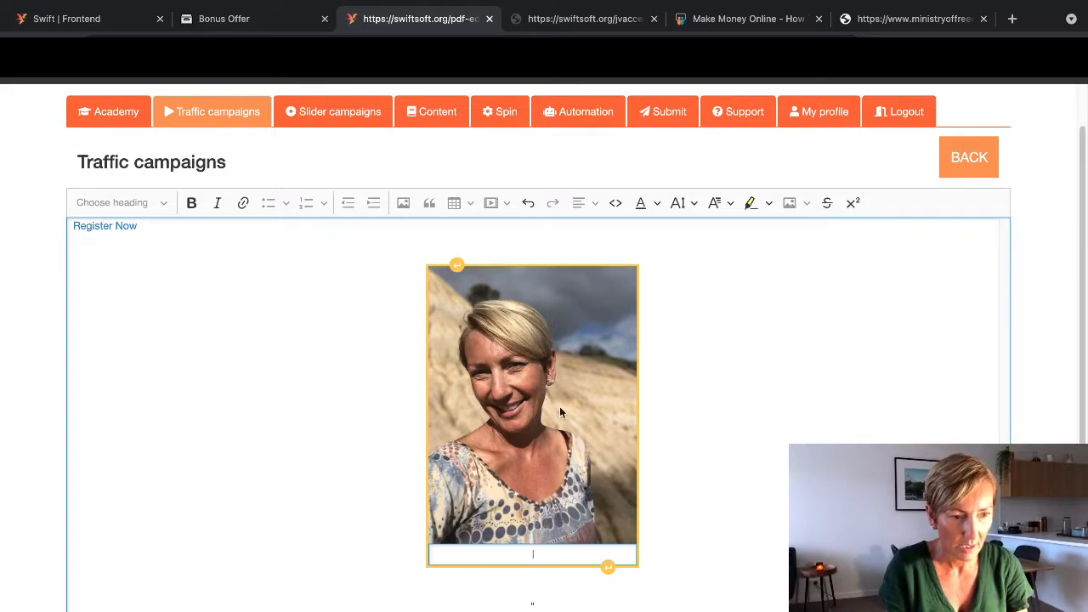
pyautogui.click(911, 19)
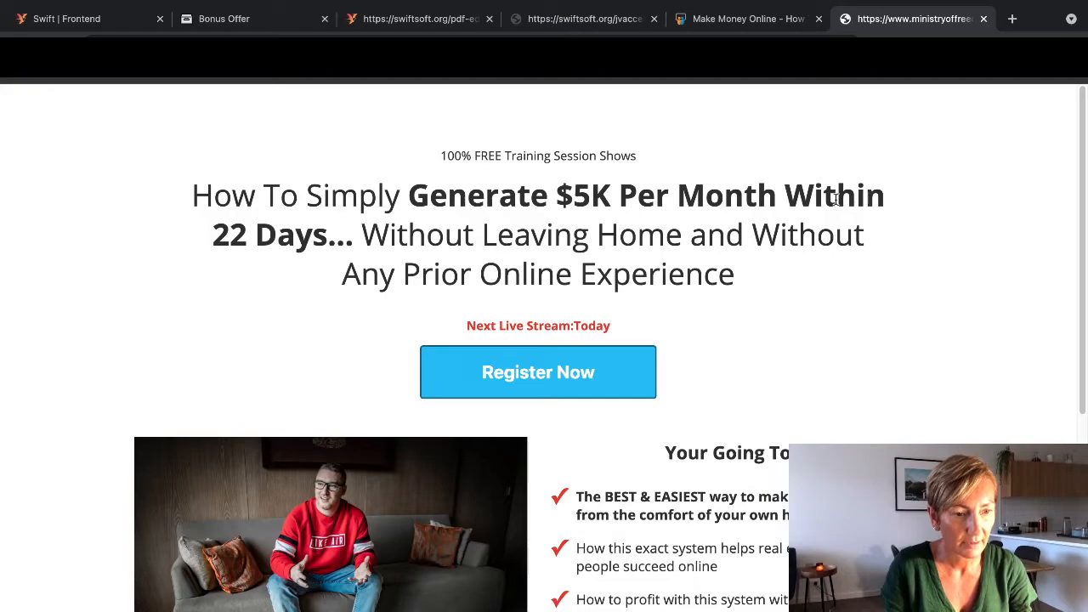
pyautogui.click(417, 19)
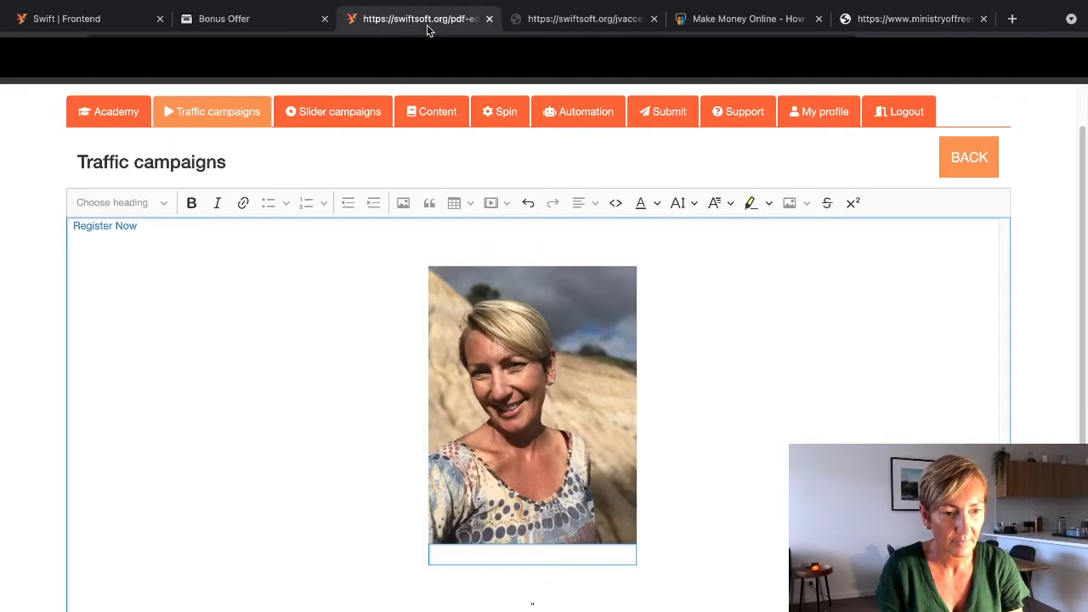
pyautogui.click(532, 408)
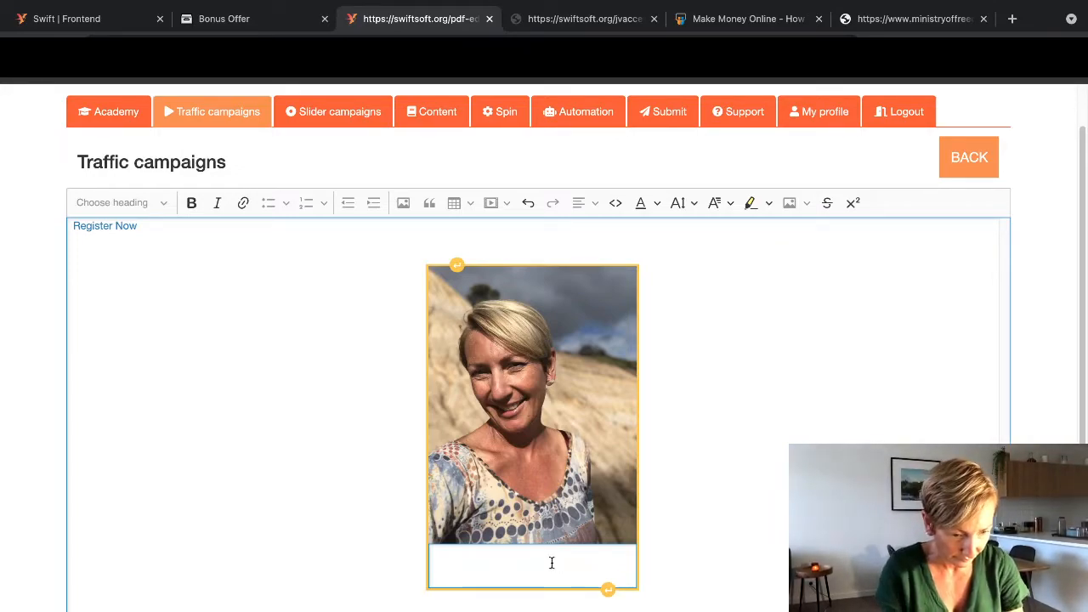
# Step: Caption the photo with the Real Life Case Studies, over $1,000 a day, Ministry Of Freedom message
pyautogui.write('Real Life Case Studies!')
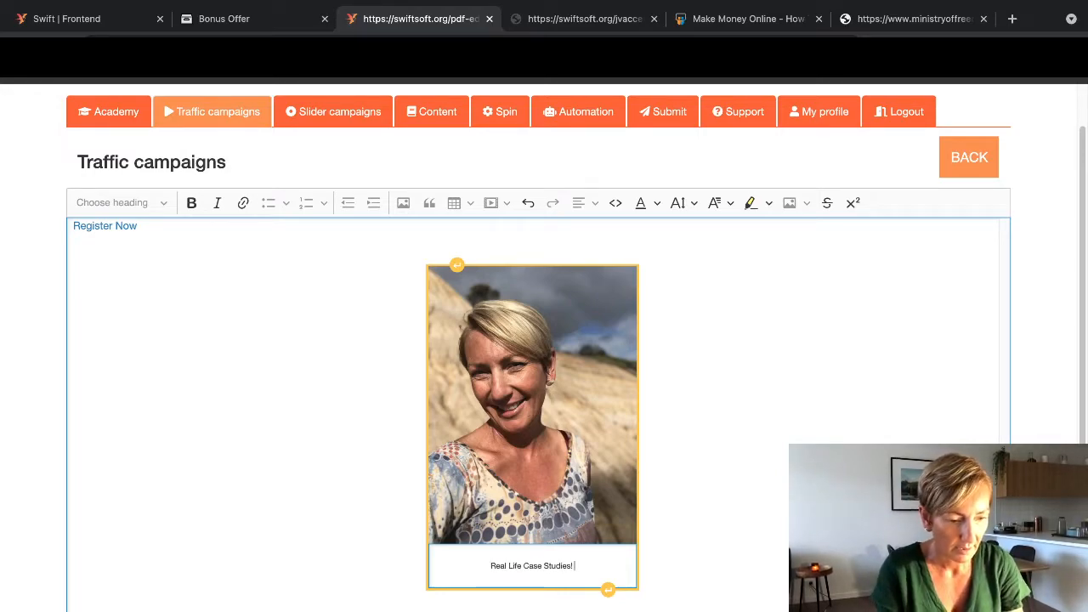
pyautogui.write('See How I')
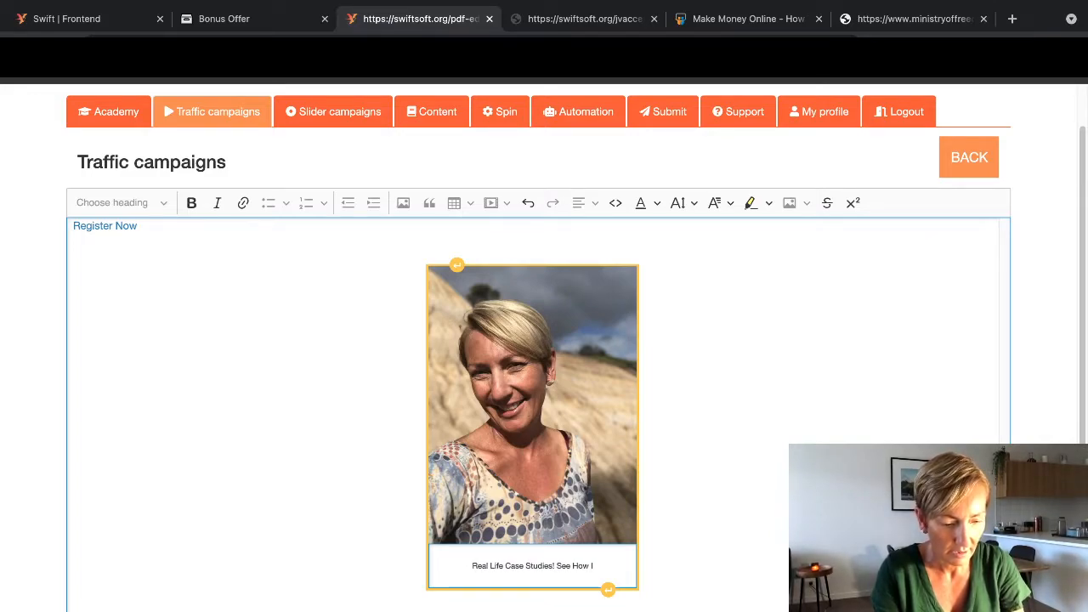
pyautogui.write('Generate')
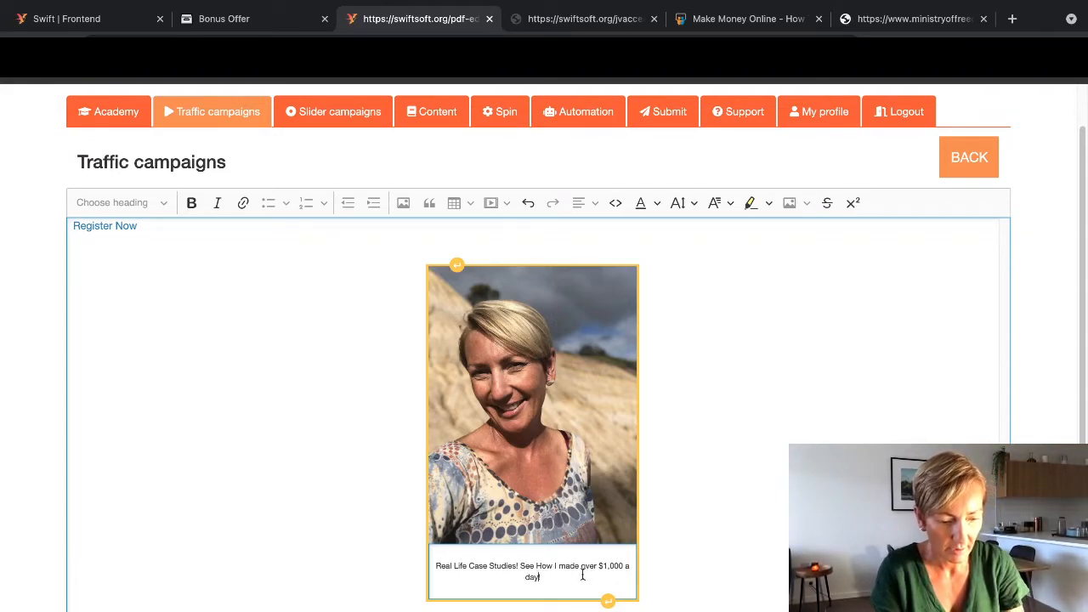
pyautogui.write('following the simple steps in the Moneis')
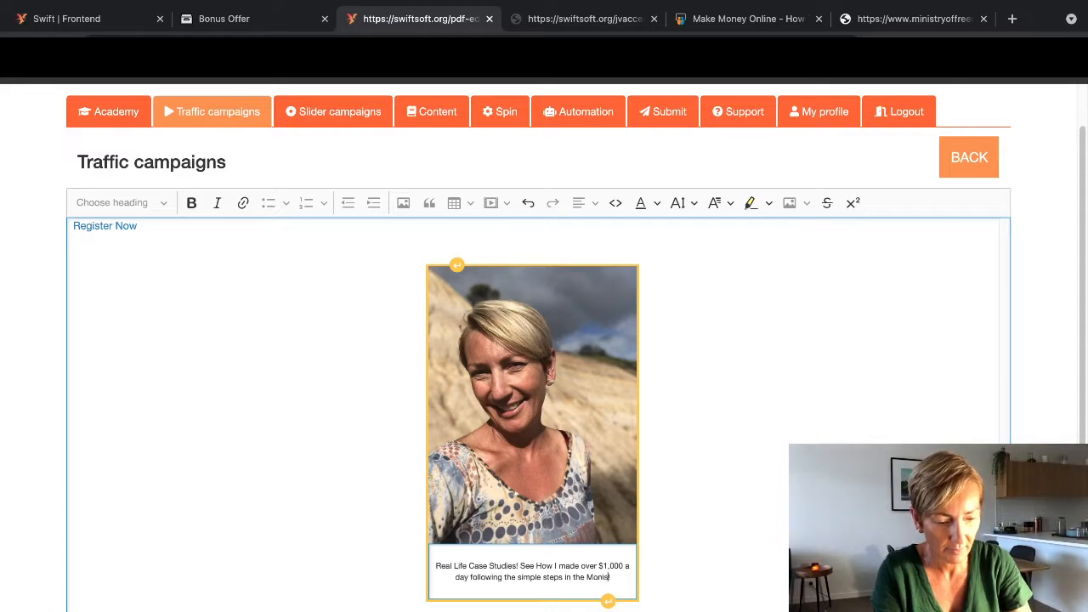
pyautogui.write('Ministry Of F')
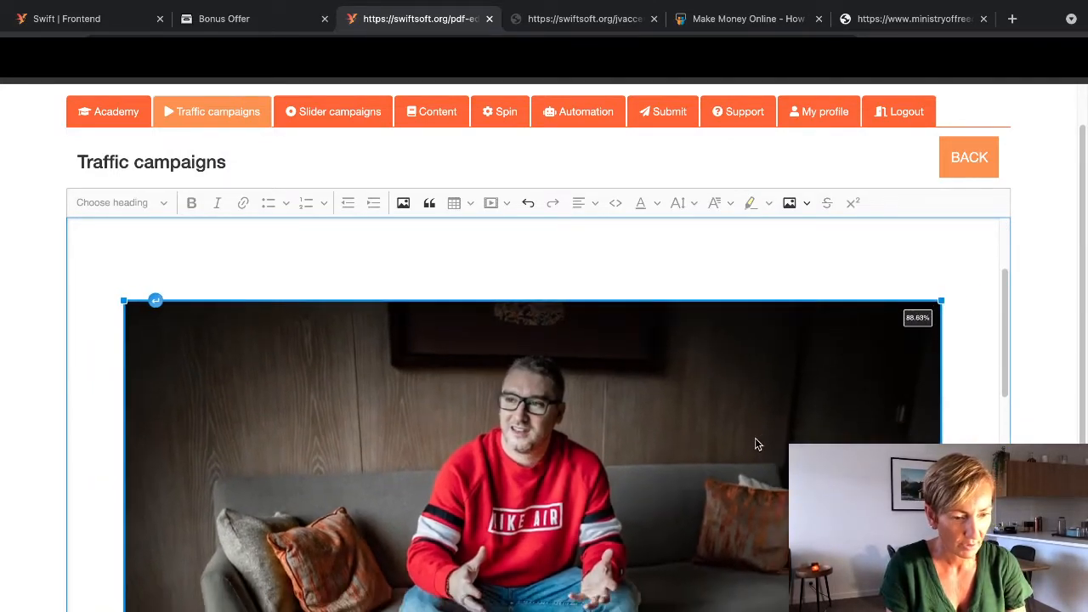
# Step: Shrink the man's photo with its corner handle and select the Jono line
pyautogui.moveTo(942, 299); pyautogui.dragTo(816, 300)
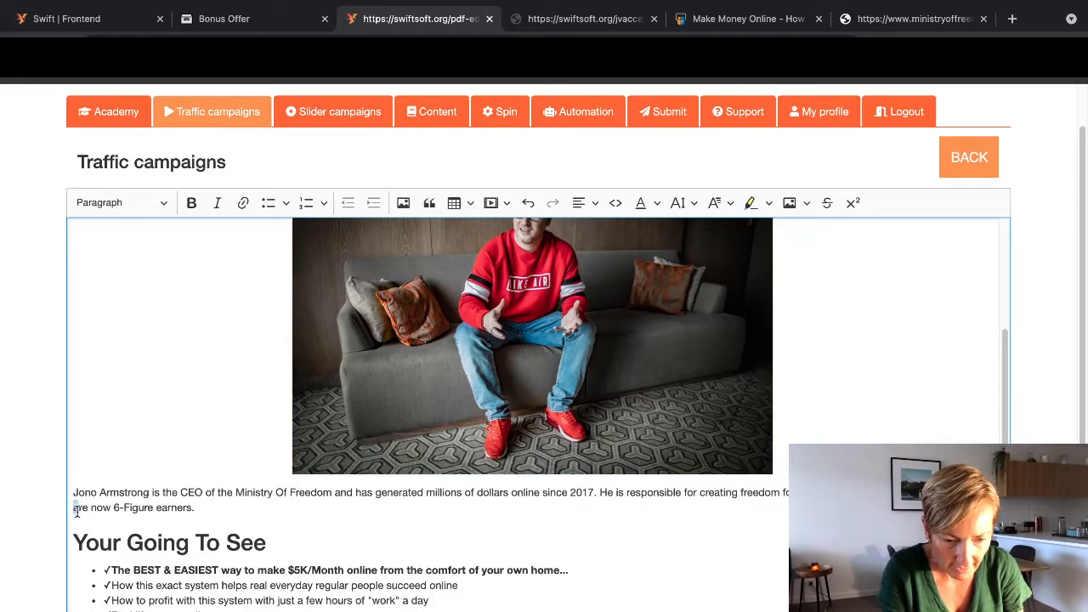
pyautogui.doubleClick(85, 493)
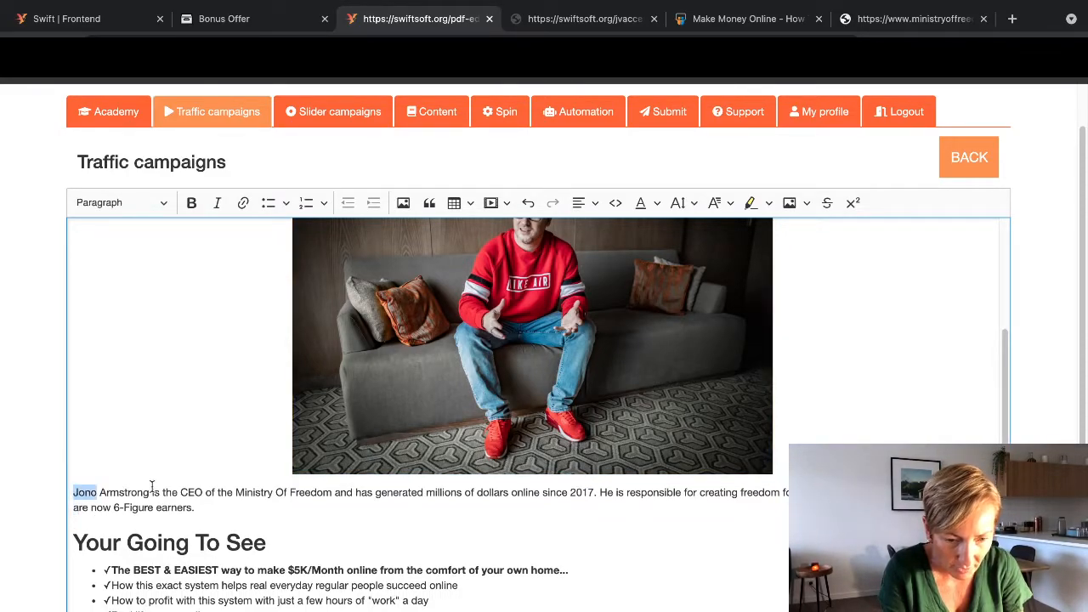
pyautogui.moveTo(73, 493); pyautogui.dragTo(331, 493)
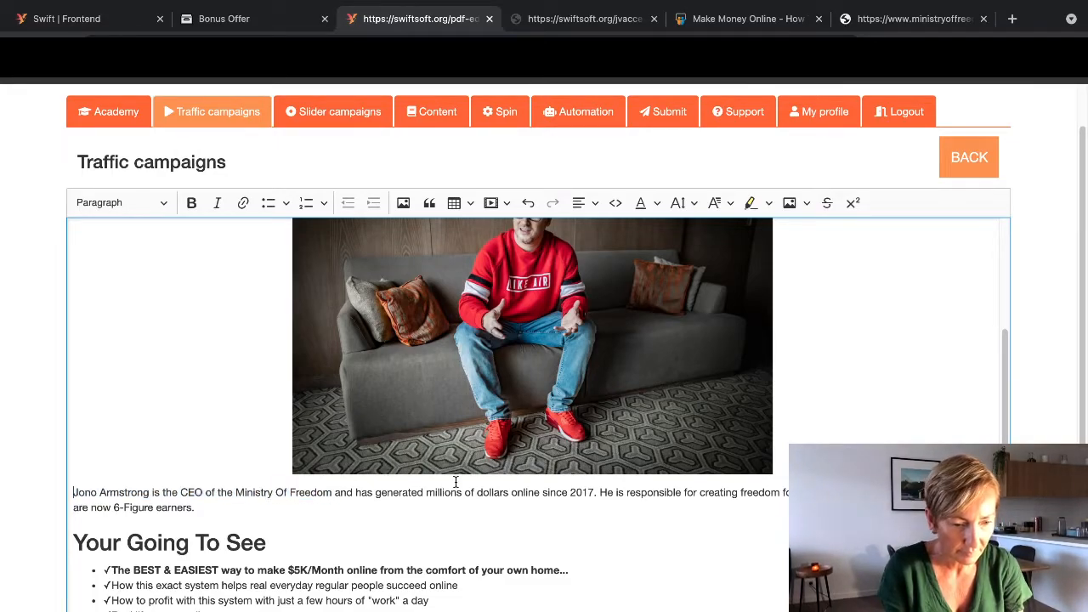
# Step: Caption the man's photo as Meet the CEO of the Ministry Of Freedom
pyautogui.click(530, 347)
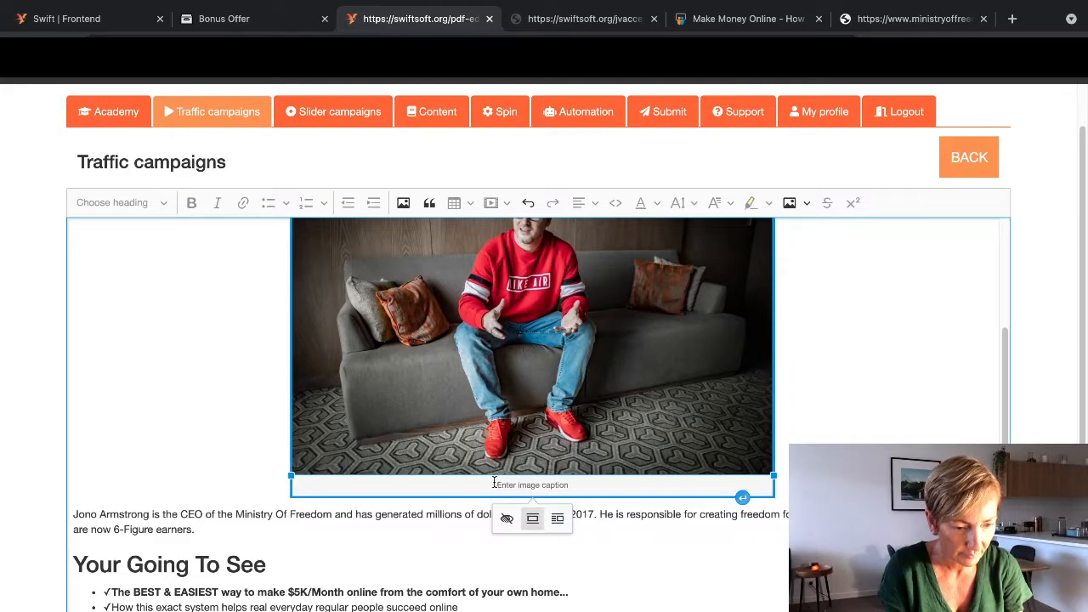
pyautogui.write('Meet Jono Armstrong is the CEO of the Ministry Of Freedom on')
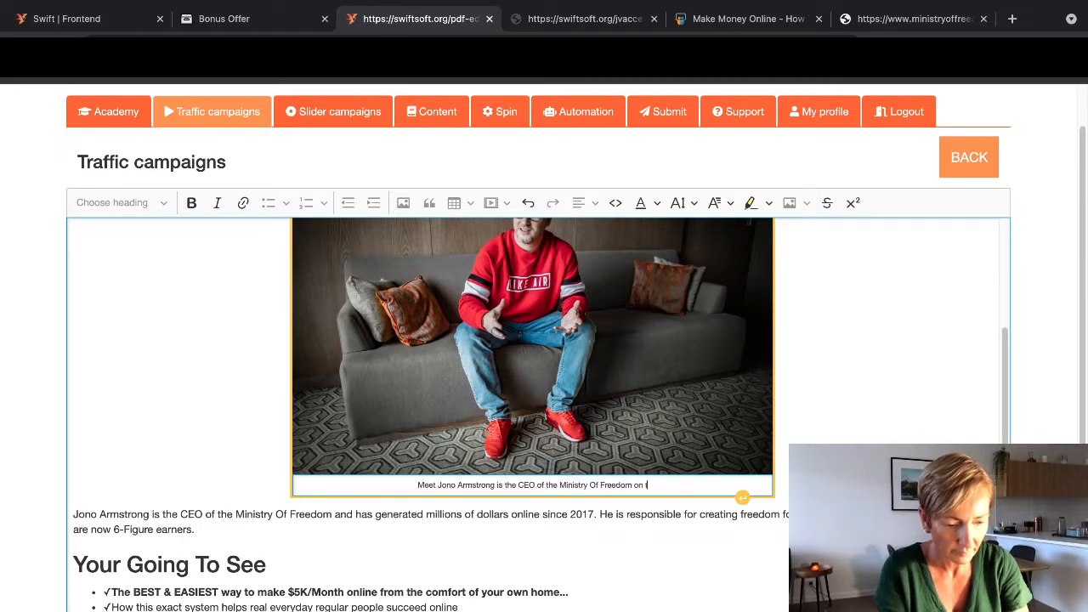
pyautogui.write('the')
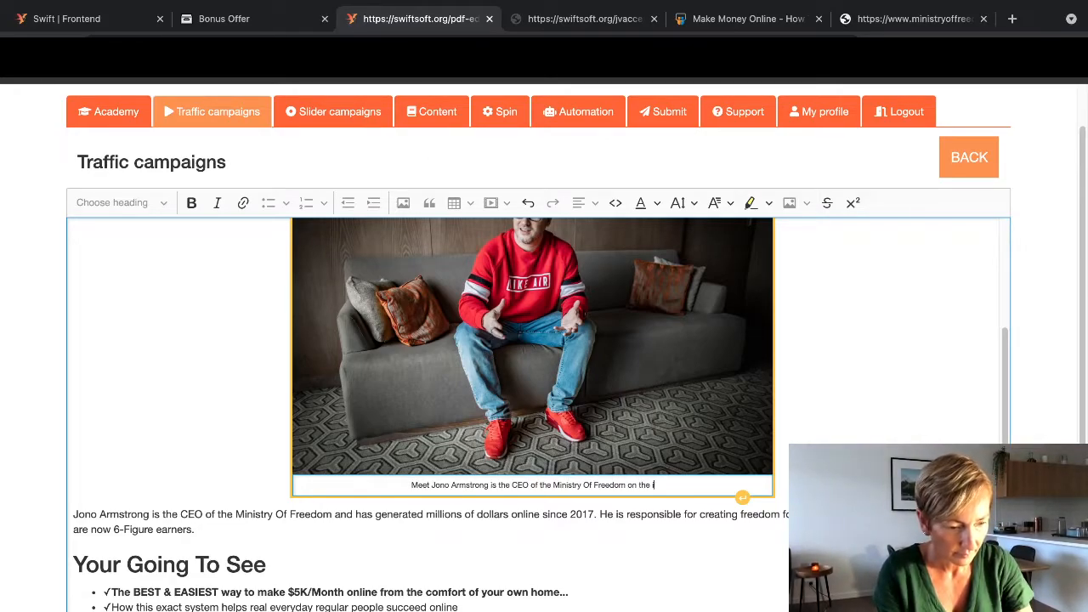
pyautogui.write('FR')
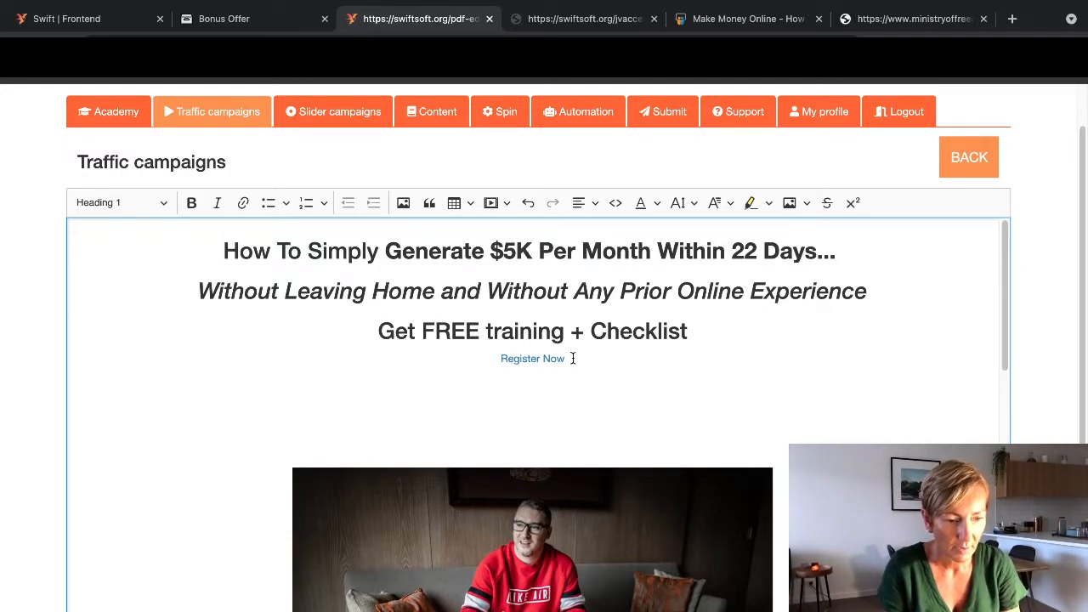
# Step: Restyle the top Register Now link as a Heading 1
pyautogui.click(532, 357)
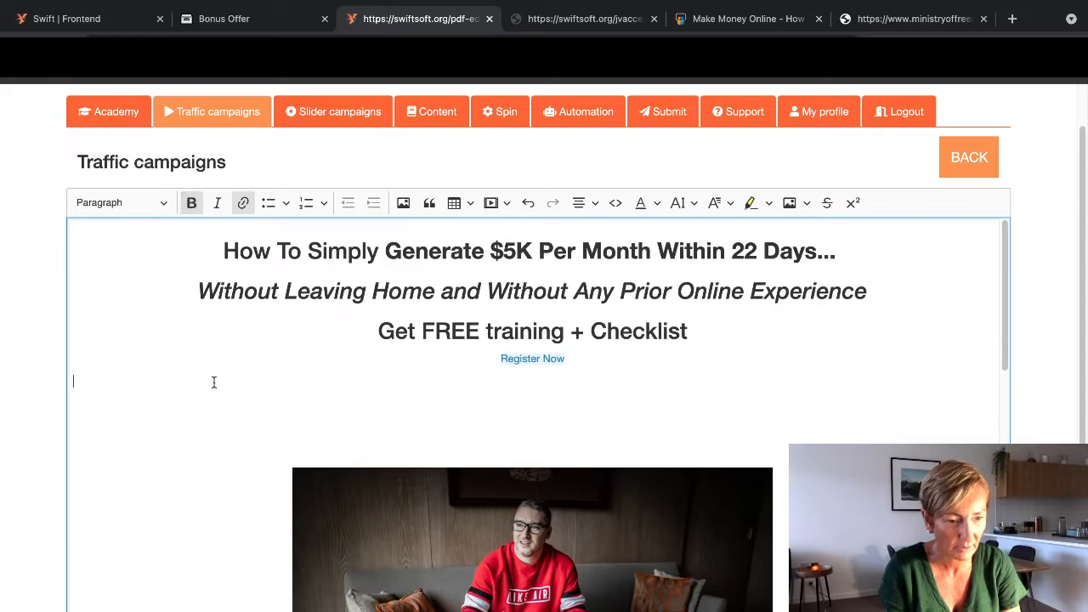
pyautogui.moveTo(268, 203)
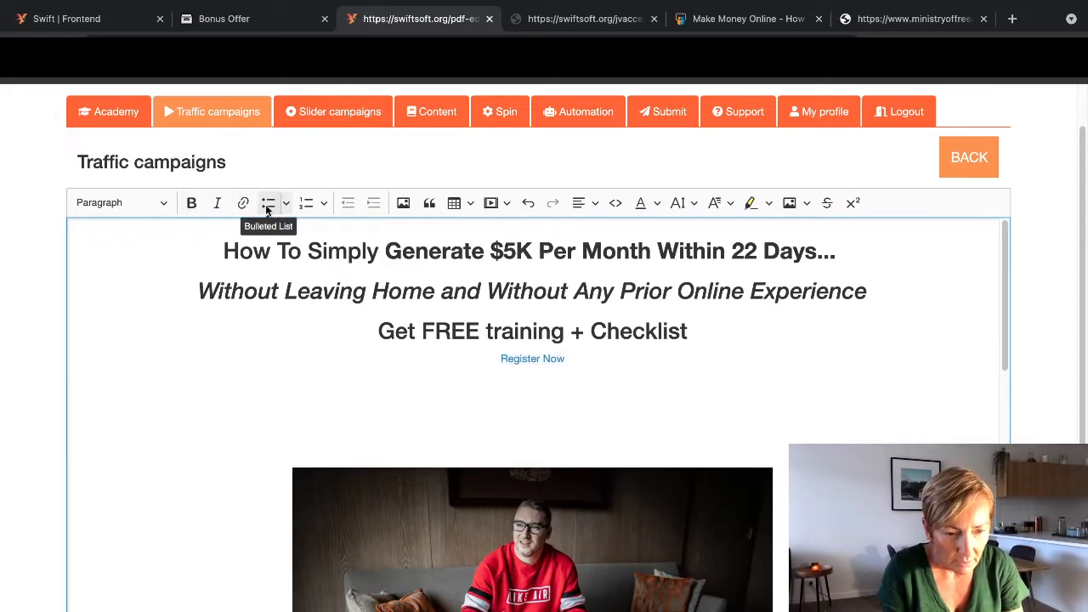
pyautogui.click(119, 203)
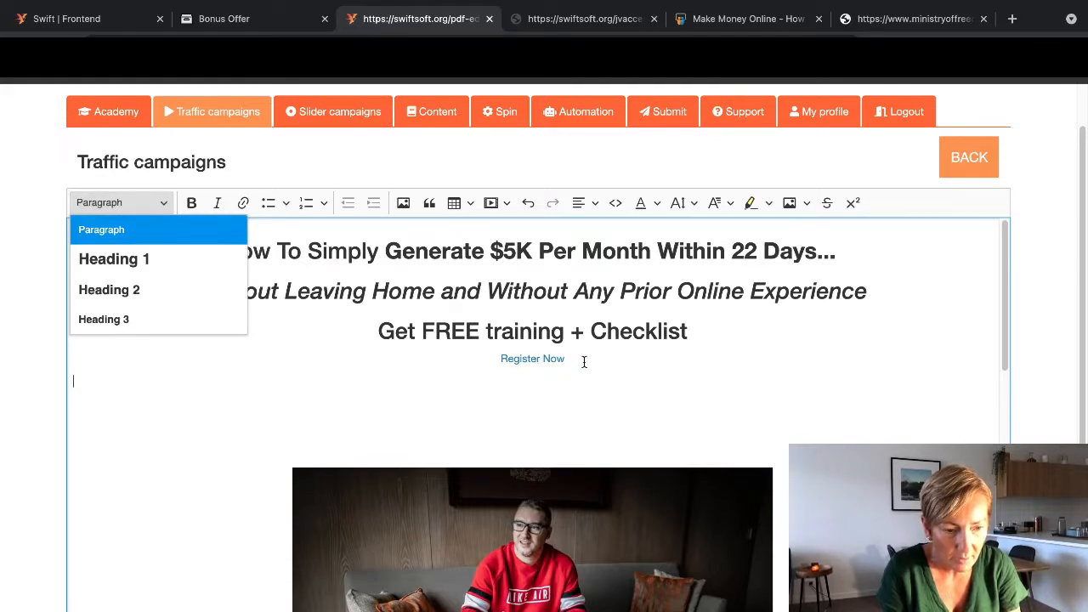
pyautogui.click(532, 357)
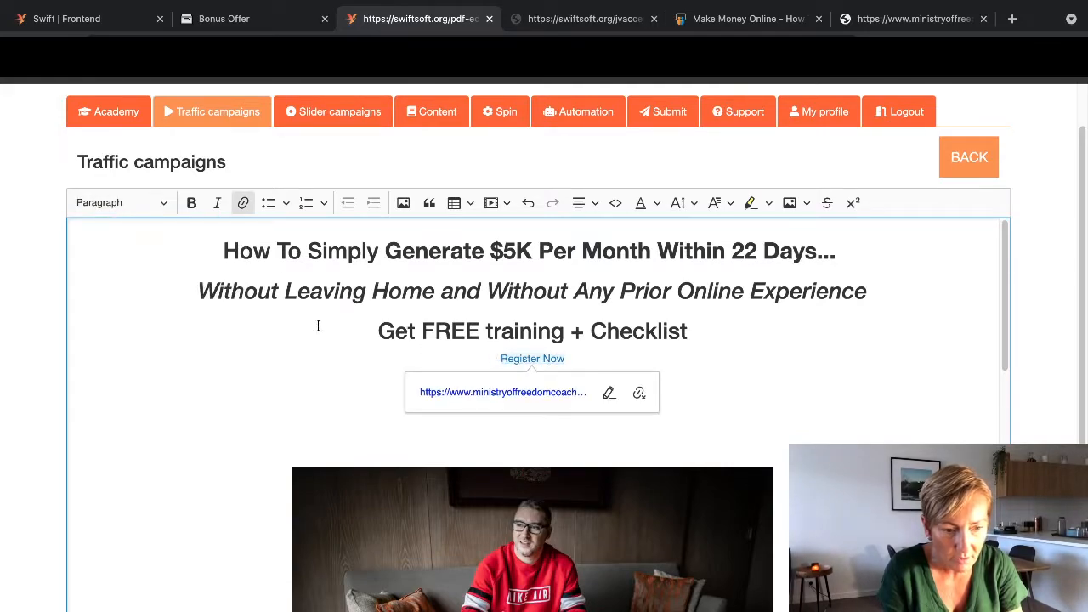
pyautogui.click(120, 202)
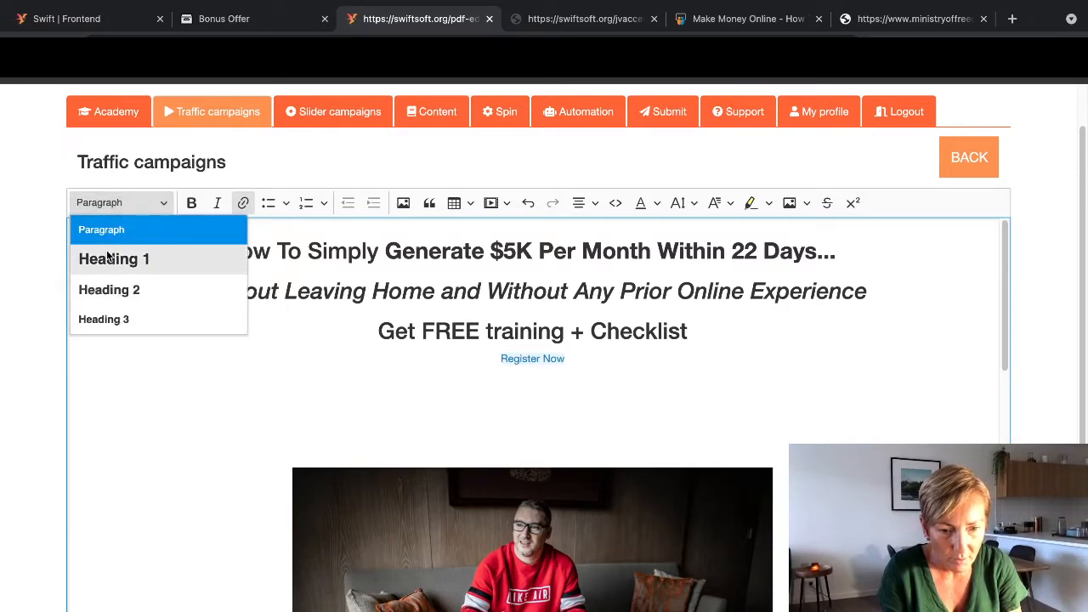
pyautogui.click(113, 259)
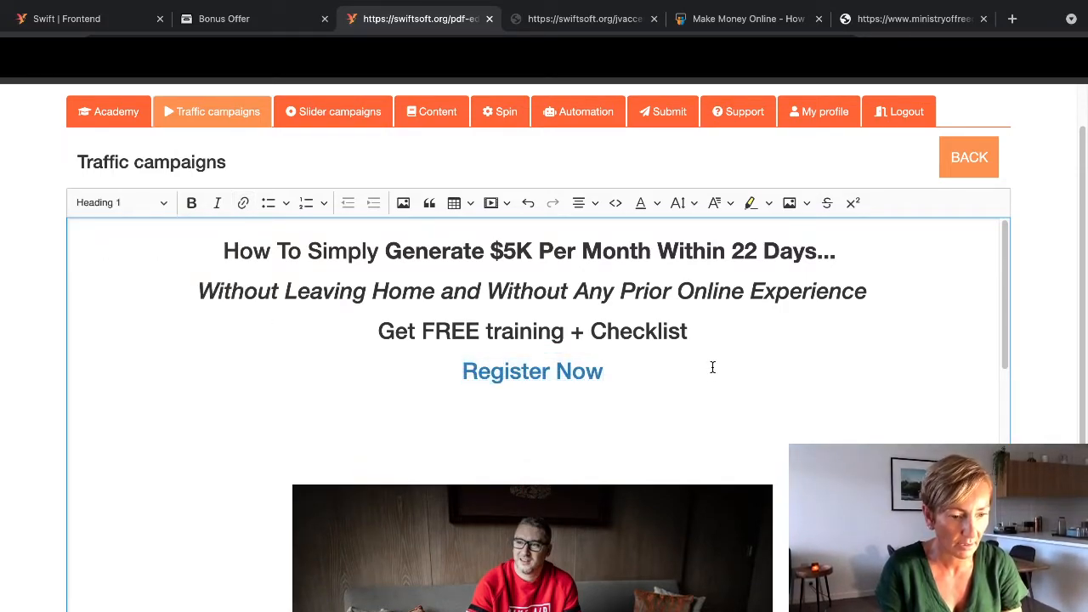
# Step: Select Register Now and check the web address behind the link
pyautogui.doubleClick(533, 370)
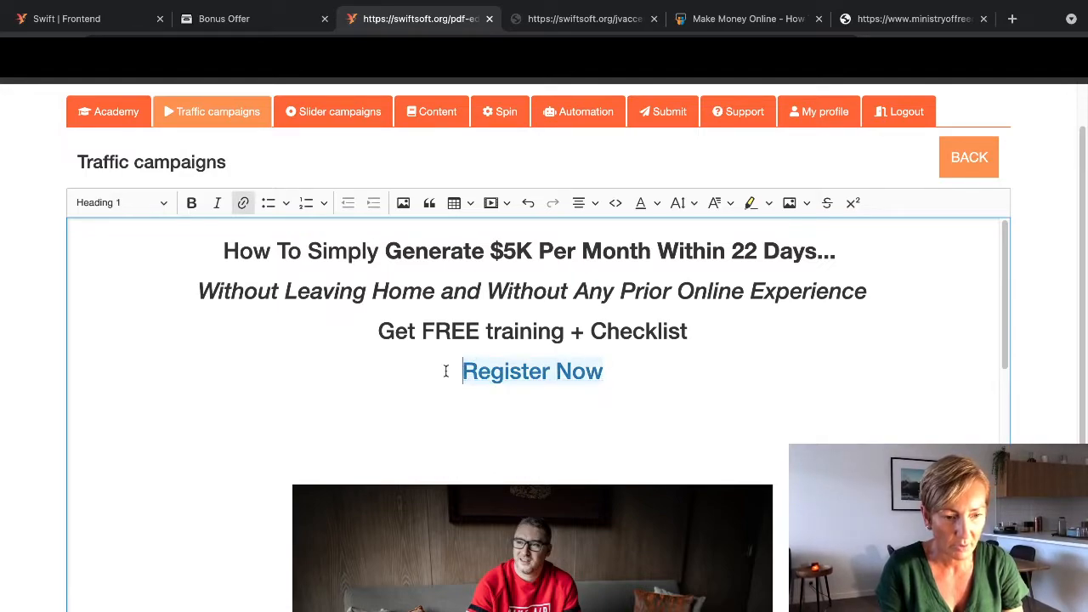
pyautogui.click(533, 370)
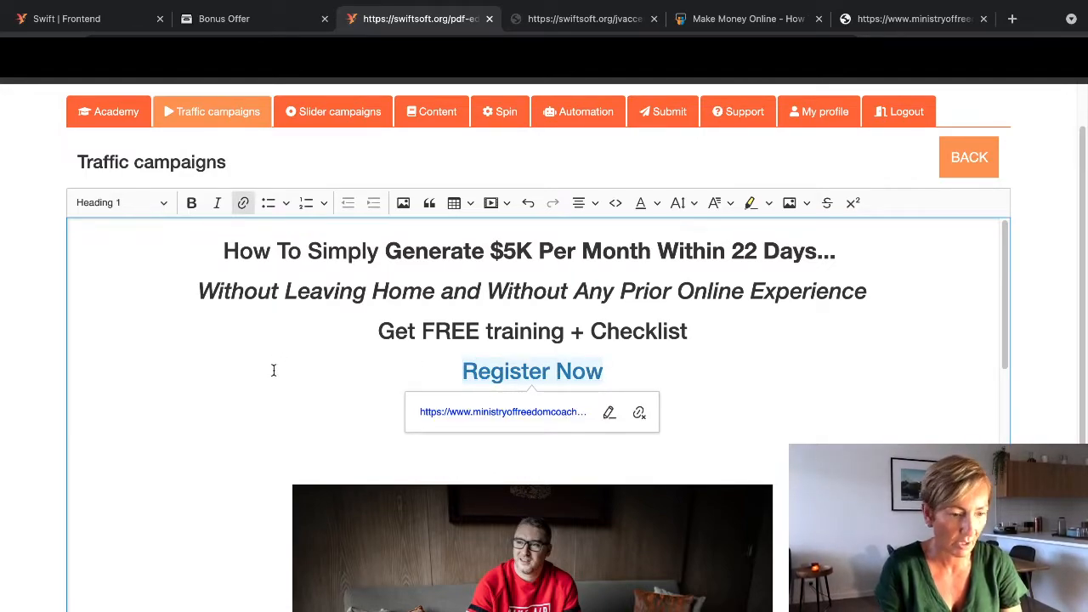
pyautogui.moveTo(1048, 370)
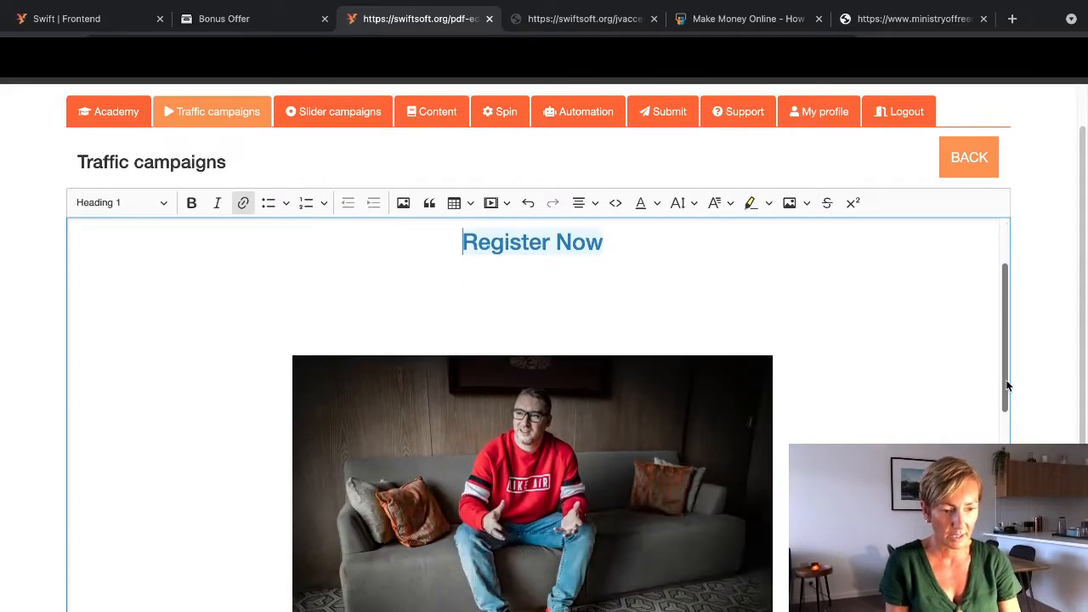
pyautogui.scroll(-3)
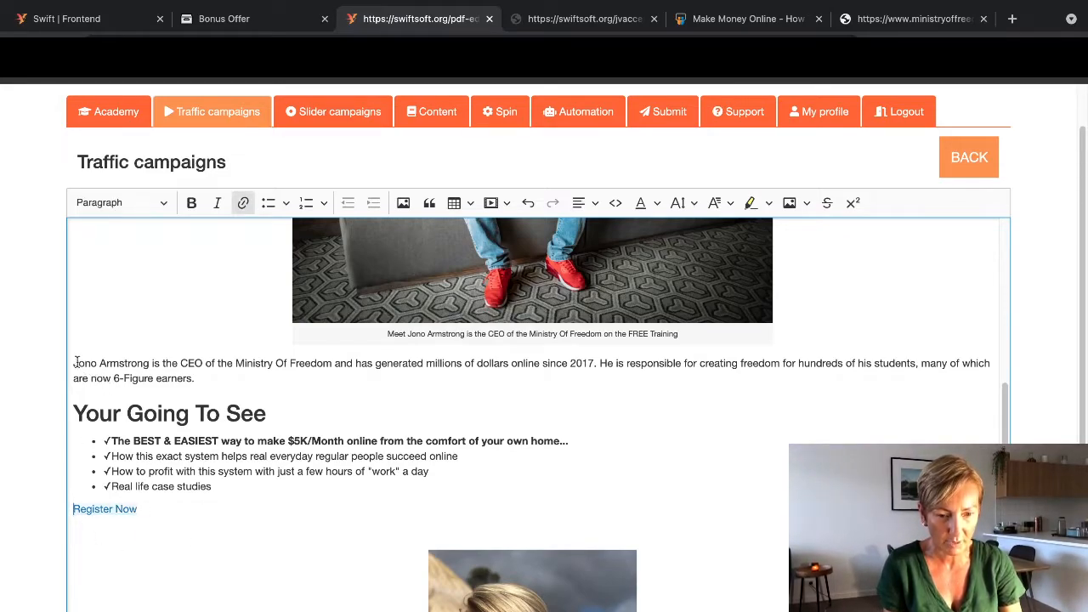
# Step: Center the Jono Armstrong bio, Your Going To See bullets and lower link
pyautogui.moveTo(73, 364); pyautogui.dragTo(136, 509)
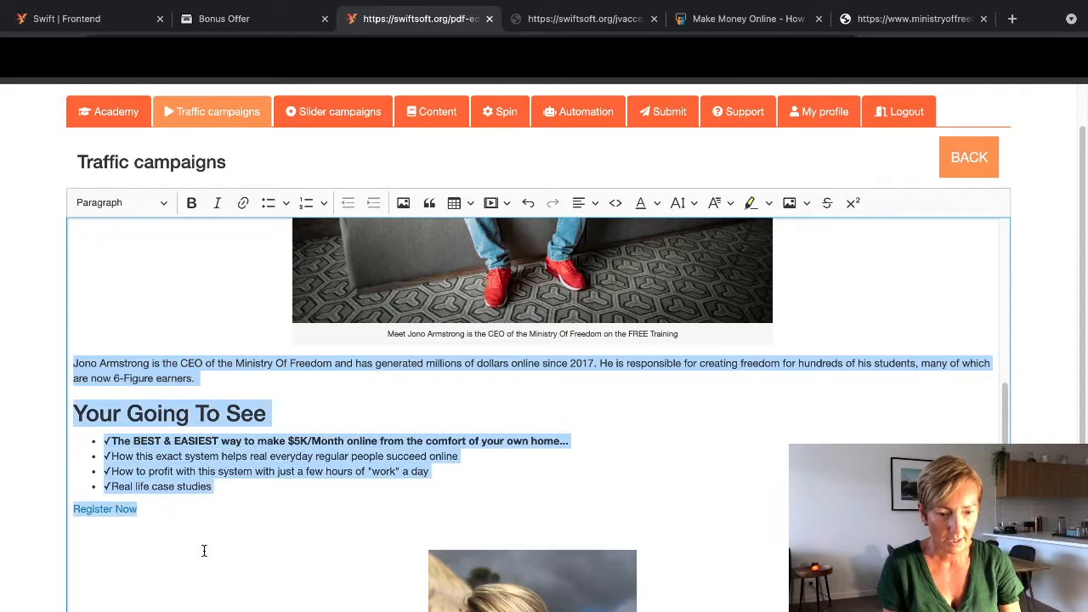
pyautogui.click(579, 203)
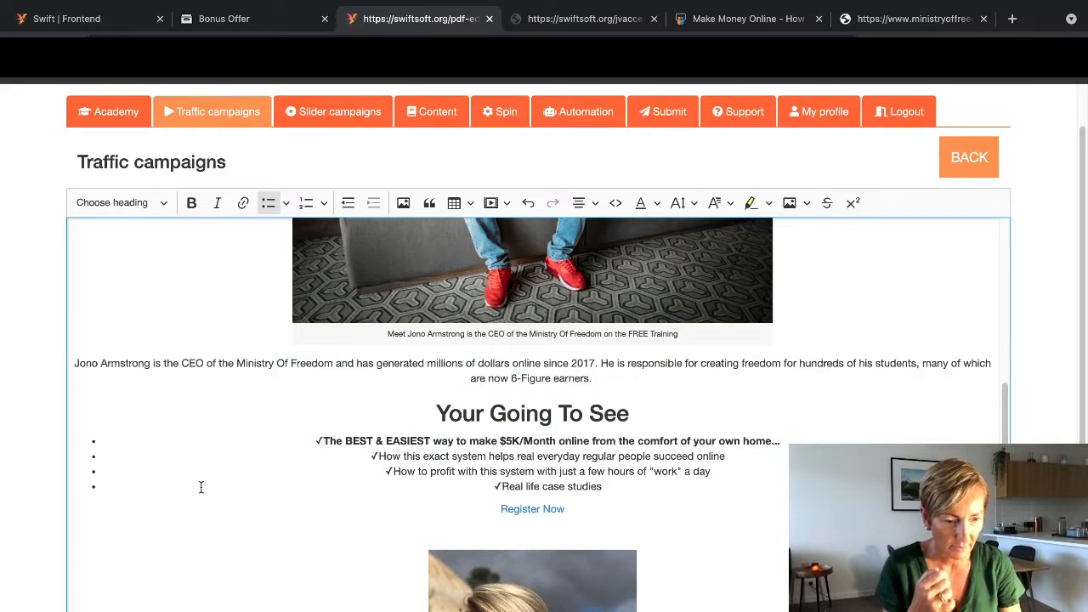
# Step: Make the lower Register Now link a Heading 1
pyautogui.click(534, 508)
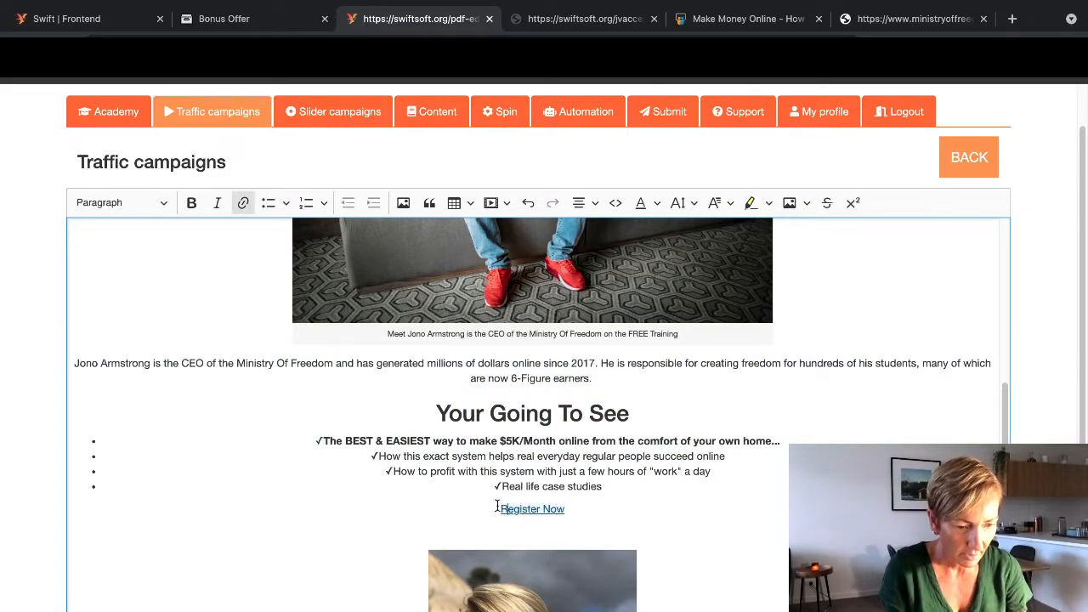
pyautogui.click(119, 202)
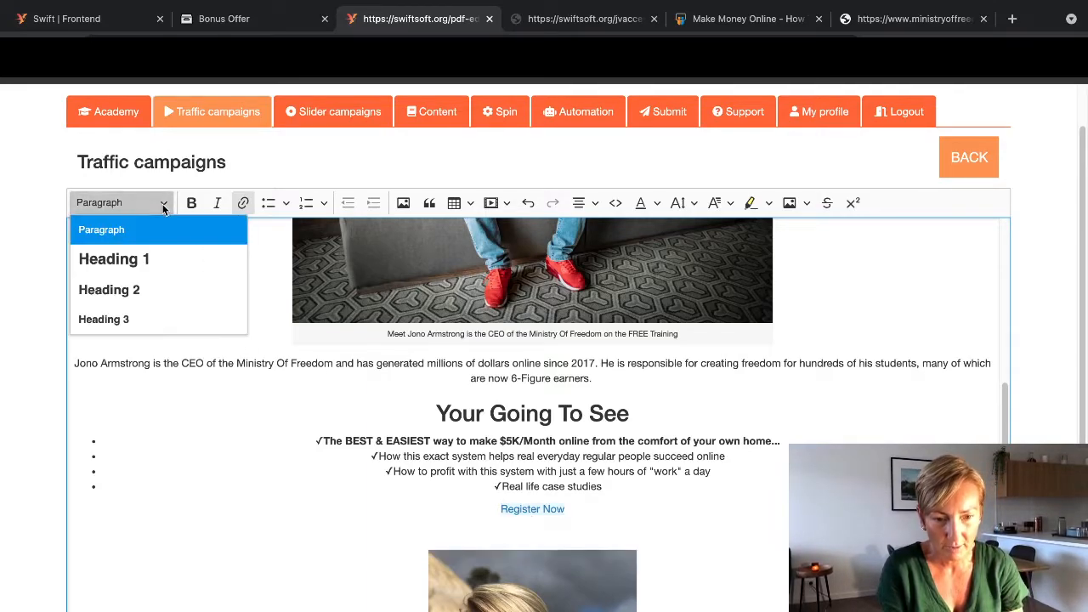
pyautogui.click(114, 259)
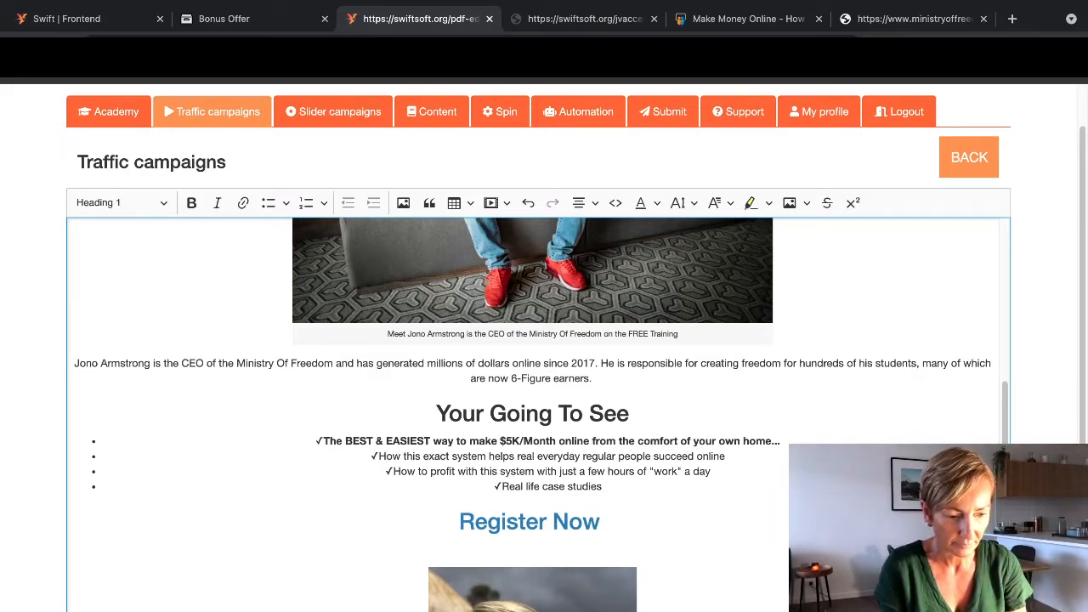
pyautogui.write('N')
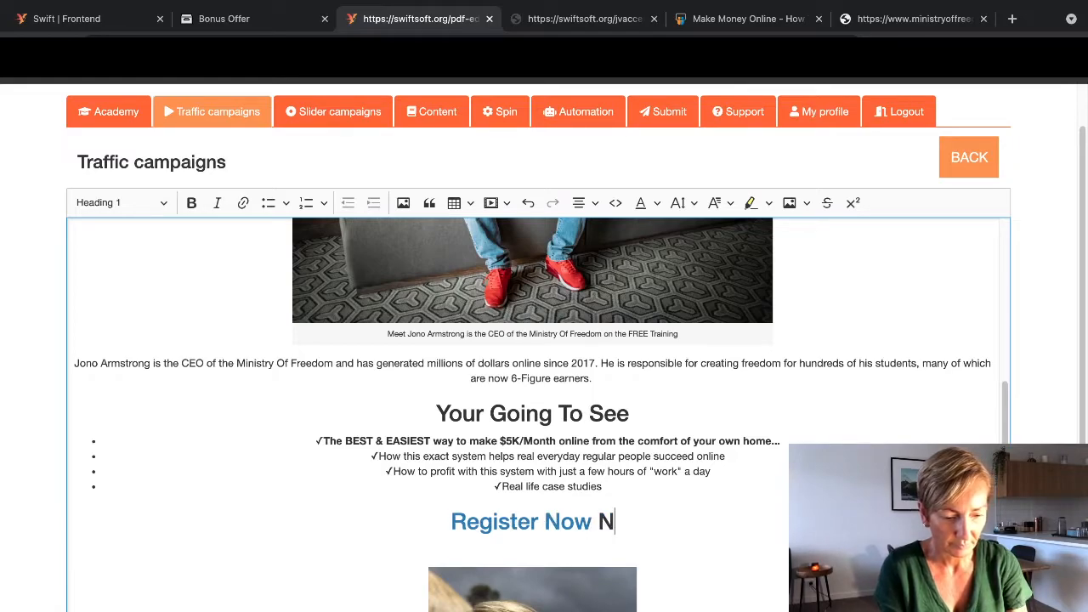
pyautogui.write('ext Call')
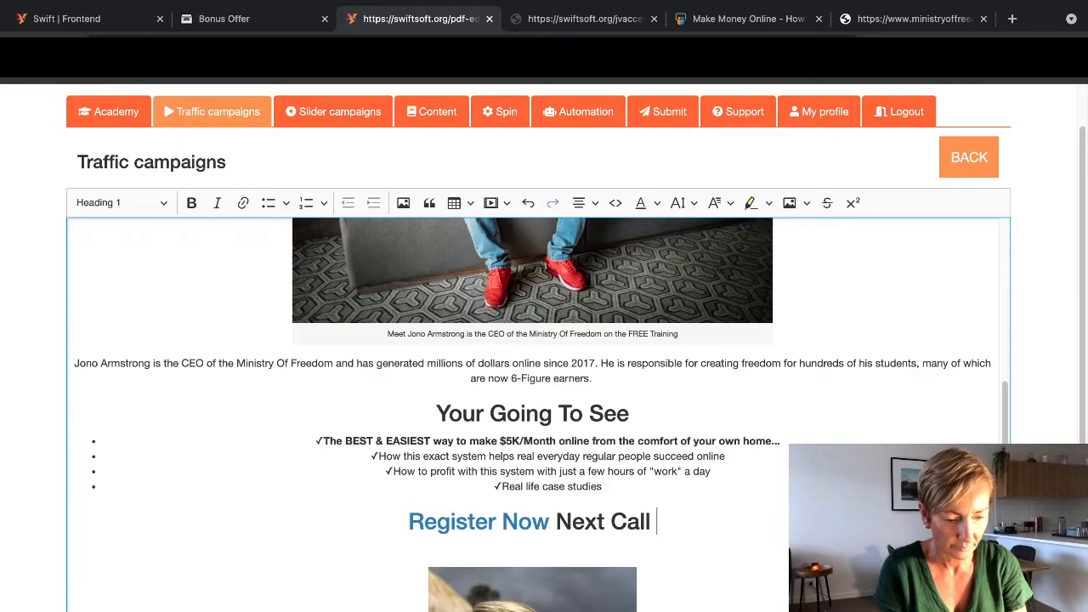
pyautogui.write('Starts')
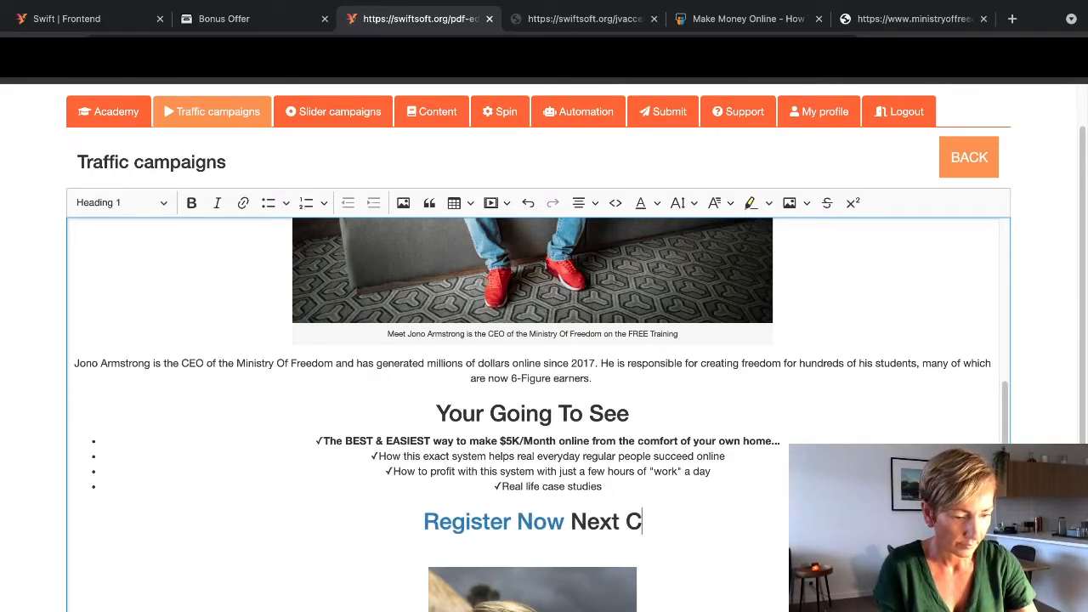
pyautogui.press('BackSpace')
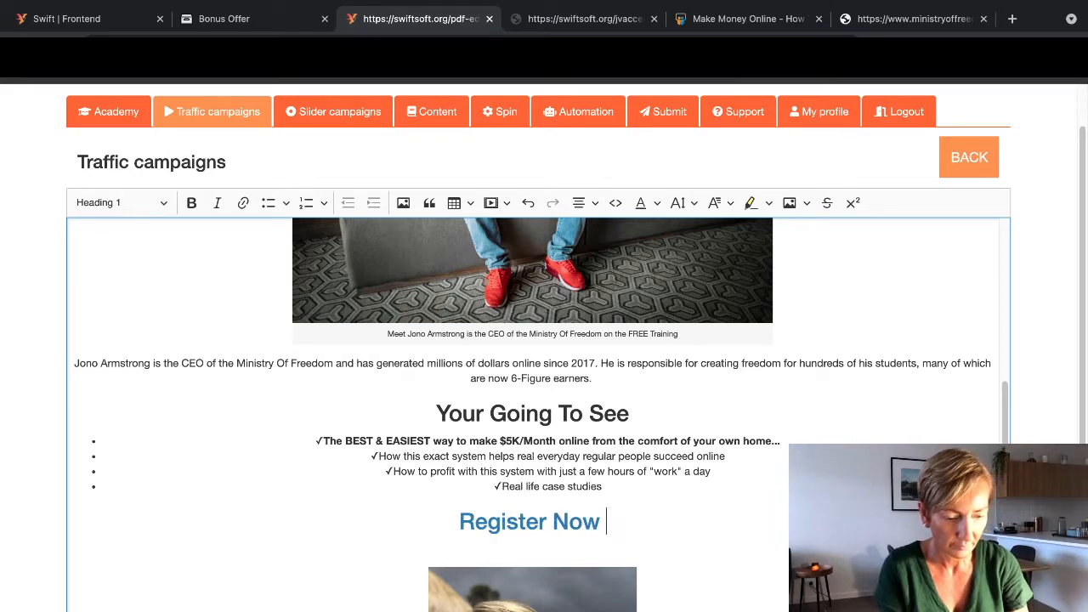
pyautogui.write('For FREE')
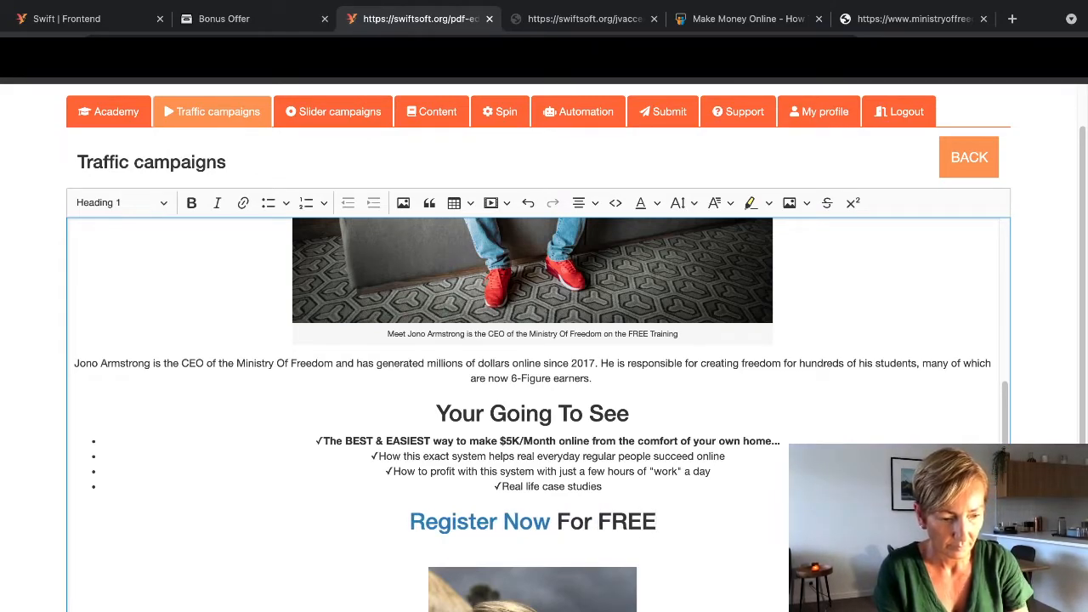
pyautogui.write('Trainin')
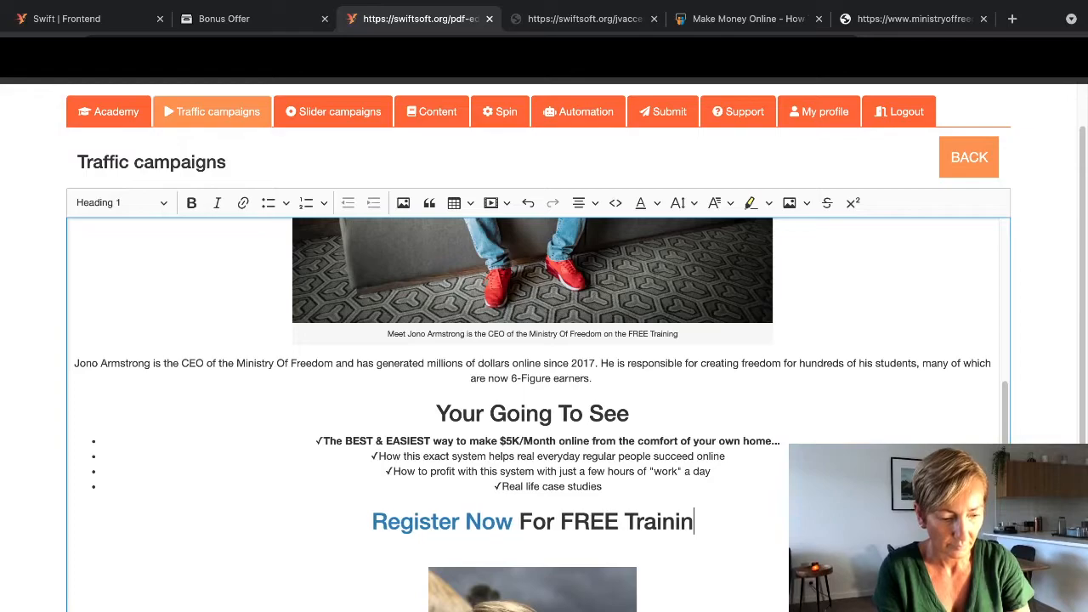
pyautogui.write('g')
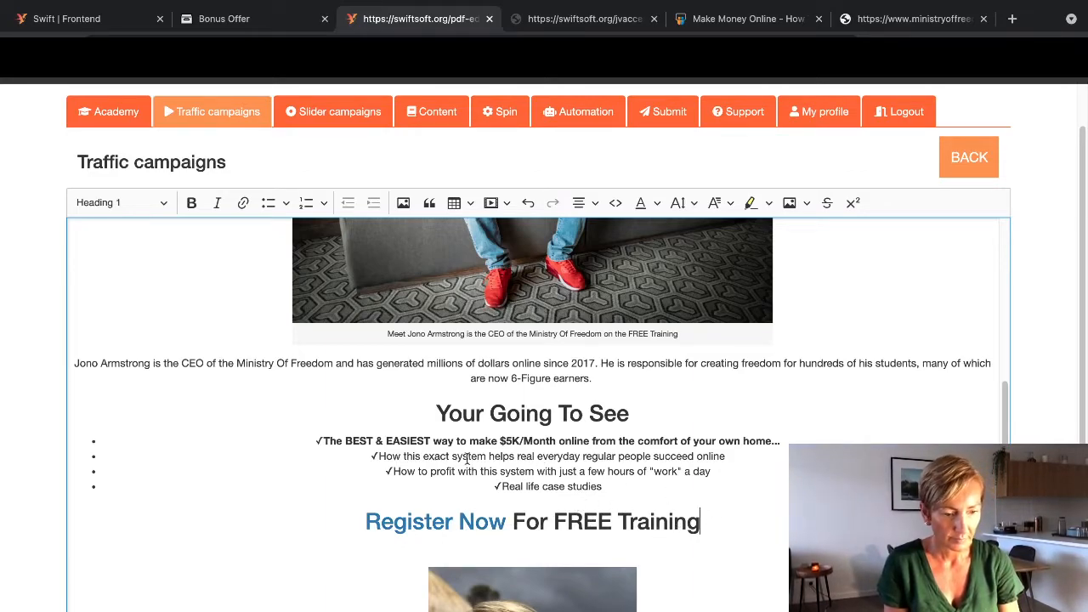
pyautogui.moveTo(513, 520); pyautogui.dragTo(700, 520)
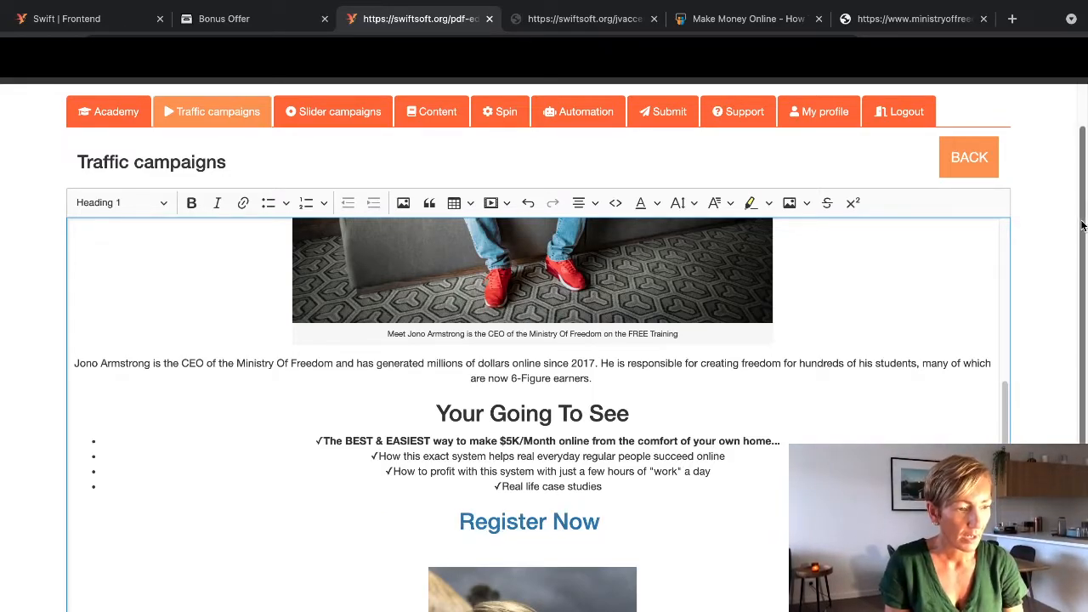
pyautogui.scroll(-3)
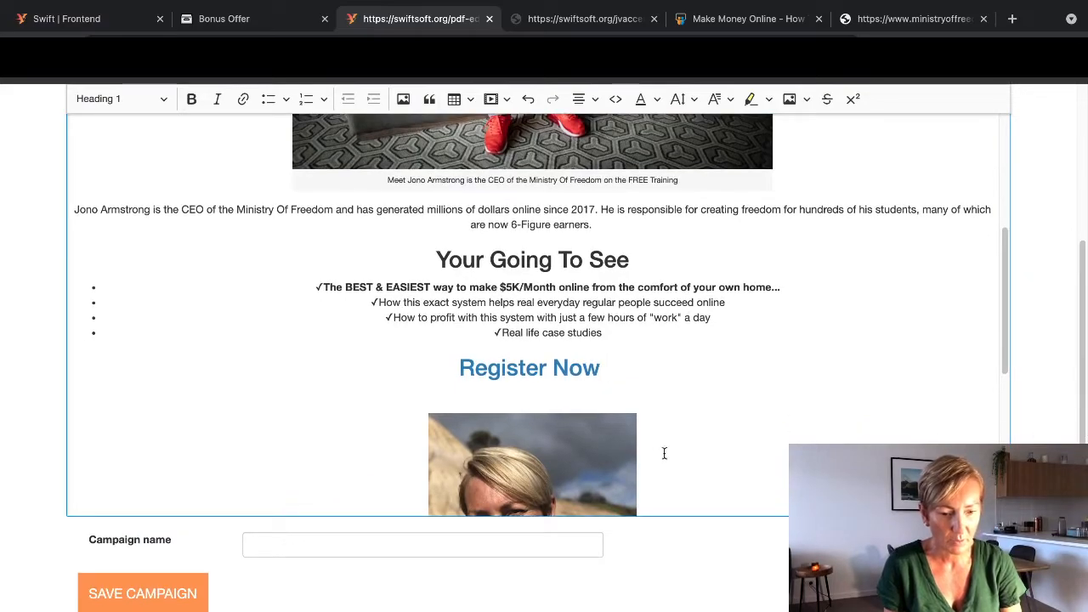
# Step: Name the campaign 'Test Paula-Maree' and save it
pyautogui.click(422, 544)
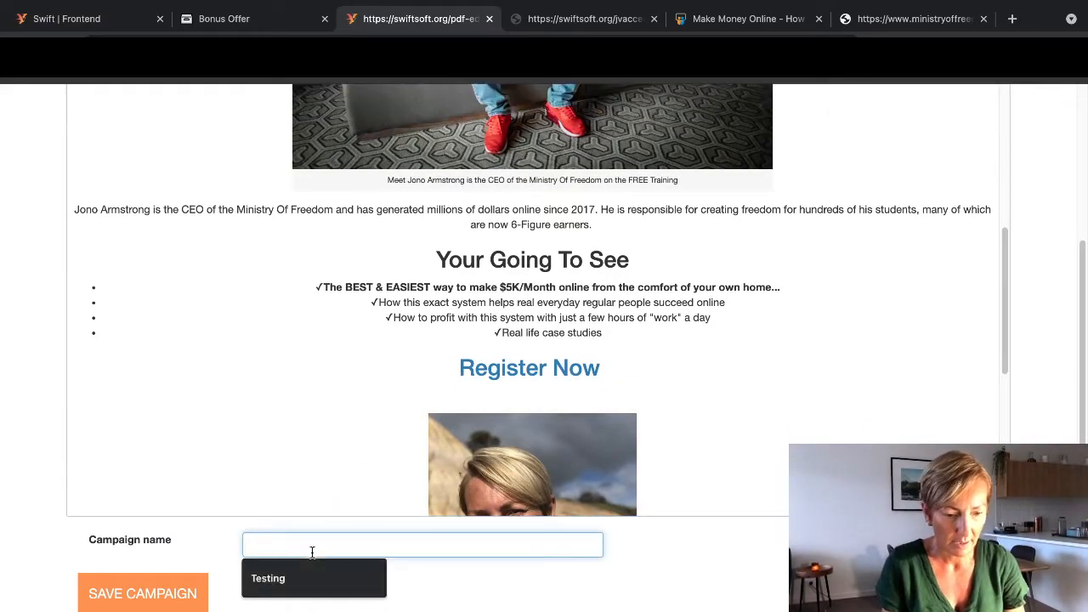
pyautogui.write('Teest')
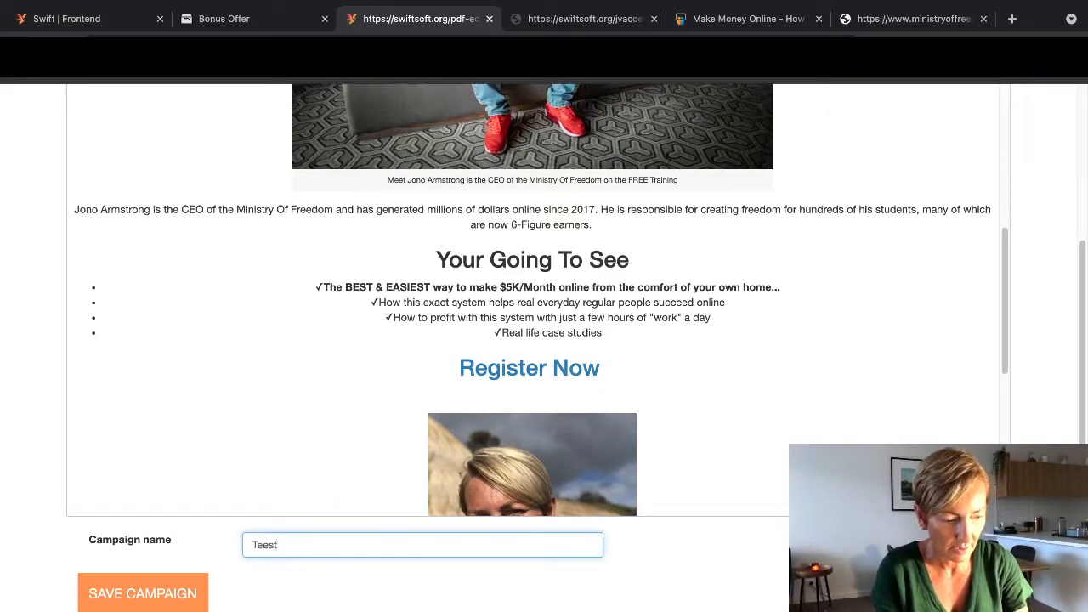
pyautogui.write('Test')
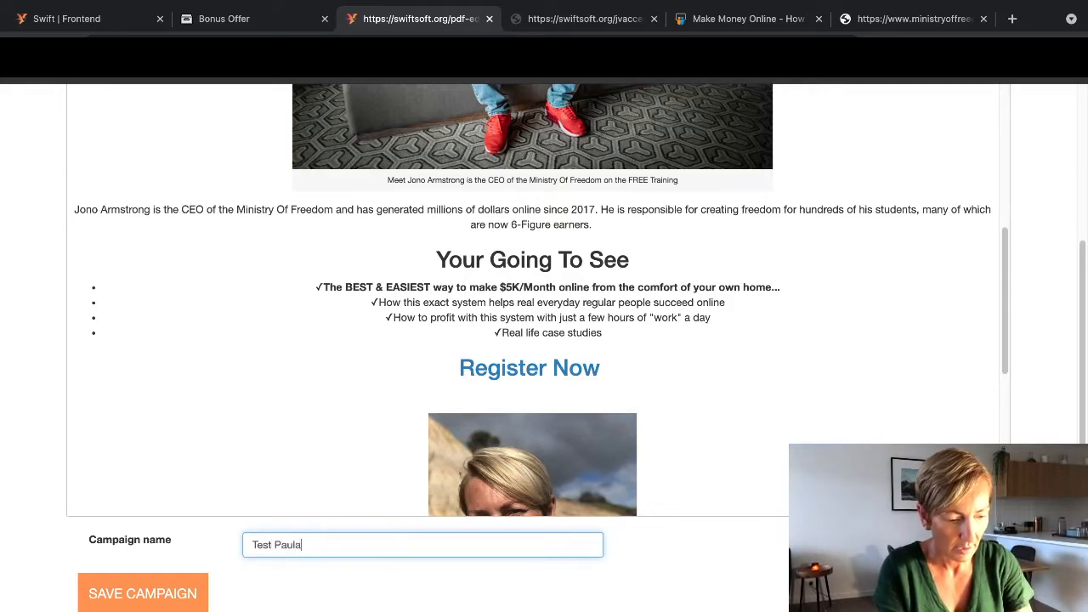
pyautogui.write('-Maree')
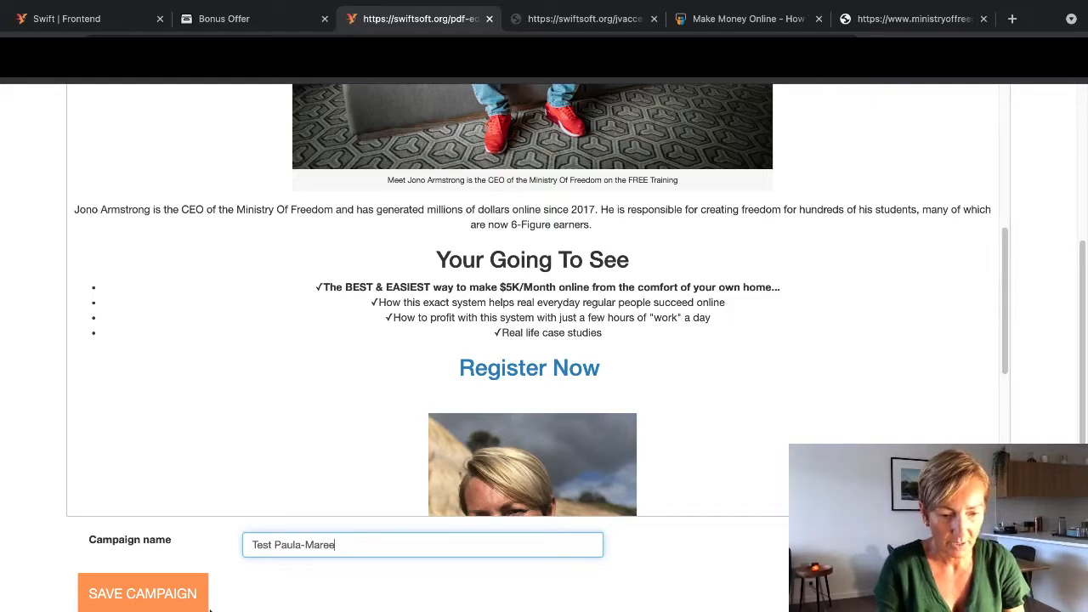
pyautogui.click(143, 594)
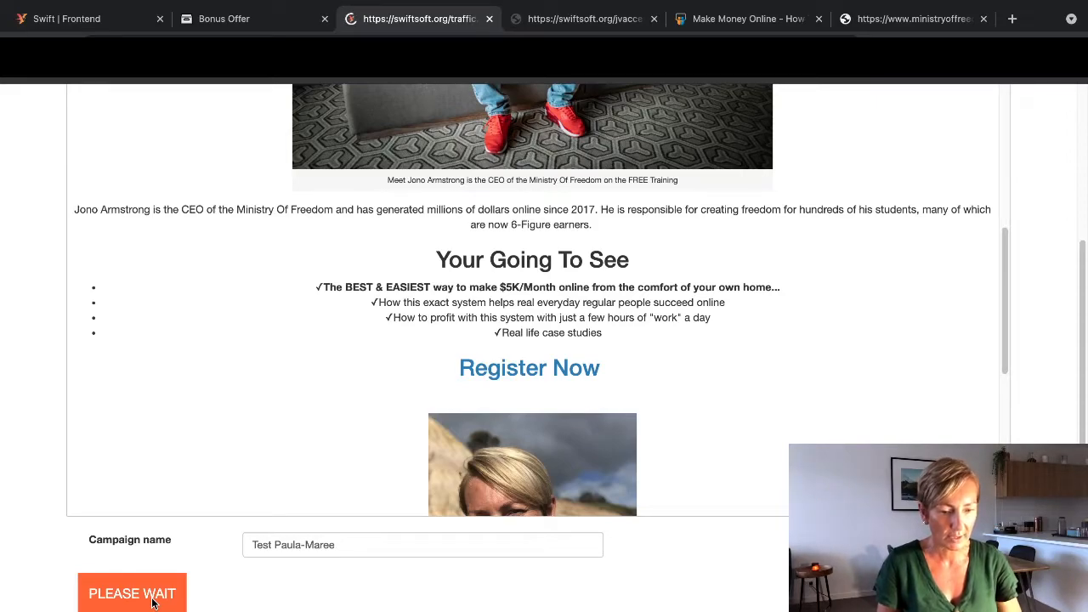
# Step: Scroll to My traffic campaigns, where Test Paula-Maree now heads the list
pyautogui.click(133, 594)
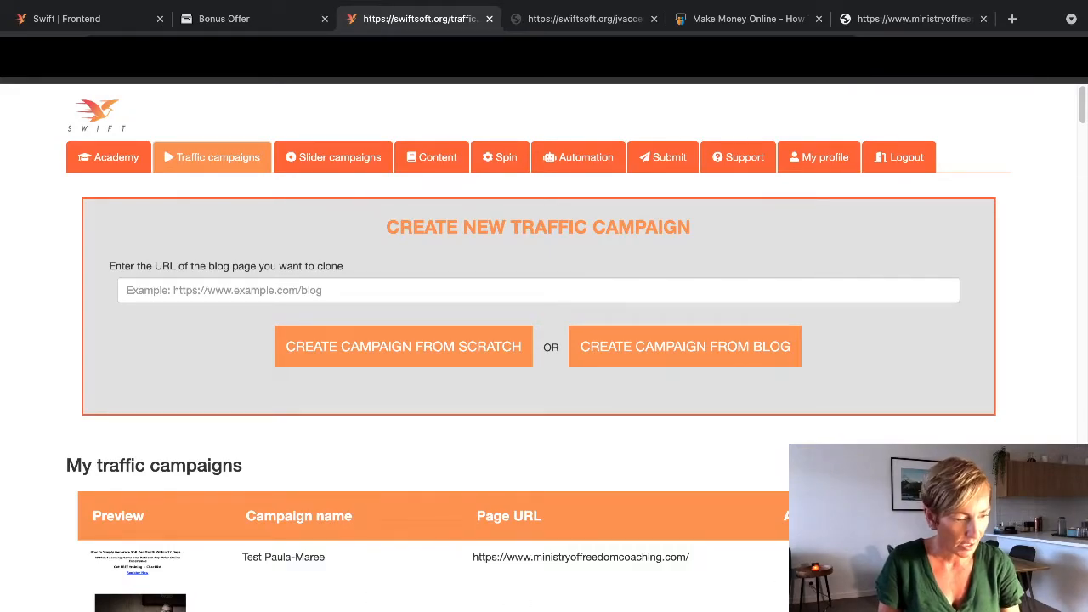
pyautogui.scroll(-3)
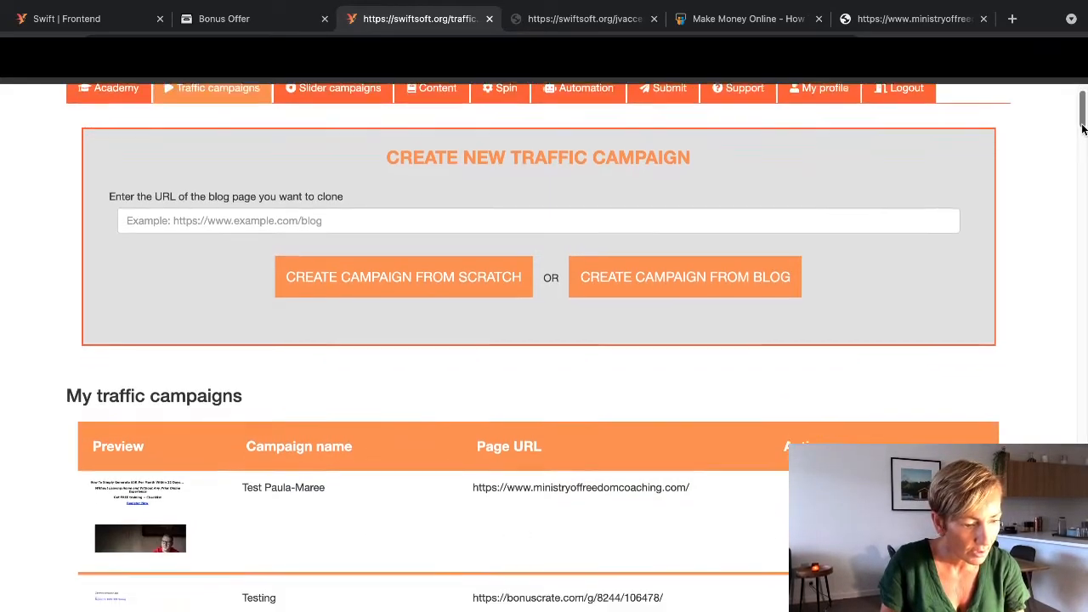
pyautogui.scroll(-3)
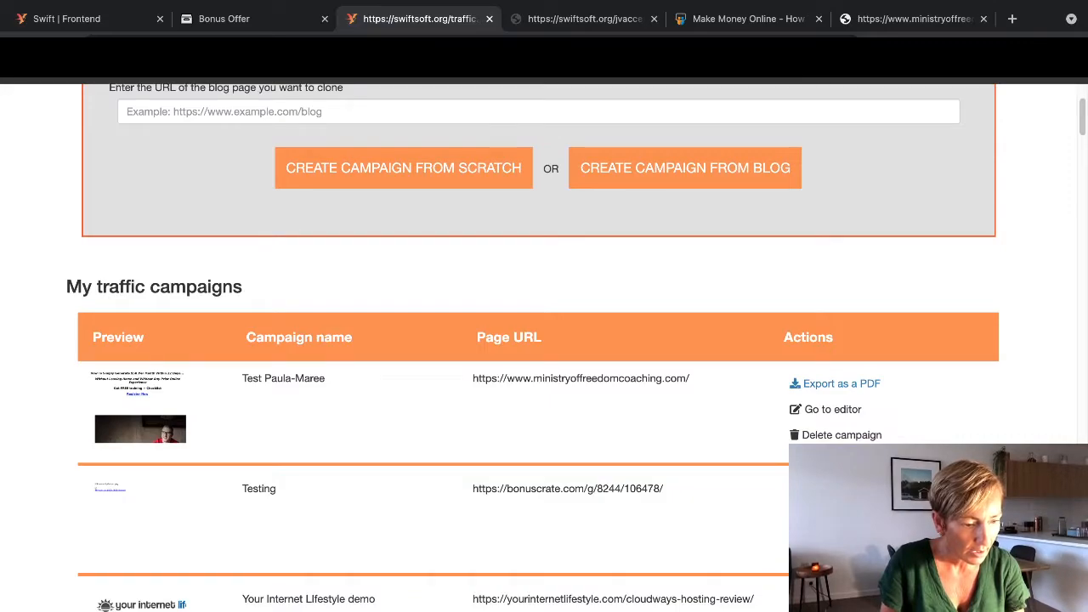
pyautogui.moveTo(676, 146)
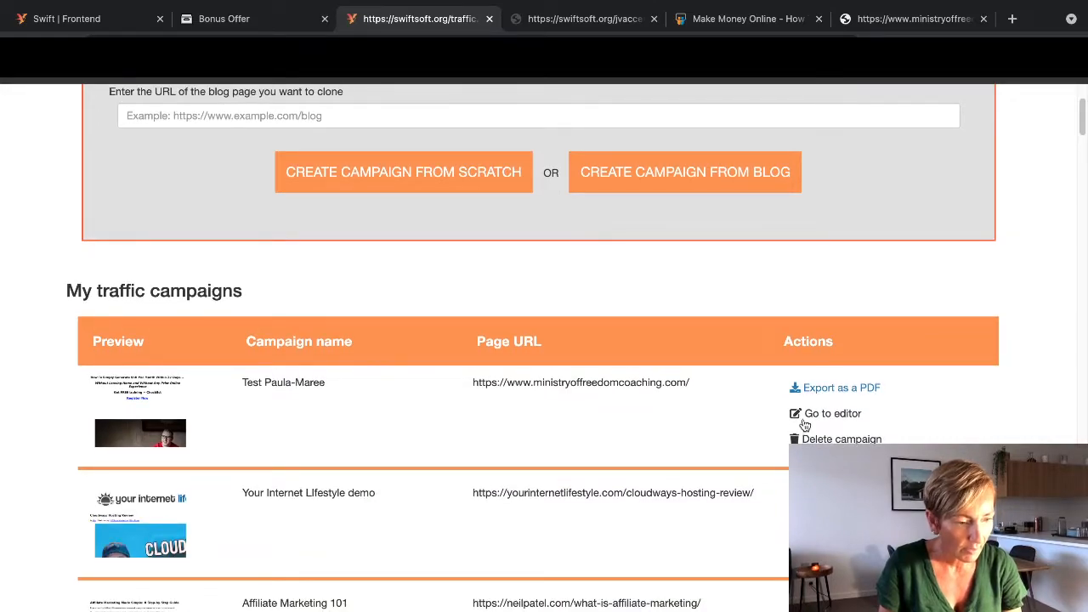
pyautogui.moveTo(813, 400)
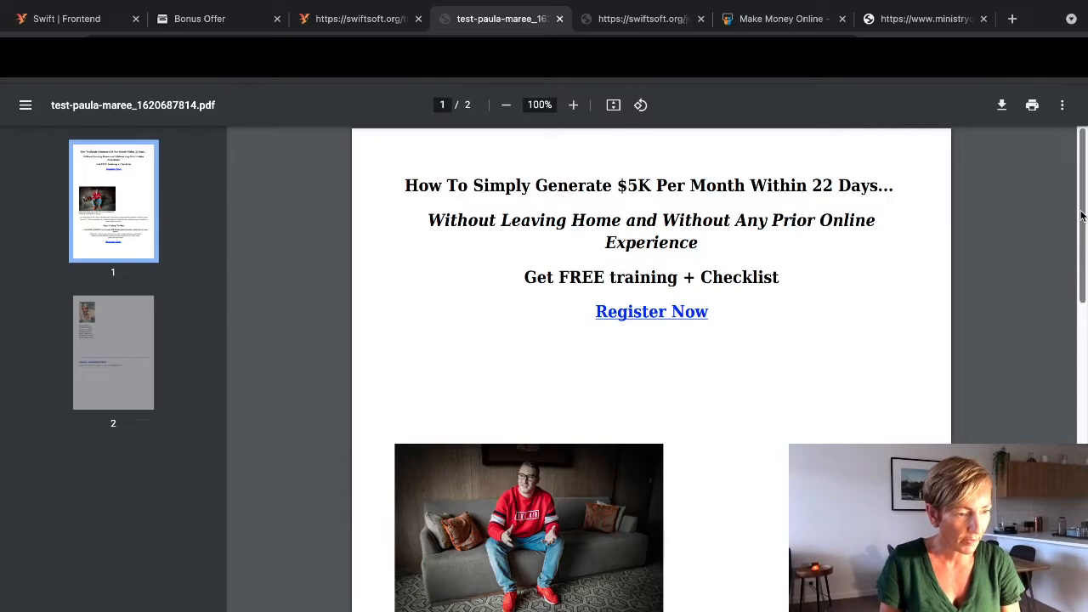
# Step: Scroll through both pages of the exported PDF down to the copyright footer
pyautogui.scroll(-3)
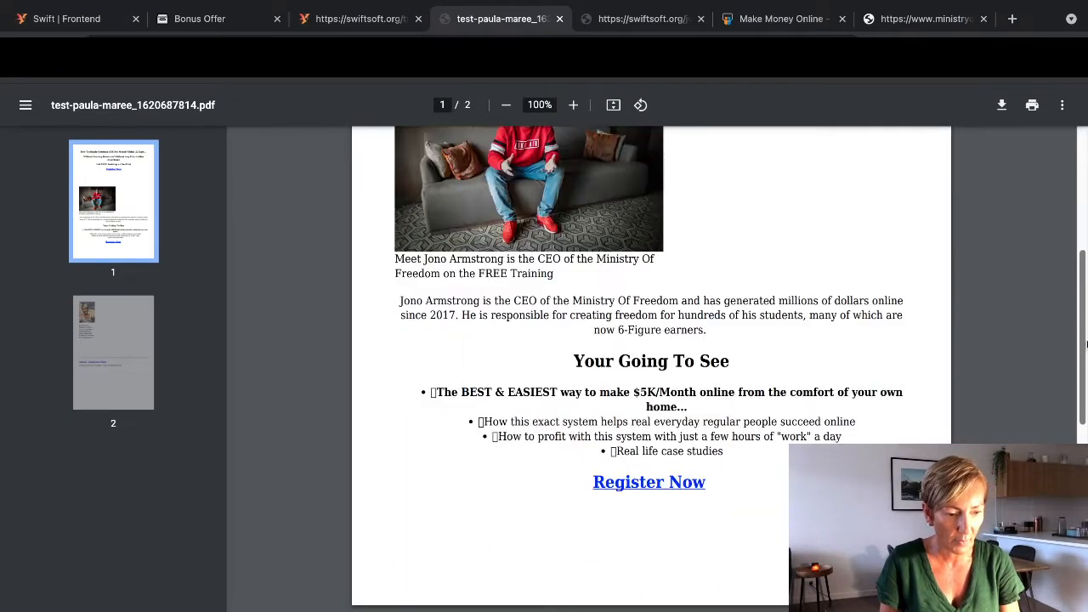
pyautogui.scroll(-3)
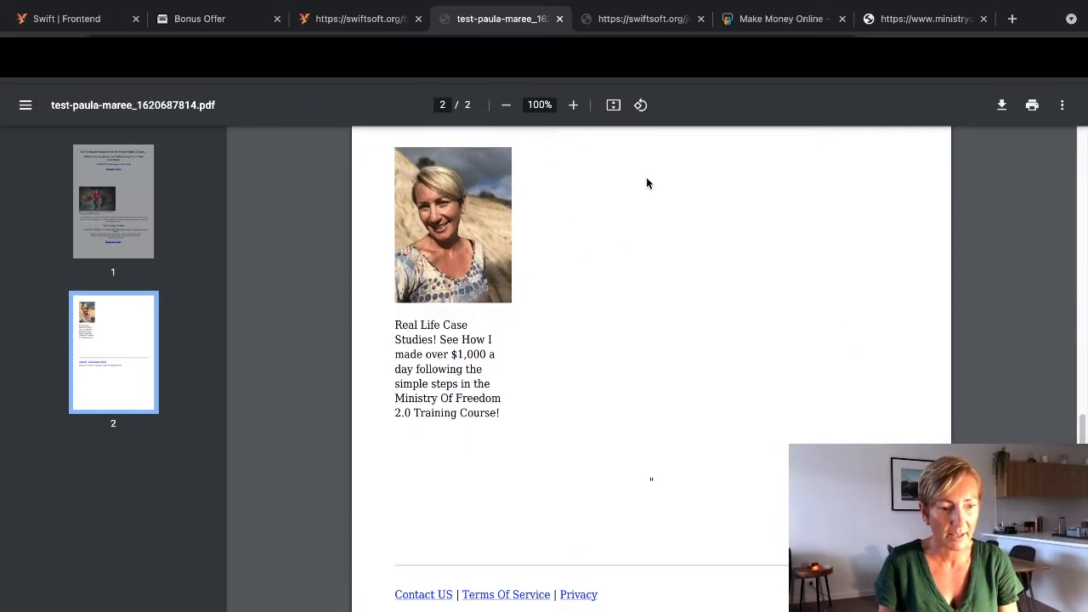
pyautogui.moveTo(626, 335)
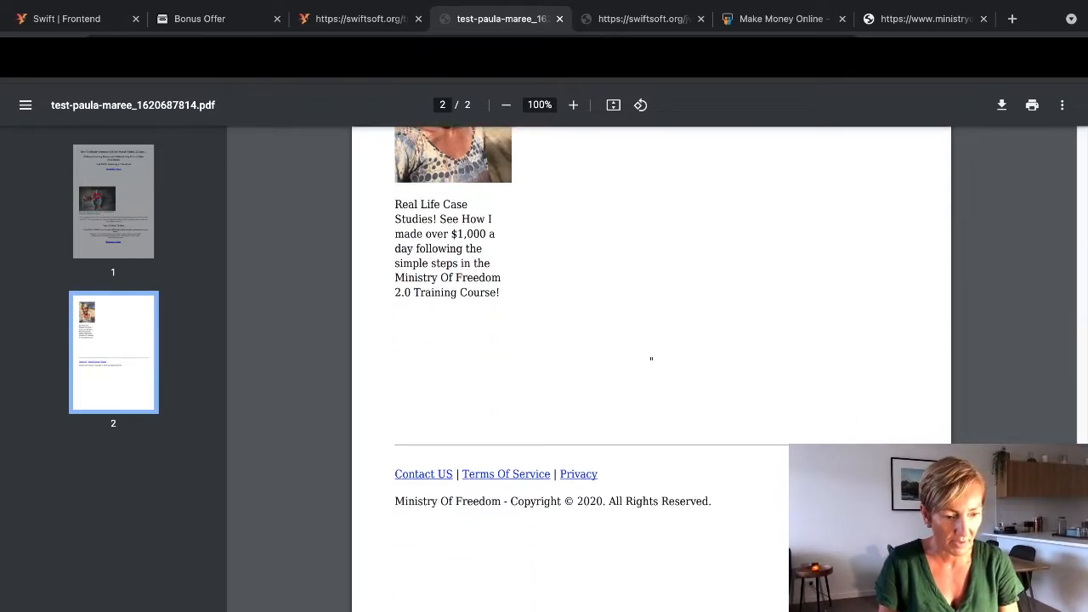
pyautogui.scroll(-3)
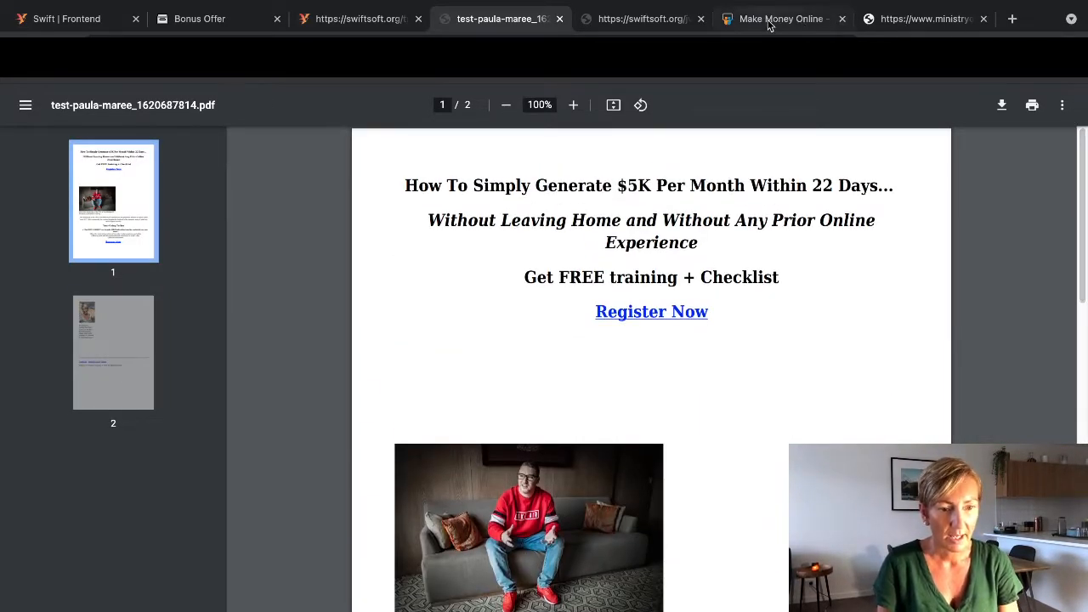
# Step: Return to saved campaigns and show the Slider campaigns list (beaties-video, carousel, creative-agency)
pyautogui.click(357, 19)
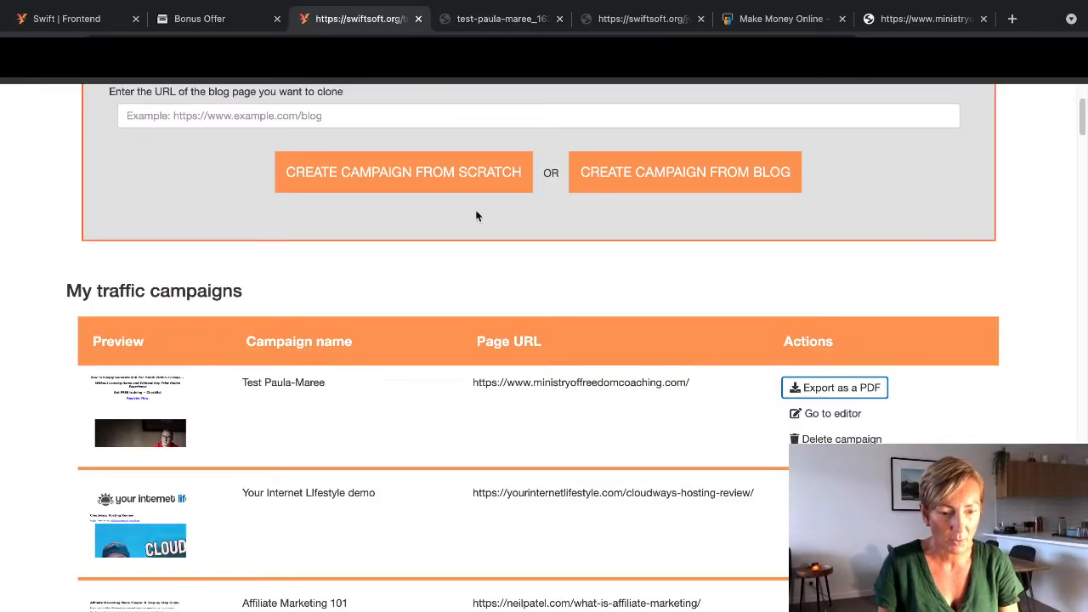
pyautogui.moveTo(508, 409)
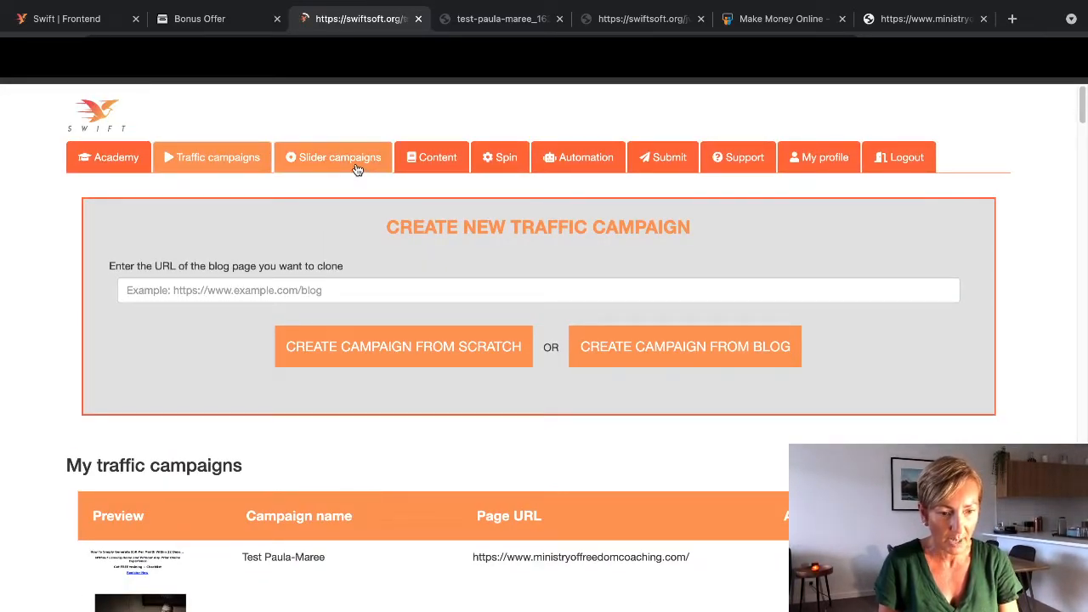
pyautogui.click(333, 156)
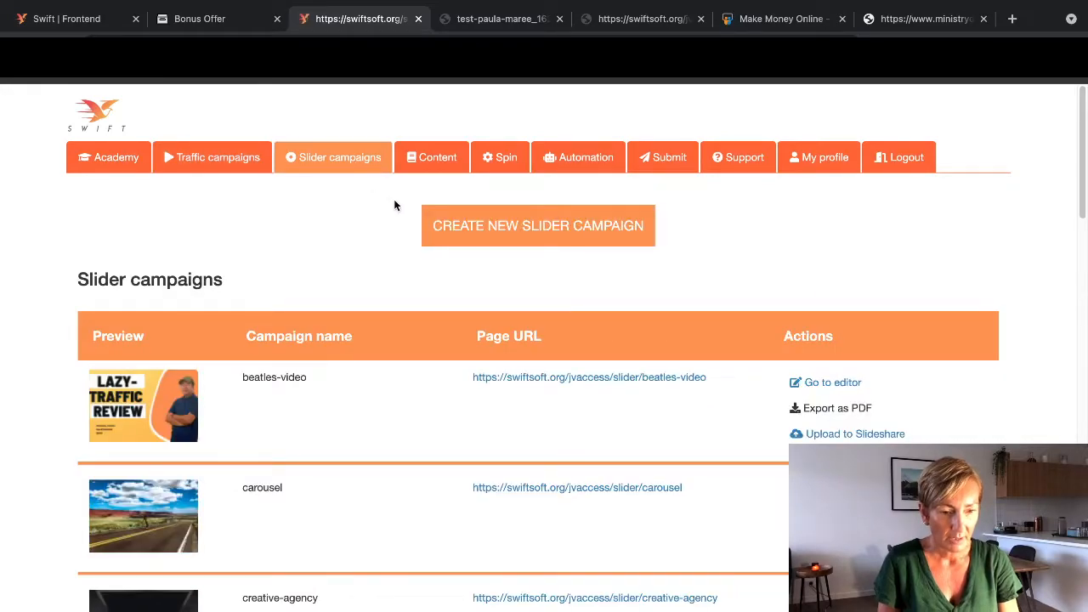
pyautogui.moveTo(520, 231)
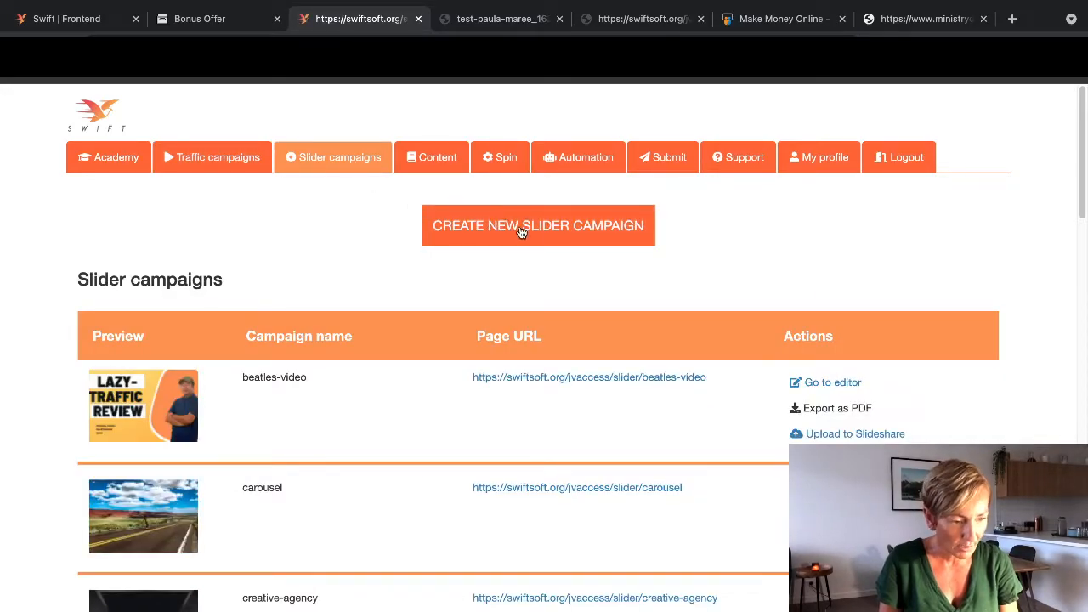
pyautogui.moveTo(212, 415)
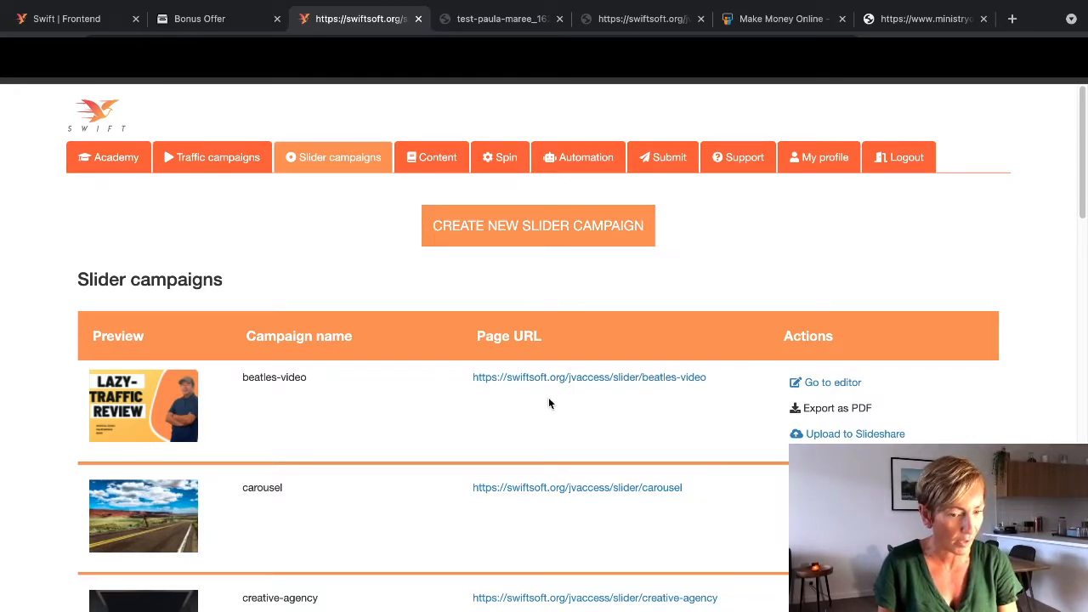
pyautogui.moveTo(825, 429)
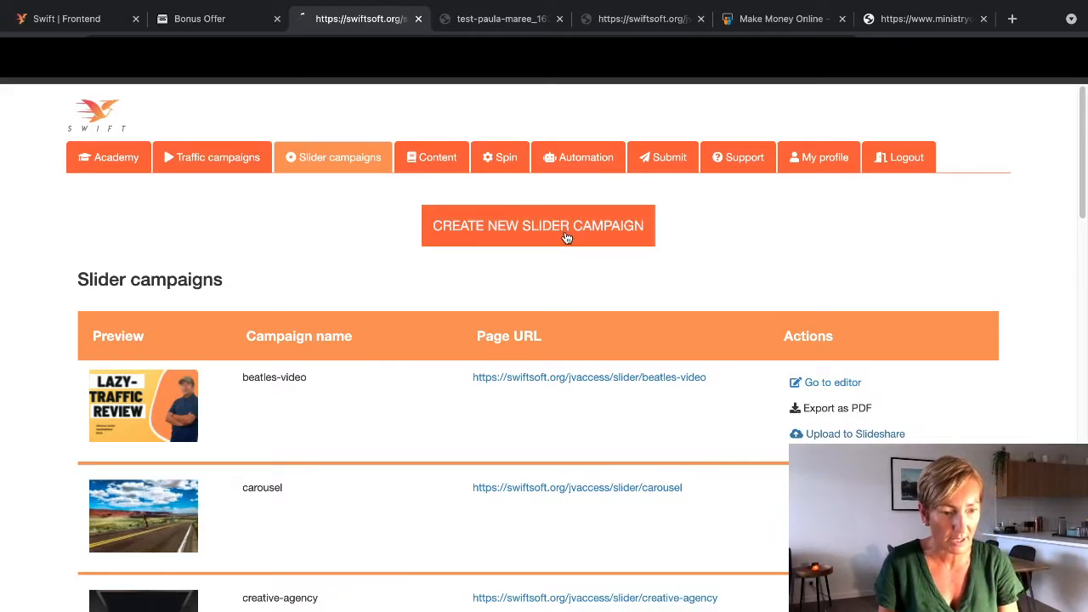
# Step: Start a new slider campaign and review the carousel folder's images and media list
pyautogui.click(537, 224)
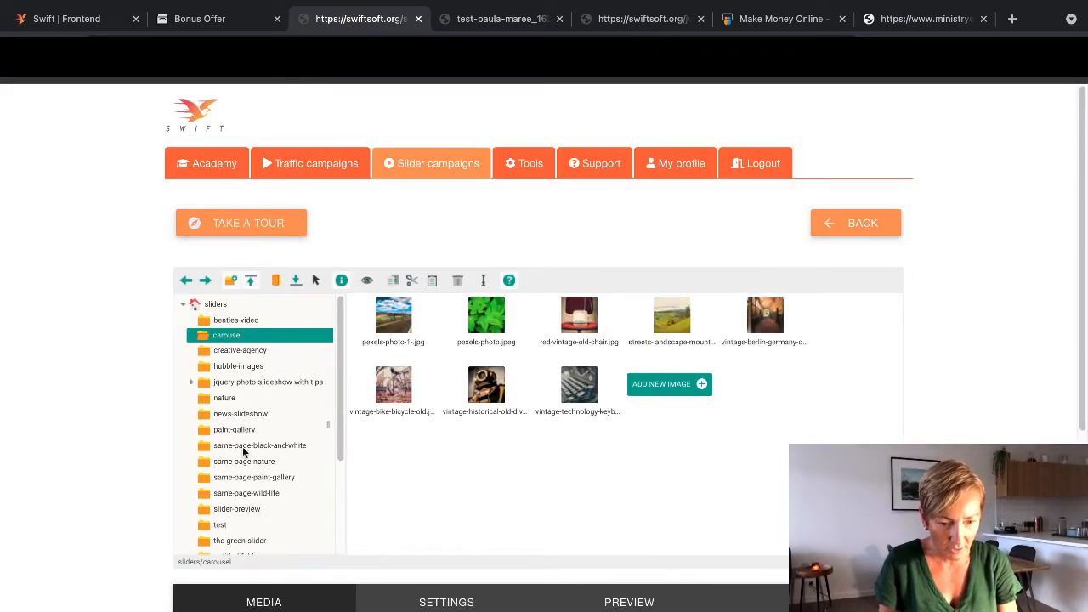
pyautogui.moveTo(1077, 282)
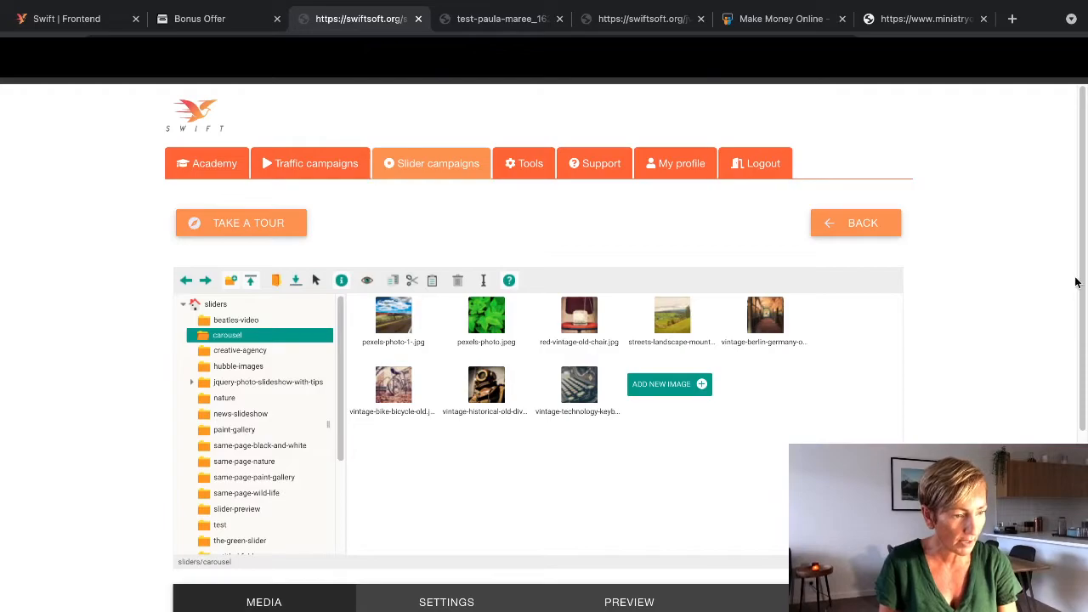
pyautogui.scroll(-3)
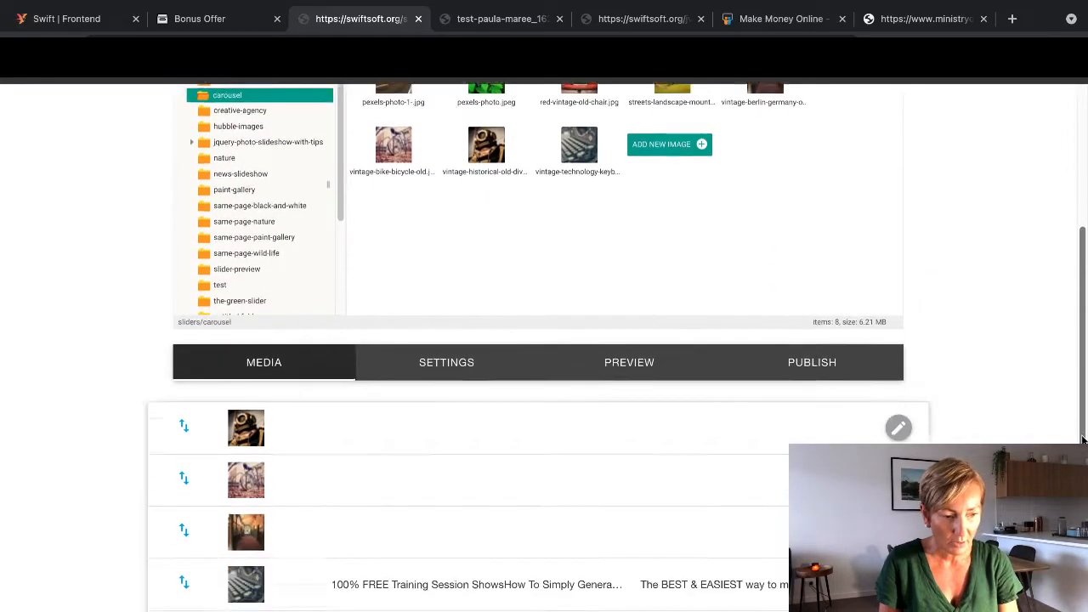
pyautogui.scroll(-3)
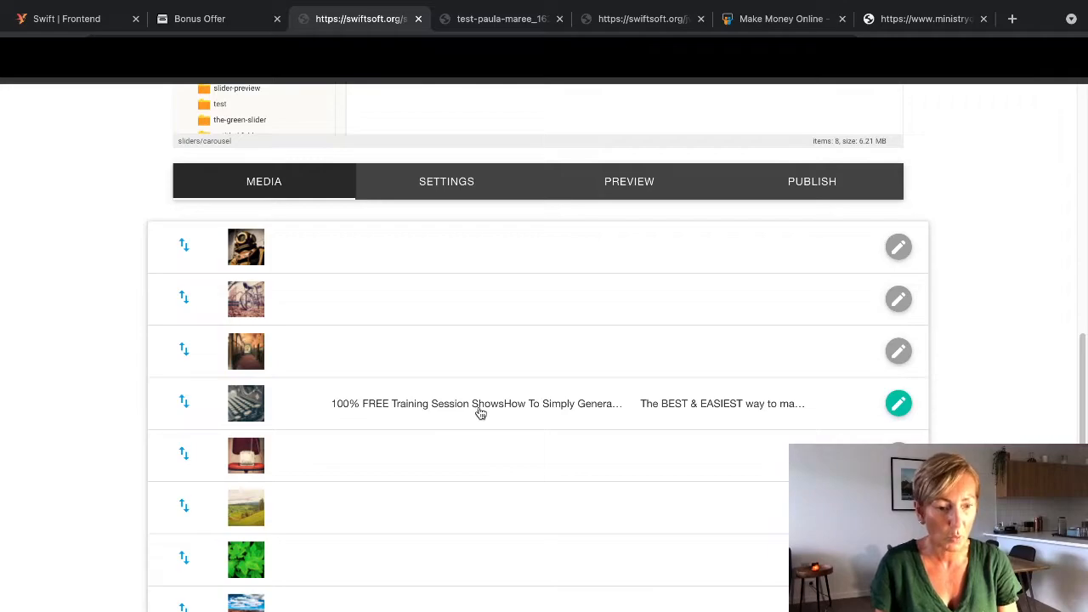
pyautogui.moveTo(707, 418)
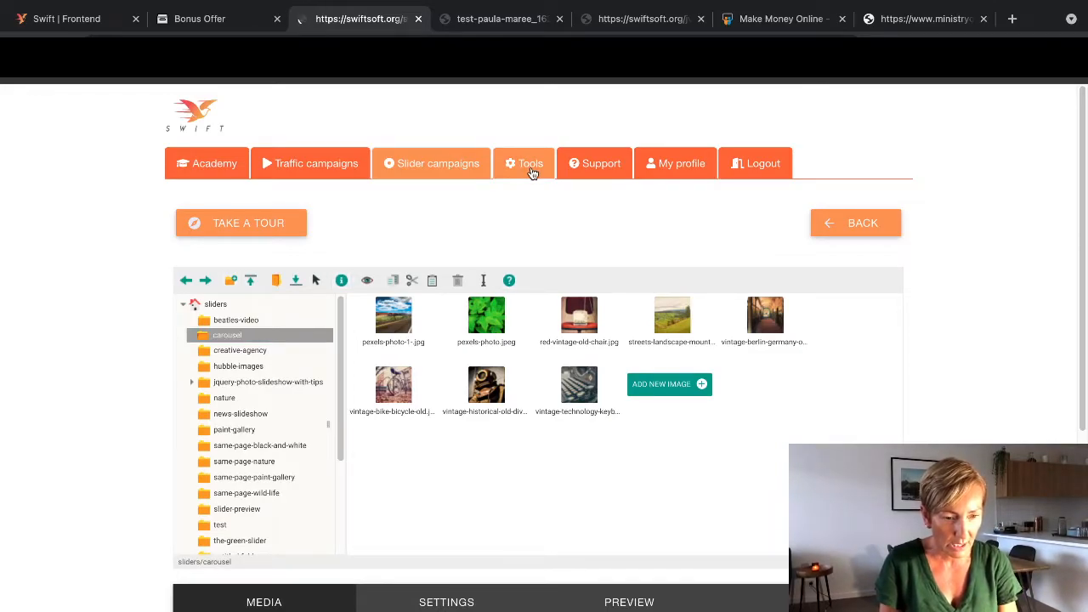
# Step: View the Free Tools page, support site and My profile, then show the Bonus Offer page
pyautogui.click(524, 163)
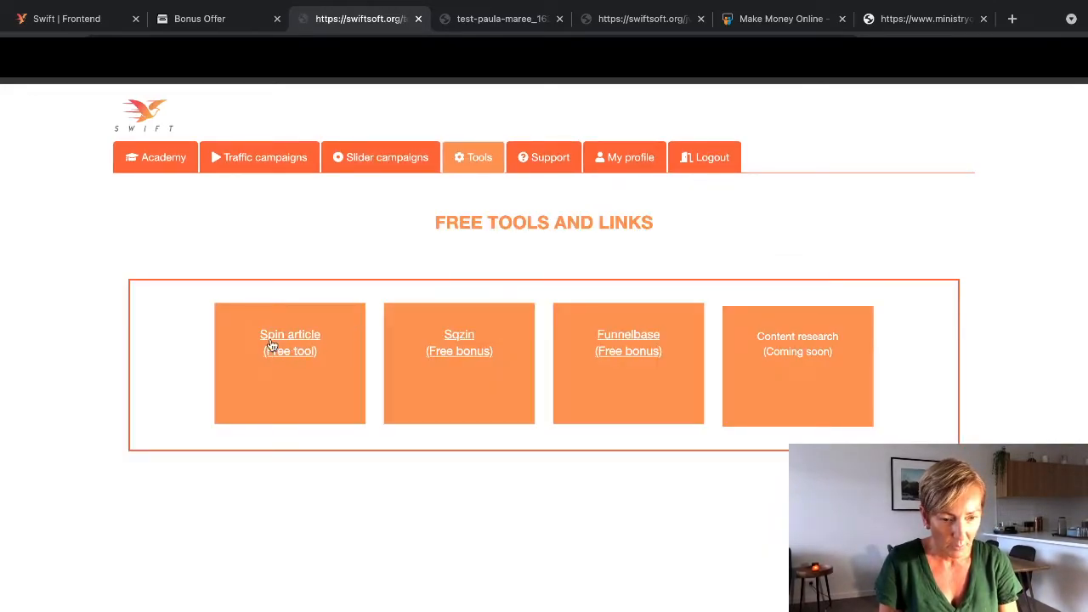
pyautogui.moveTo(483, 370)
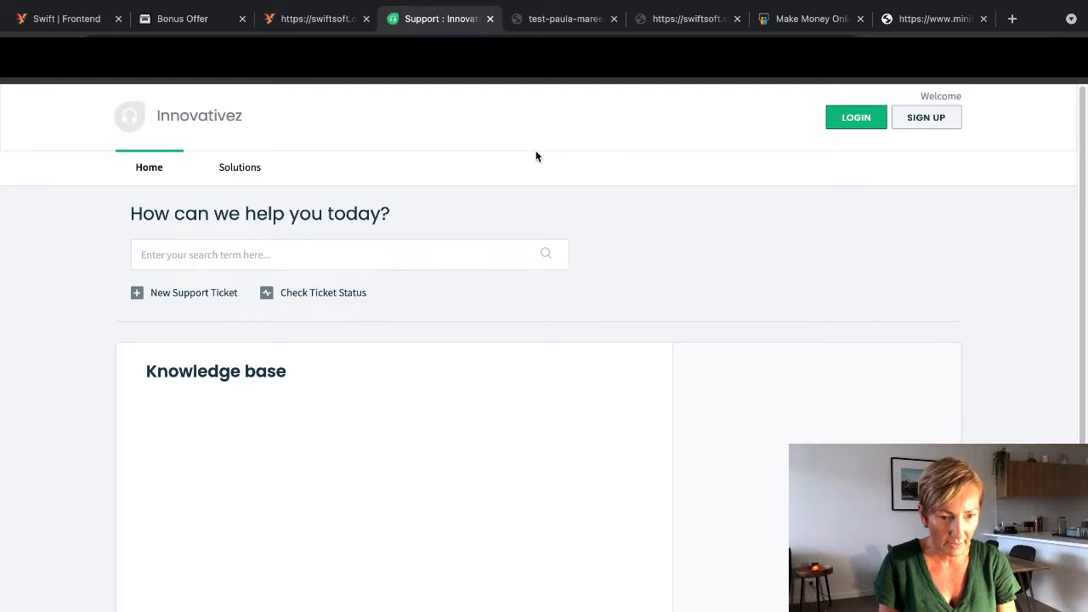
pyautogui.moveTo(456, 194)
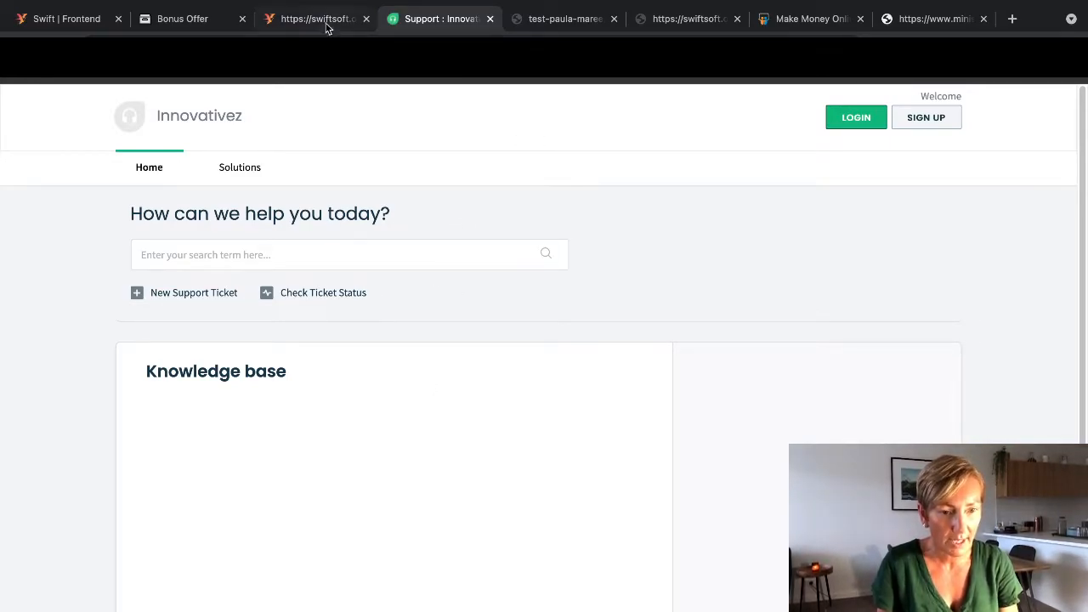
pyautogui.click(314, 19)
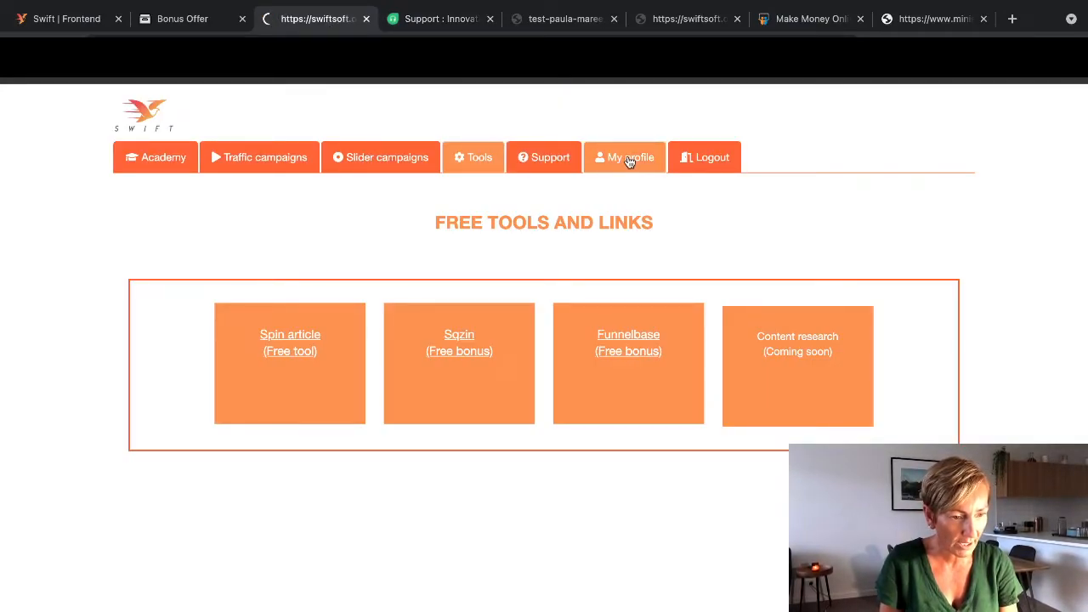
pyautogui.click(626, 157)
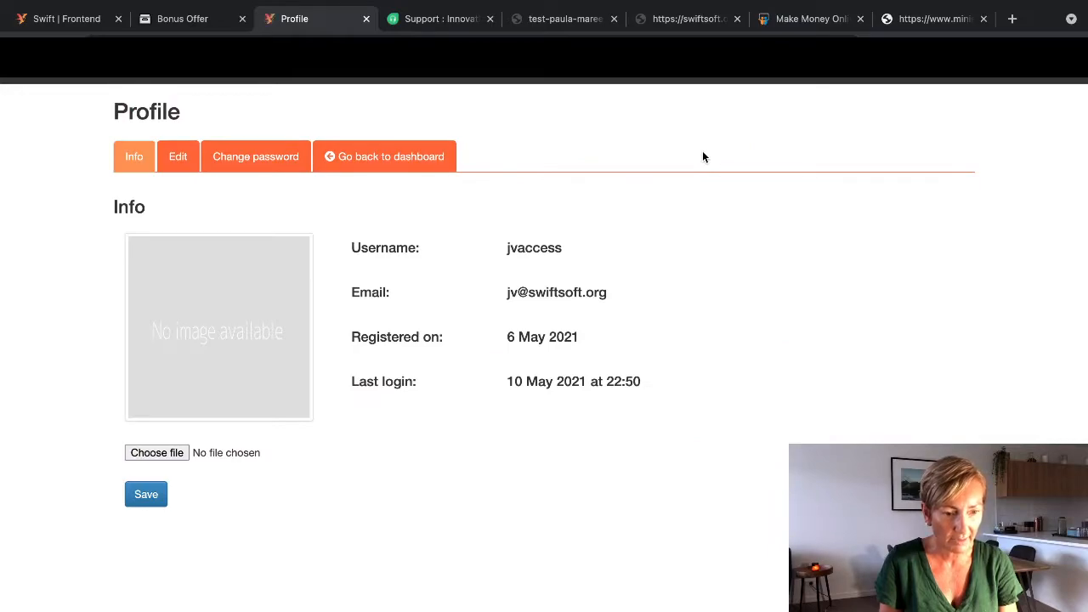
pyautogui.click(181, 19)
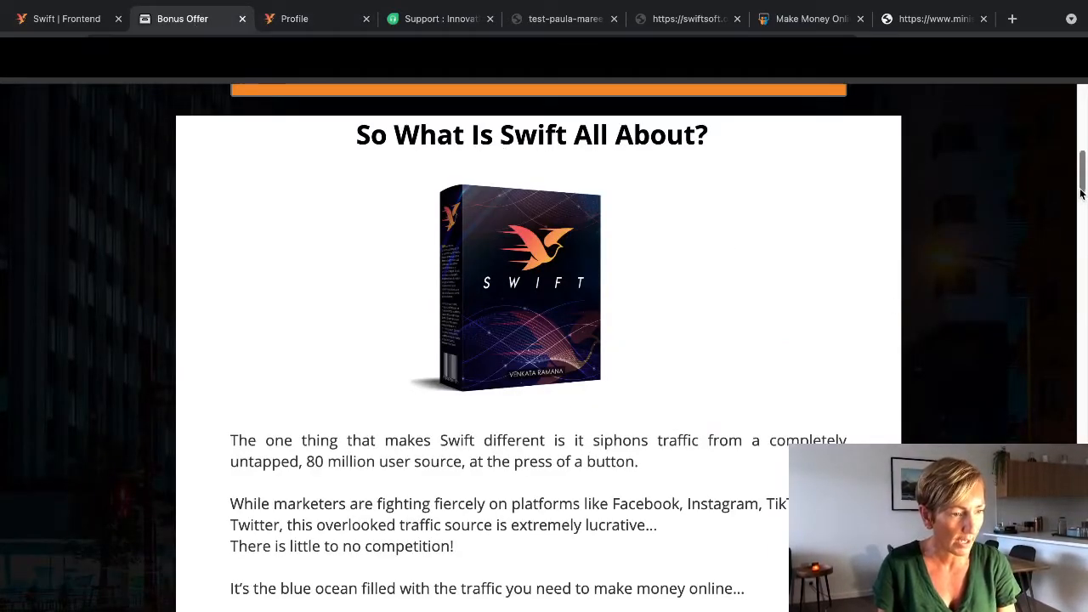
# Step: Read through Prices & Up Sells with the six upsells, then return to the carousel slider editor
pyautogui.scroll(-3)
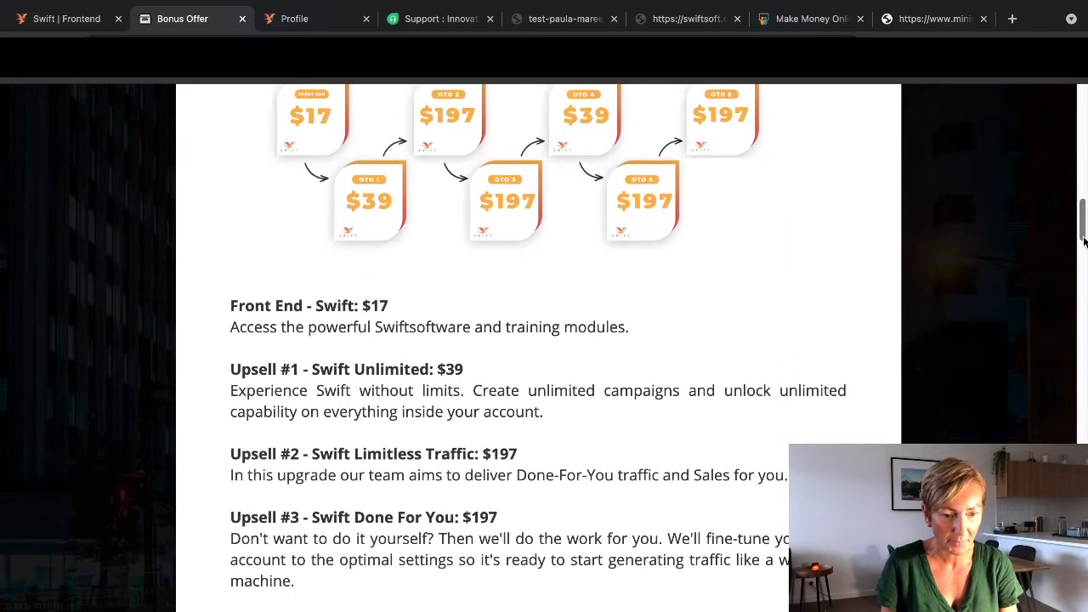
pyautogui.scroll(-3)
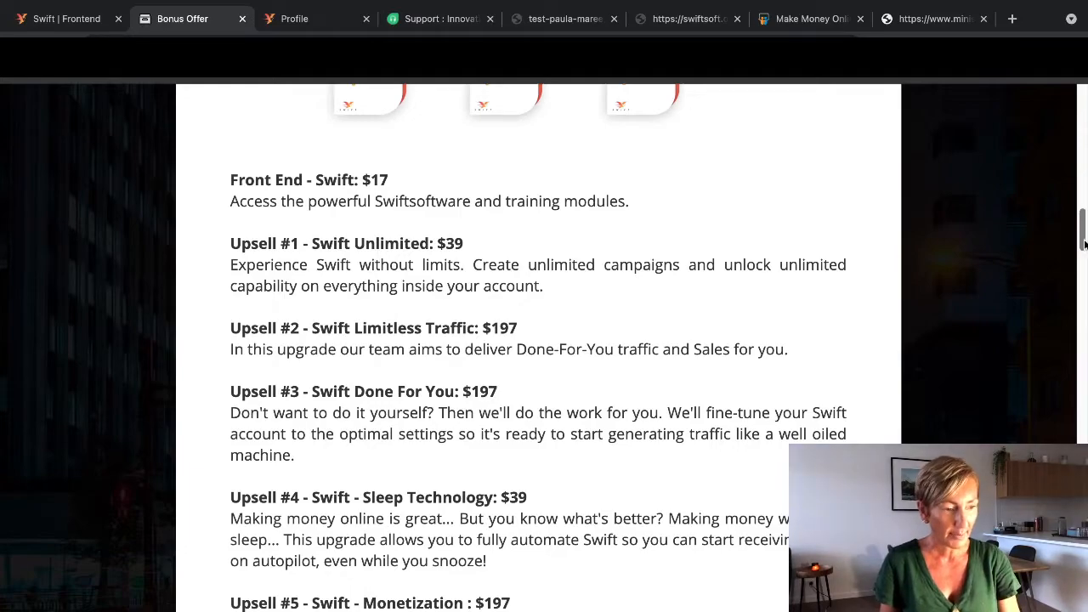
pyautogui.scroll(-3)
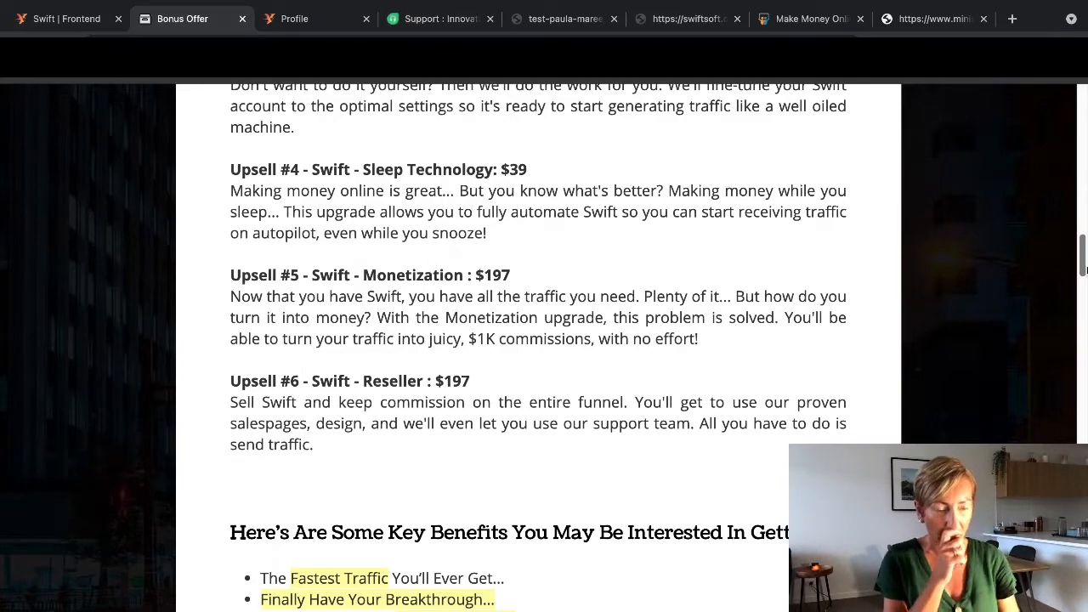
pyautogui.click(293, 19)
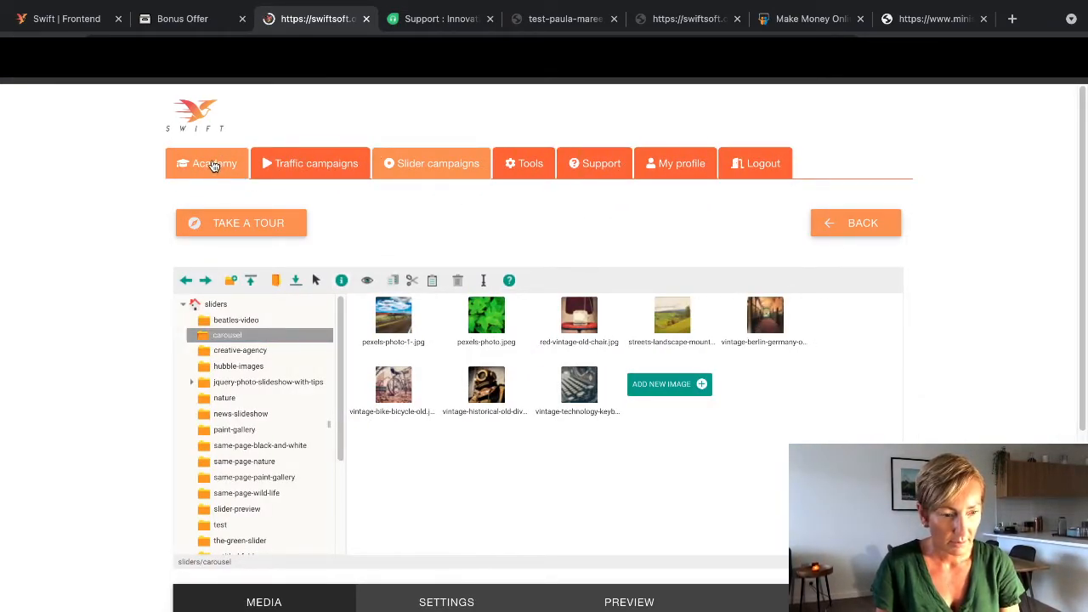
# Step: View the Traffic Academy welcome page with demo video, then return to the Bonus Offer page
pyautogui.click(206, 163)
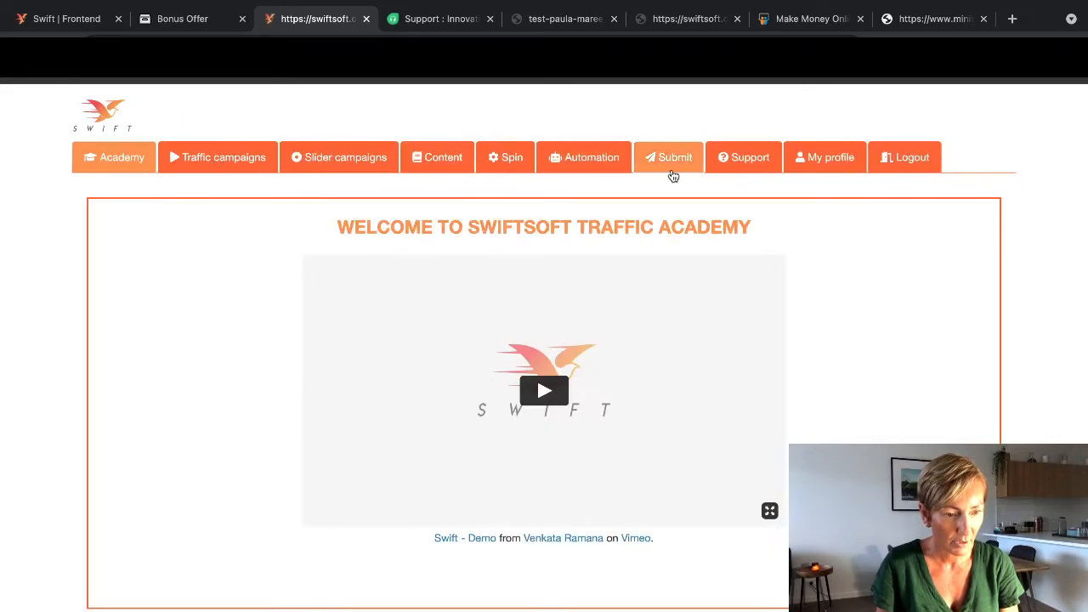
pyautogui.moveTo(585, 157)
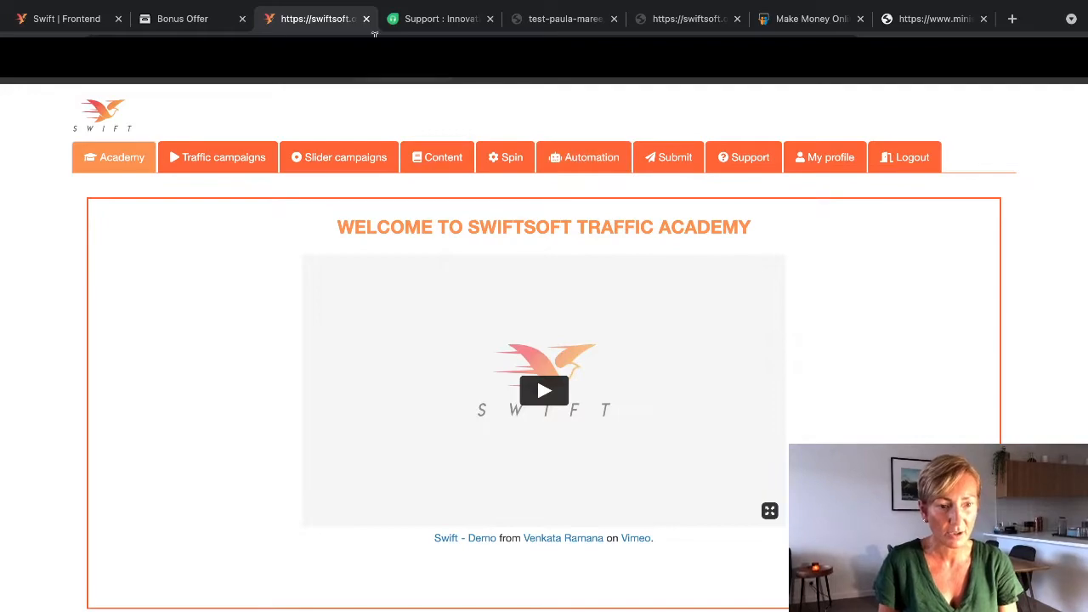
pyautogui.click(182, 19)
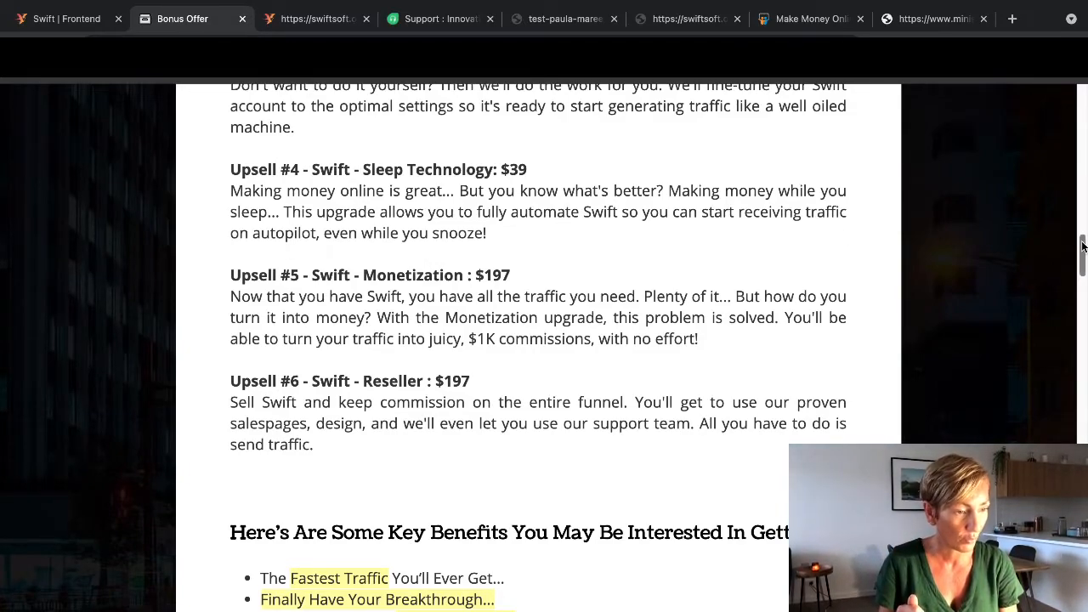
pyautogui.scroll(-3)
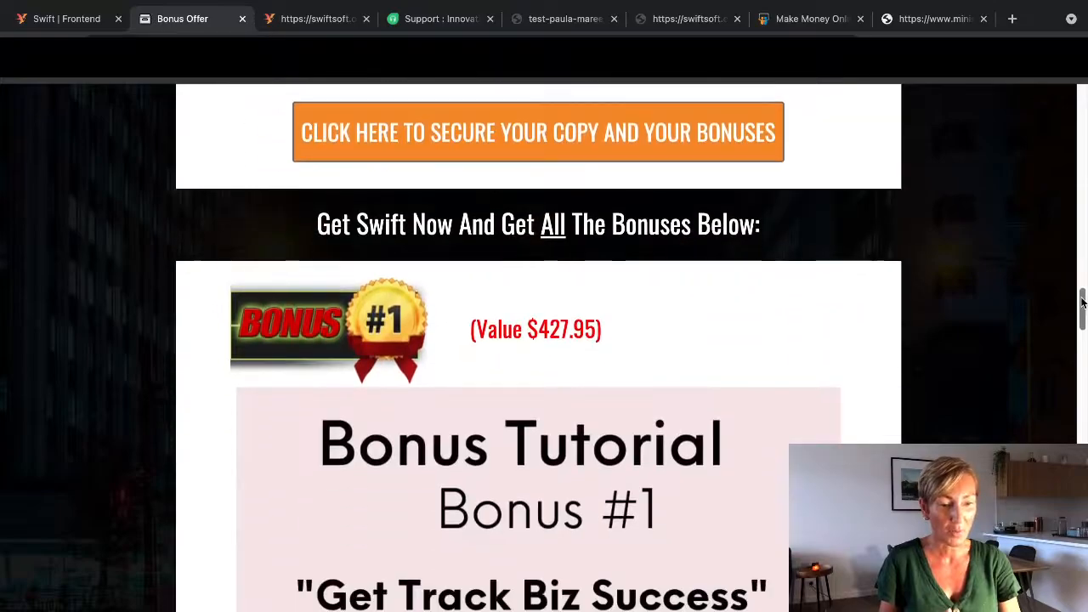
pyautogui.scroll(-3)
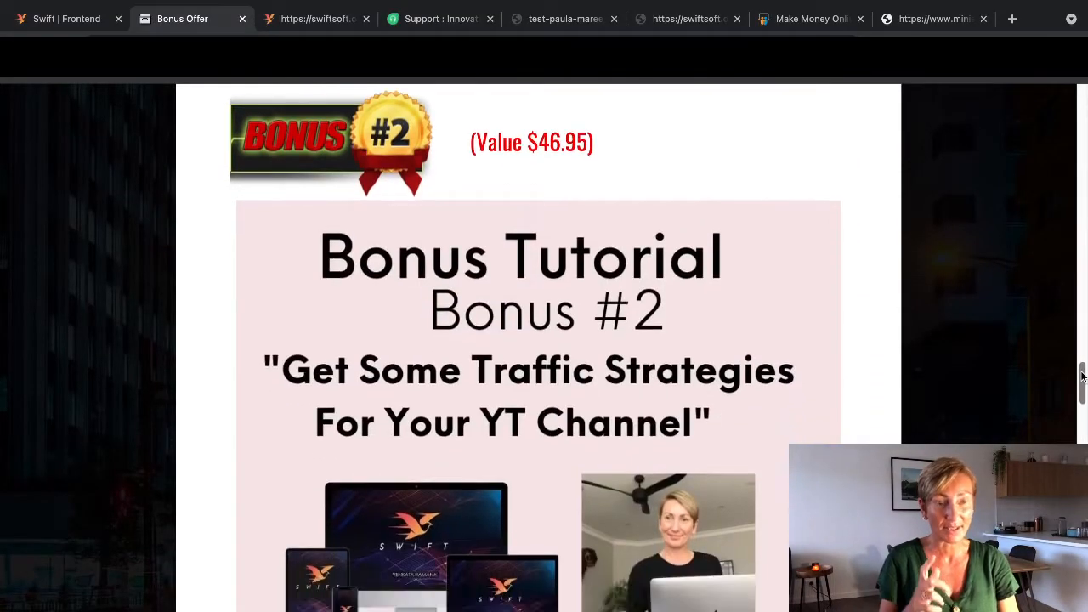
pyautogui.scroll(-3)
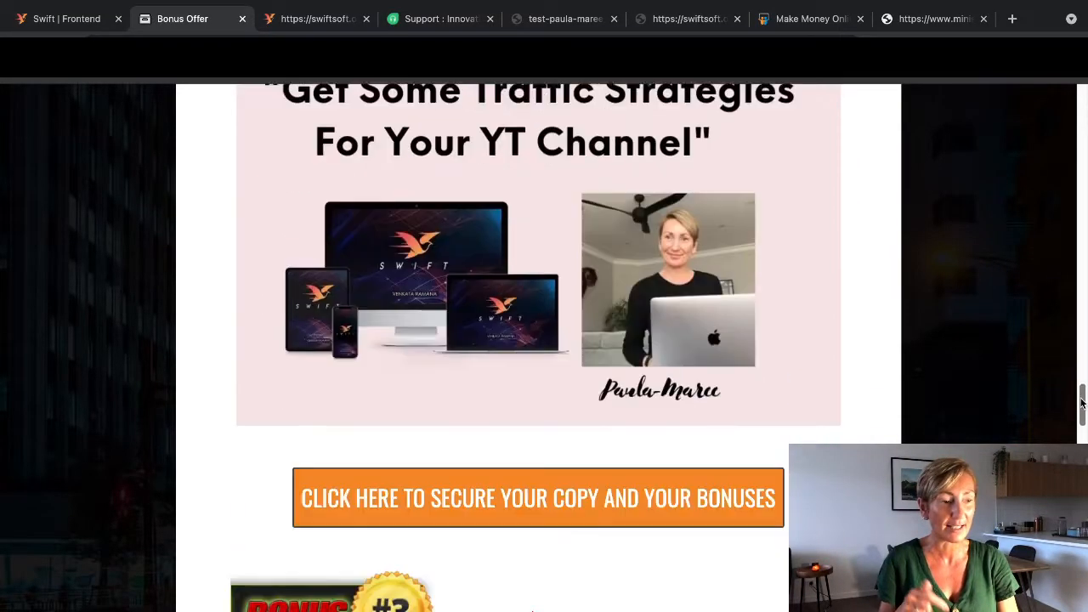
pyautogui.scroll(-3)
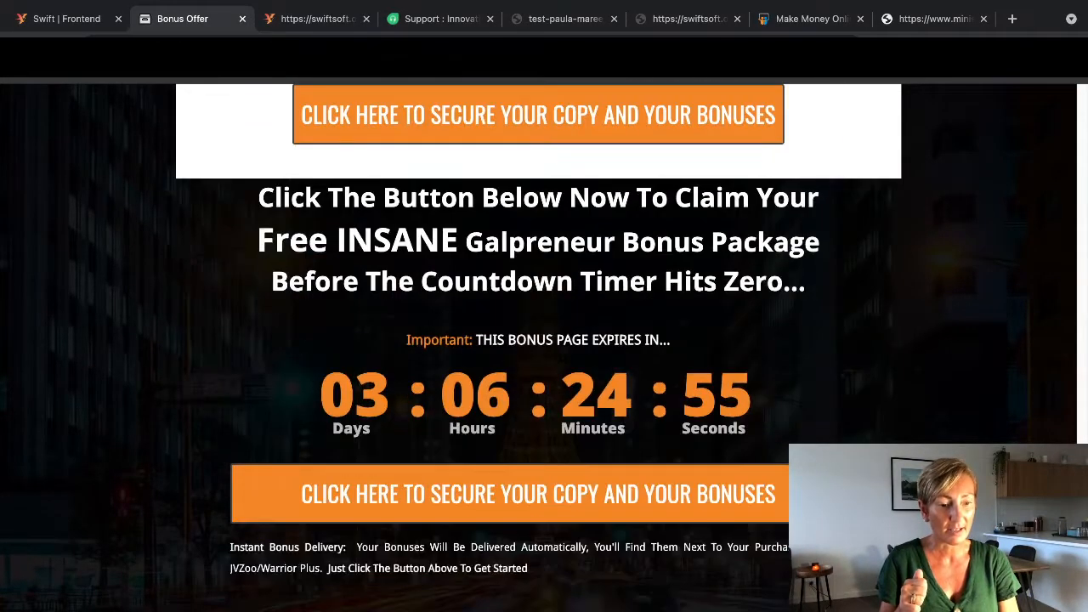
pyautogui.scroll(-3)
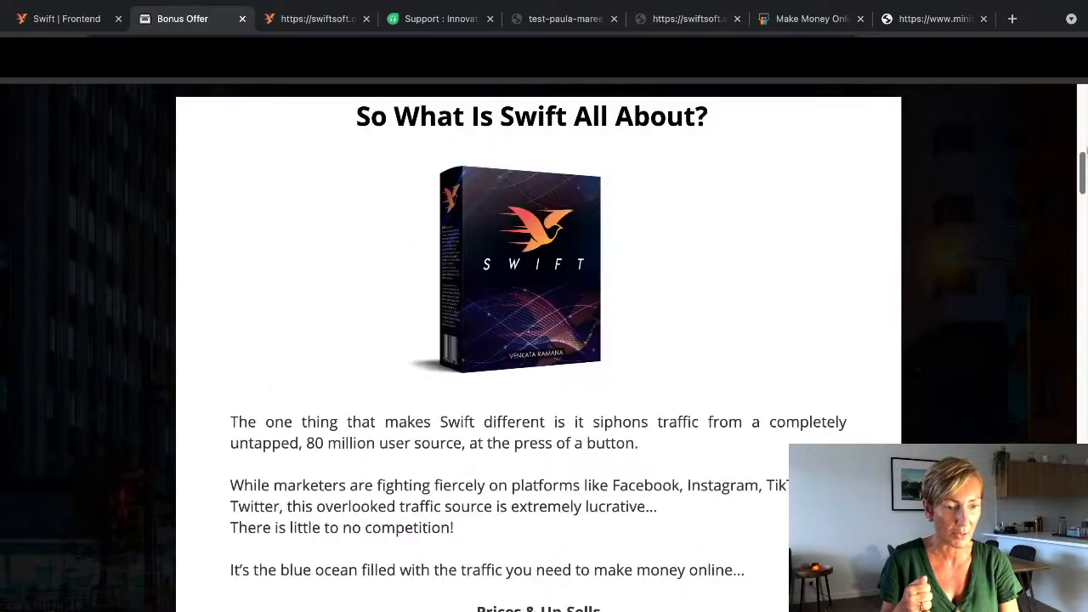
pyautogui.scroll(3)
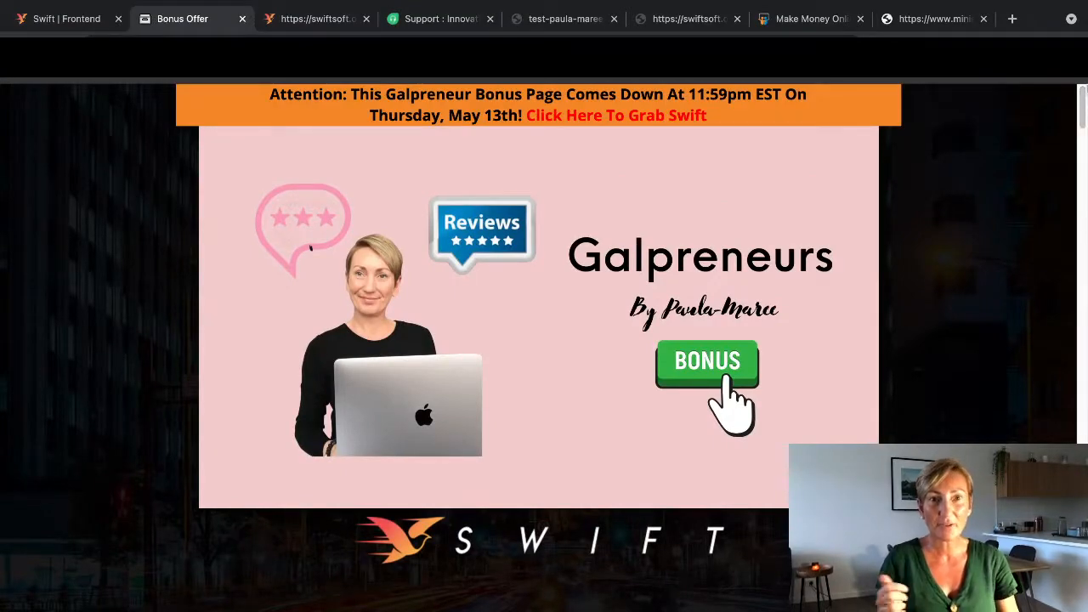